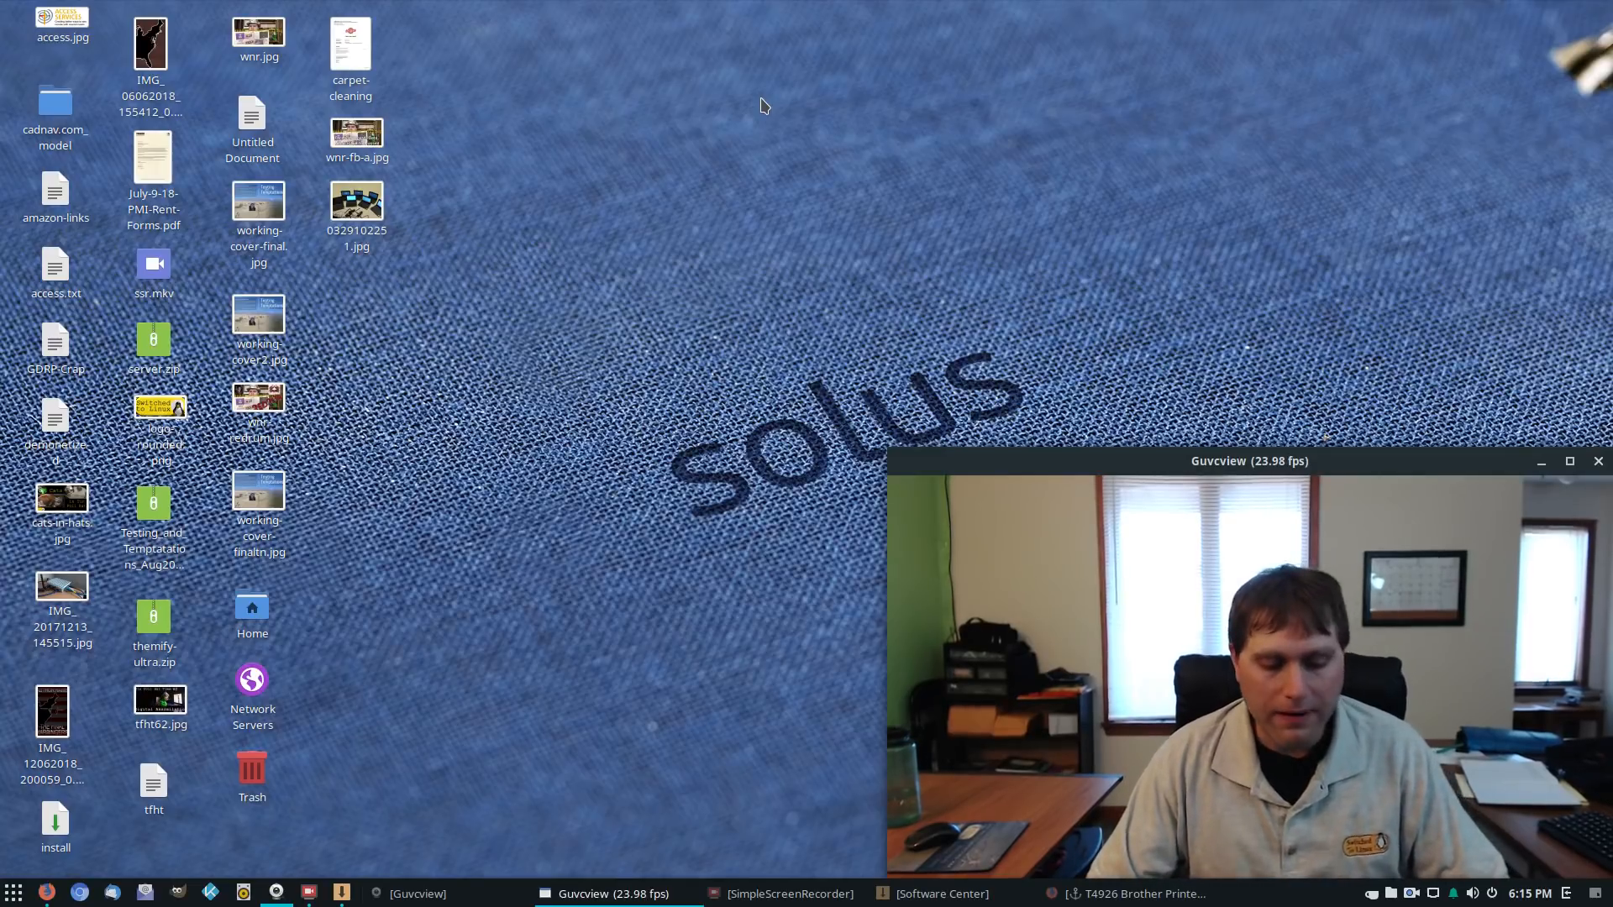
{"action": "mouse_move", "coordinate": [856, 28]}
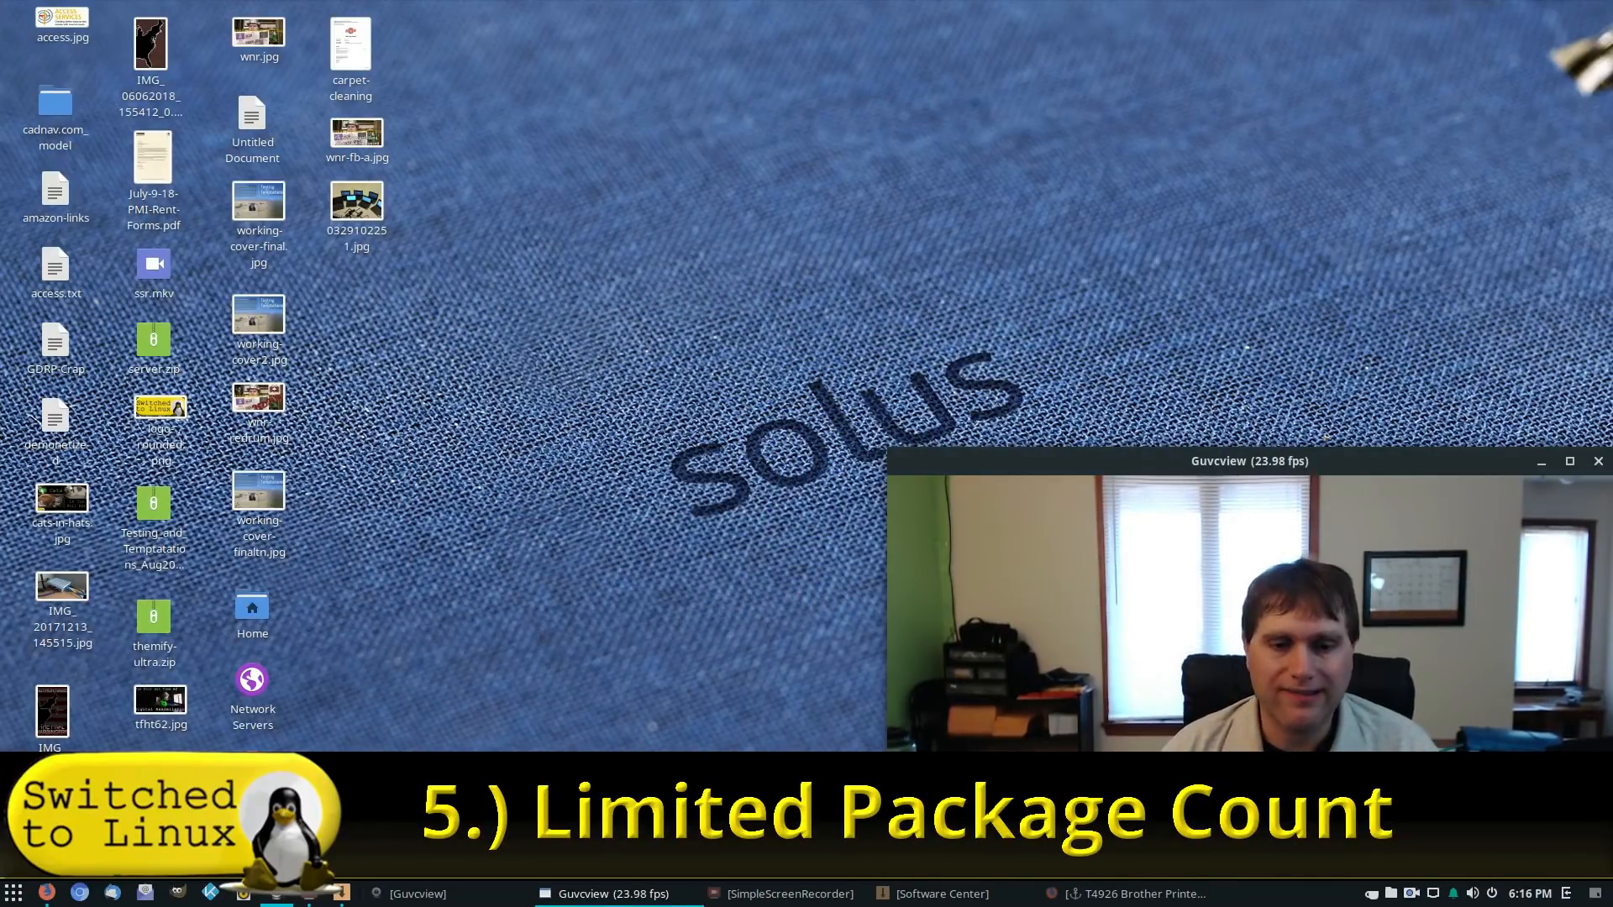
Step: Restore the Software Center window showing its Home software categories
{"action": "left_click", "coordinate": [939, 892]}
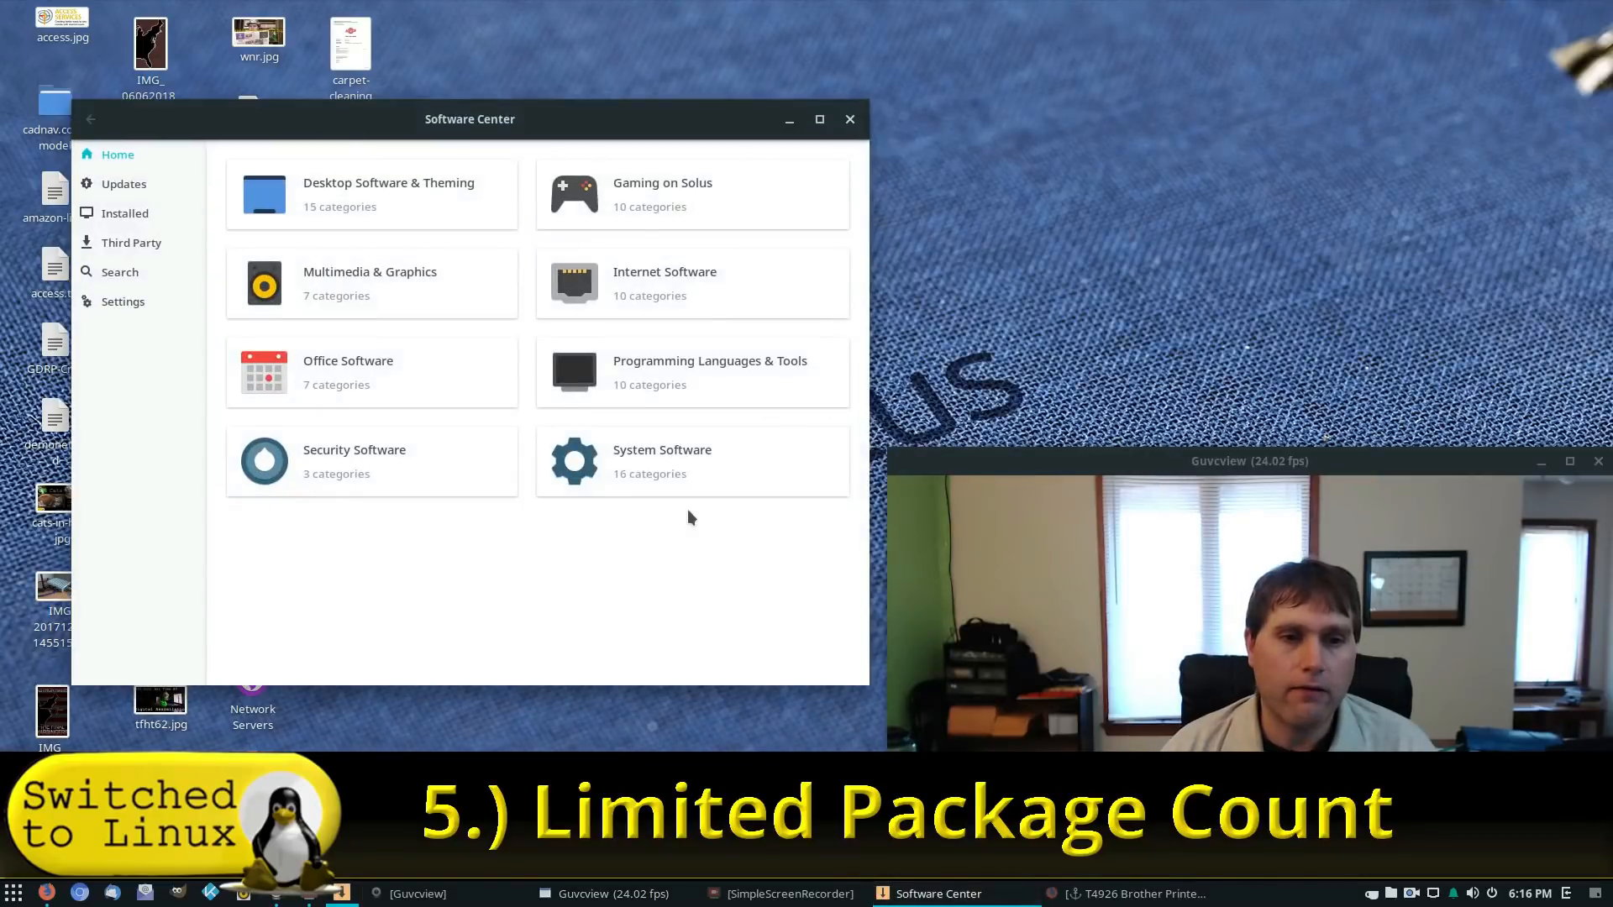
{"action": "mouse_move", "coordinate": [745, 247]}
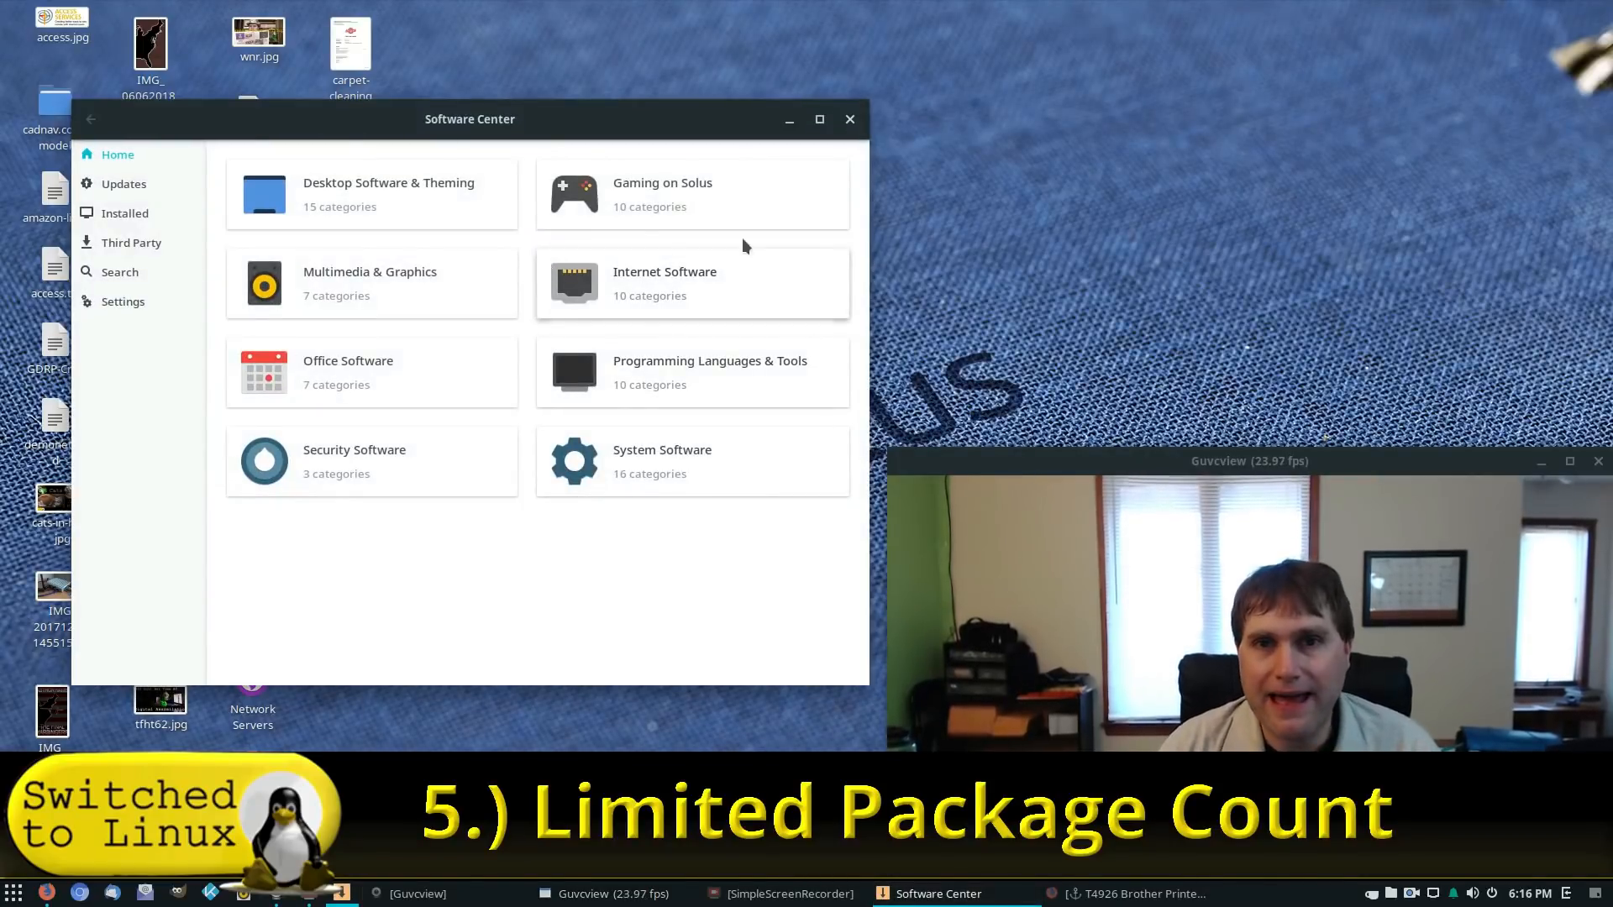
{"action": "mouse_move", "coordinate": [600, 709]}
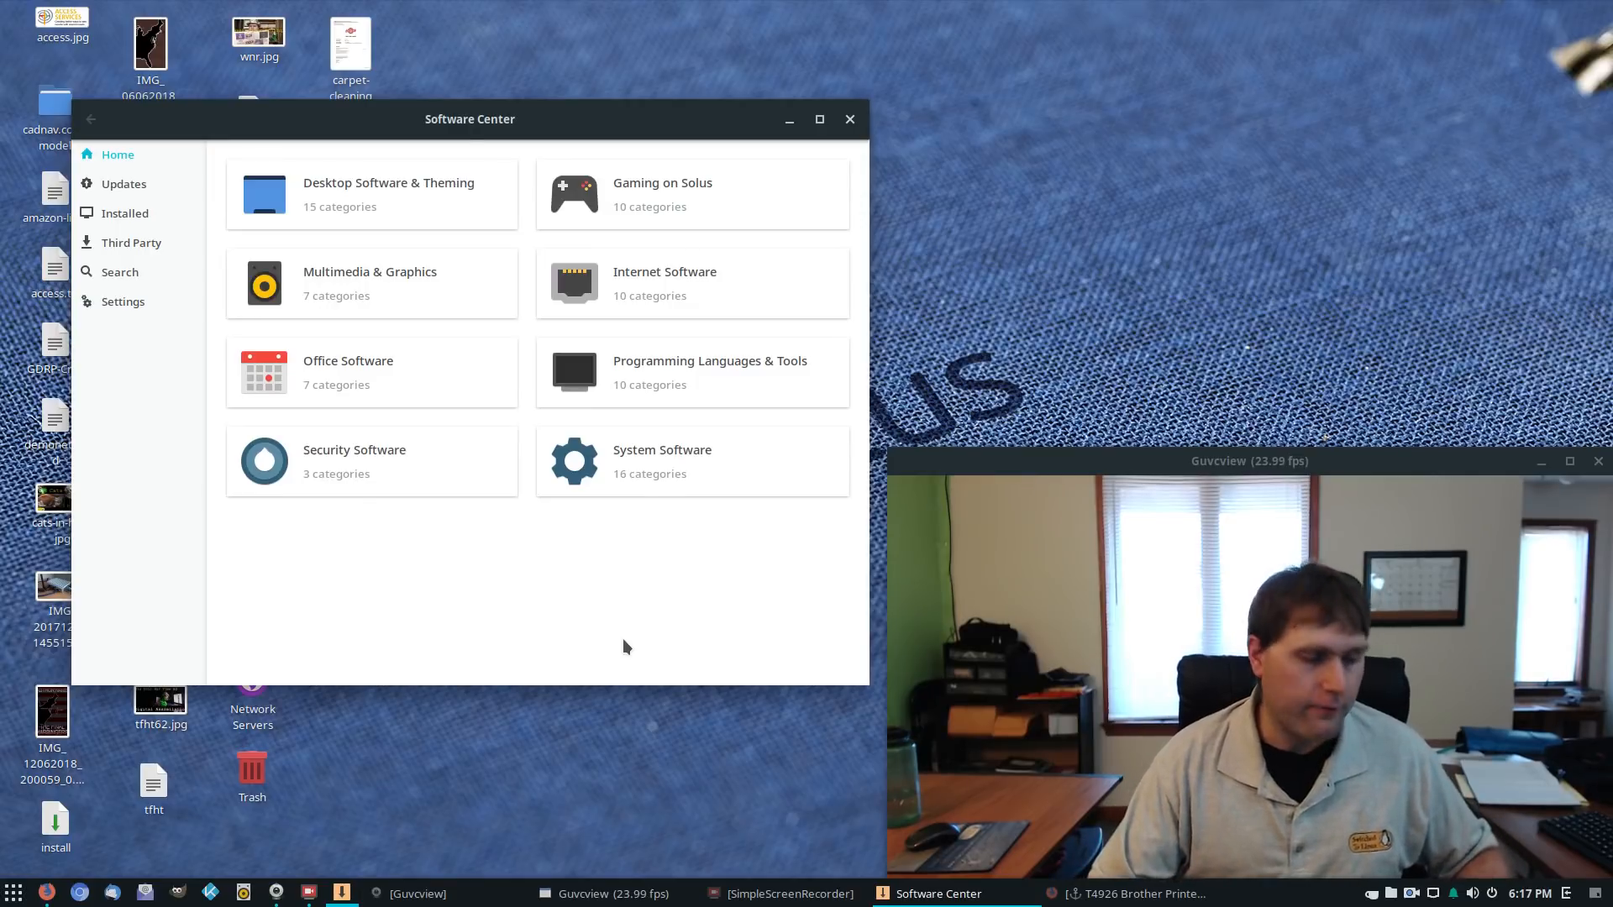
{"action": "left_click", "coordinate": [12, 892]}
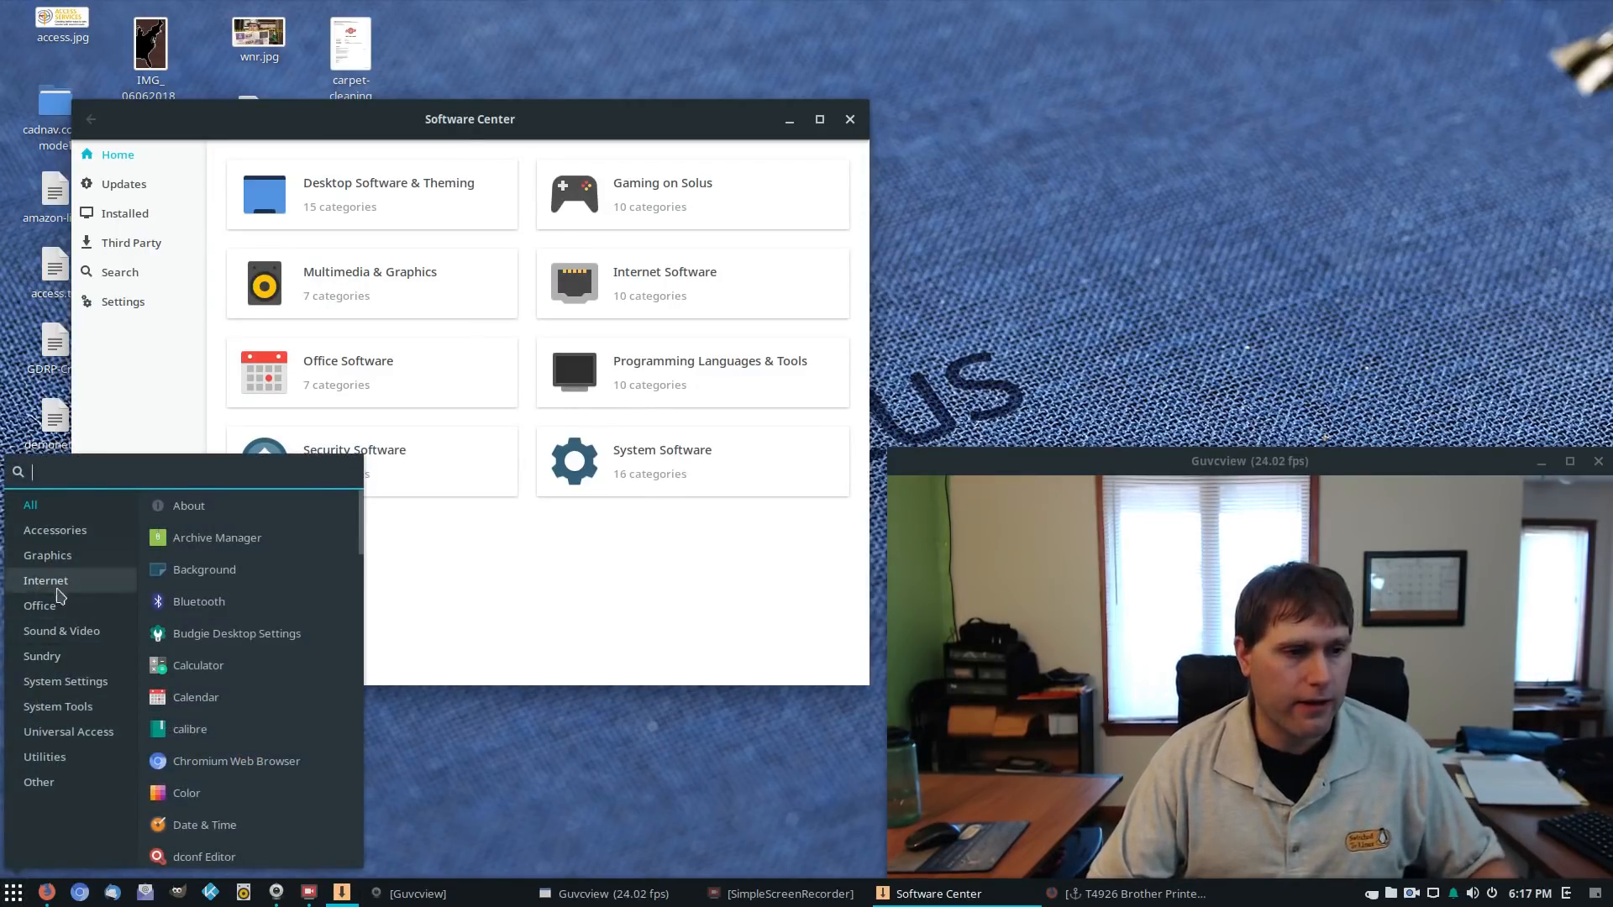
{"action": "left_click", "coordinate": [40, 605]}
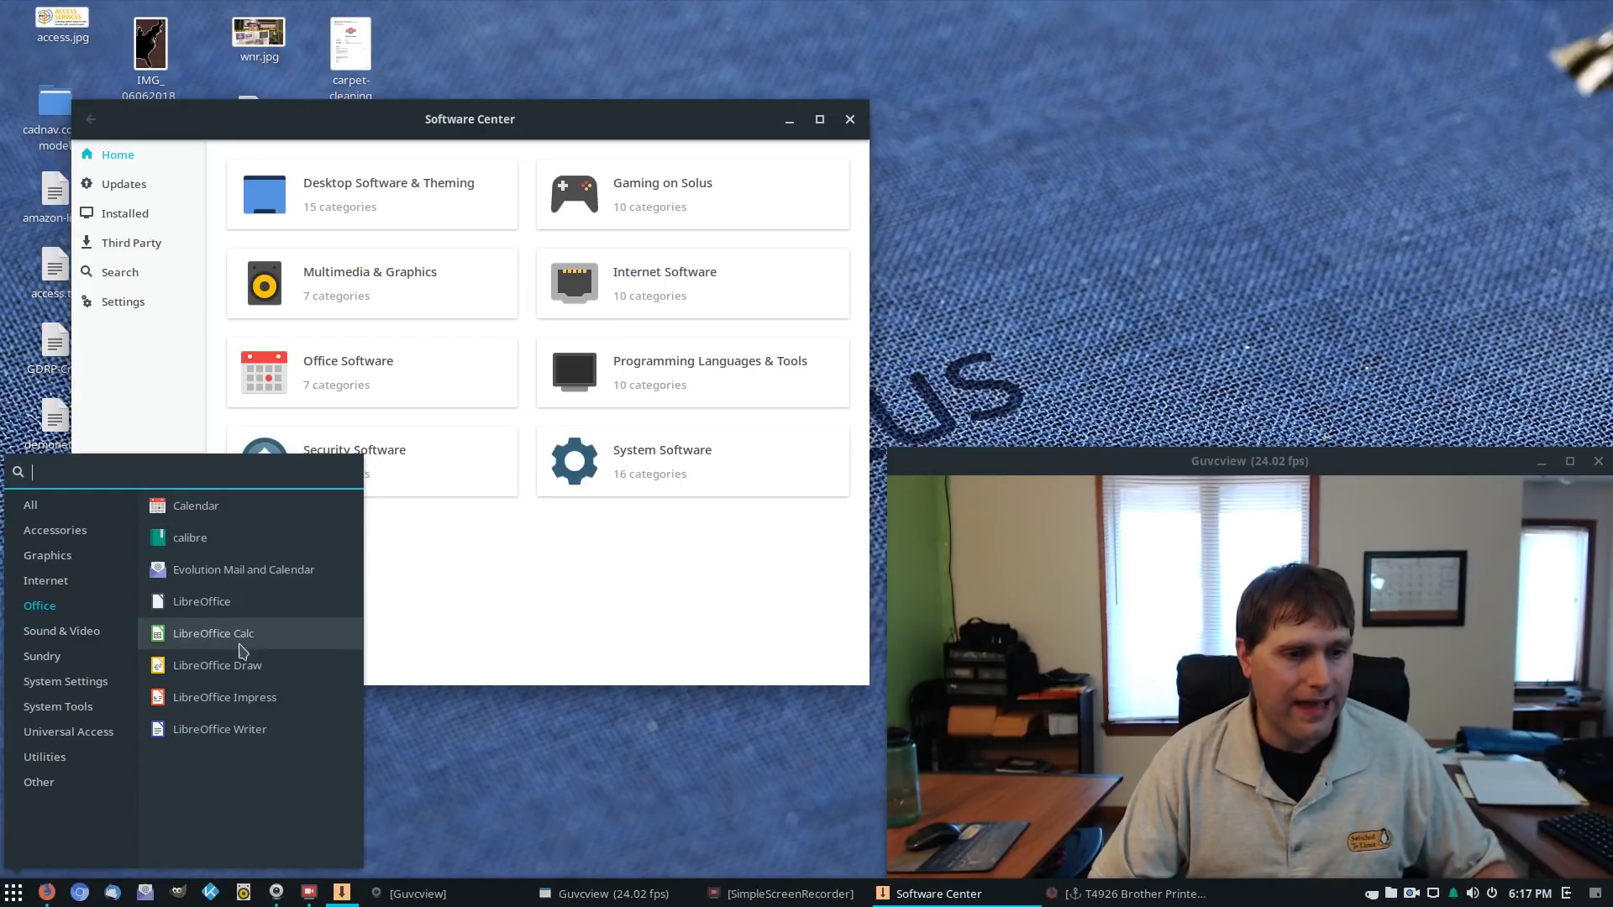
{"action": "left_click", "coordinate": [42, 656]}
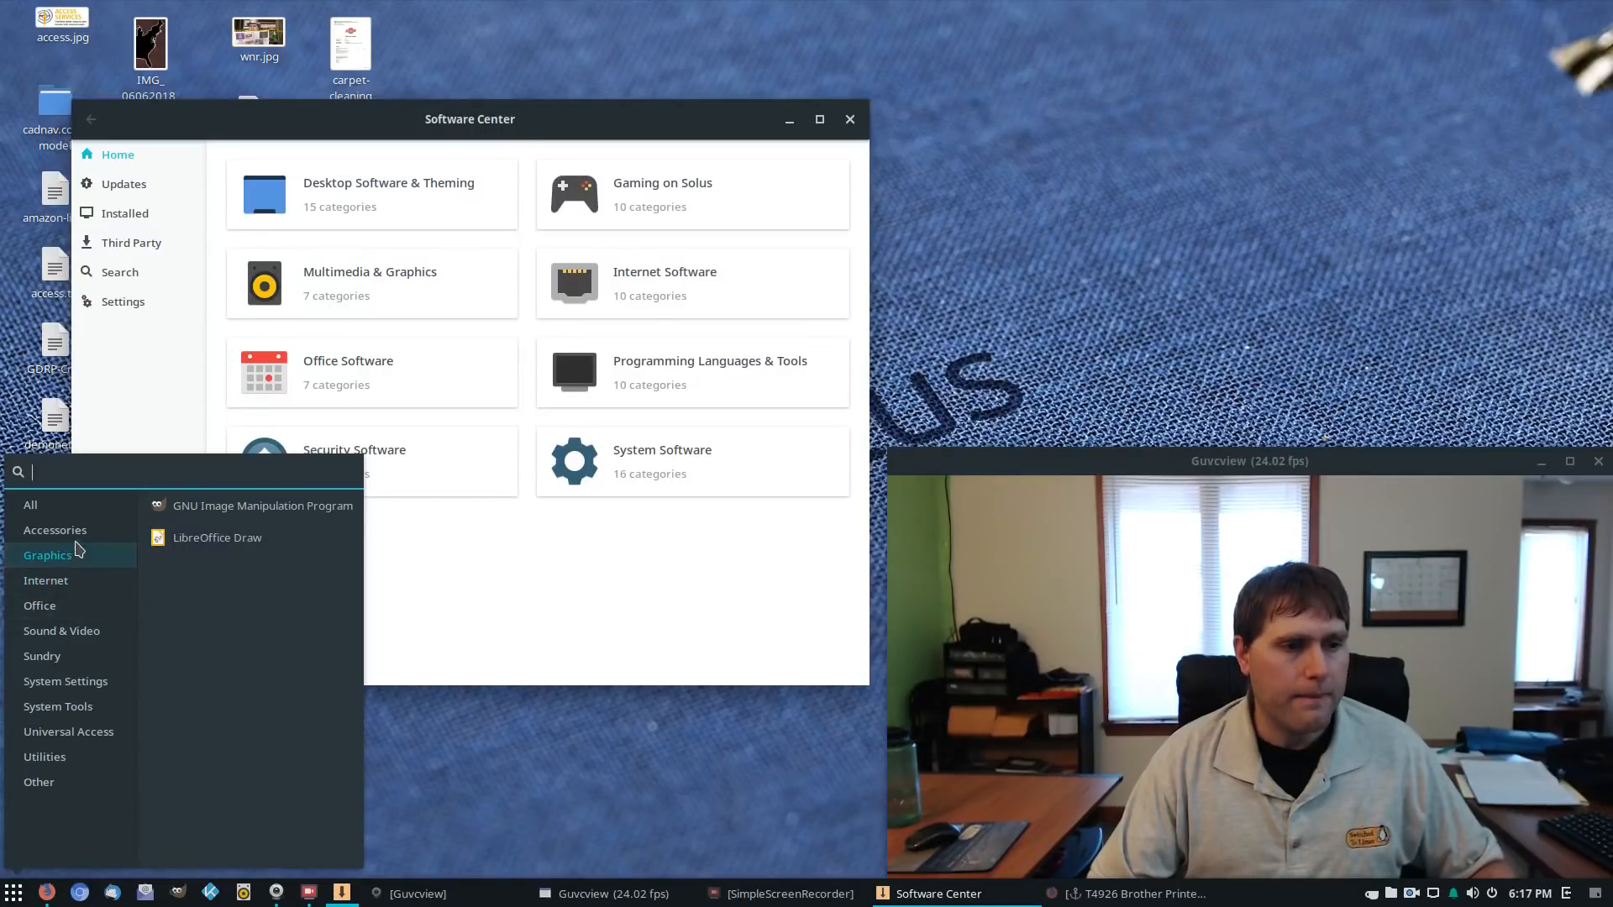
{"action": "left_click", "coordinate": [54, 529]}
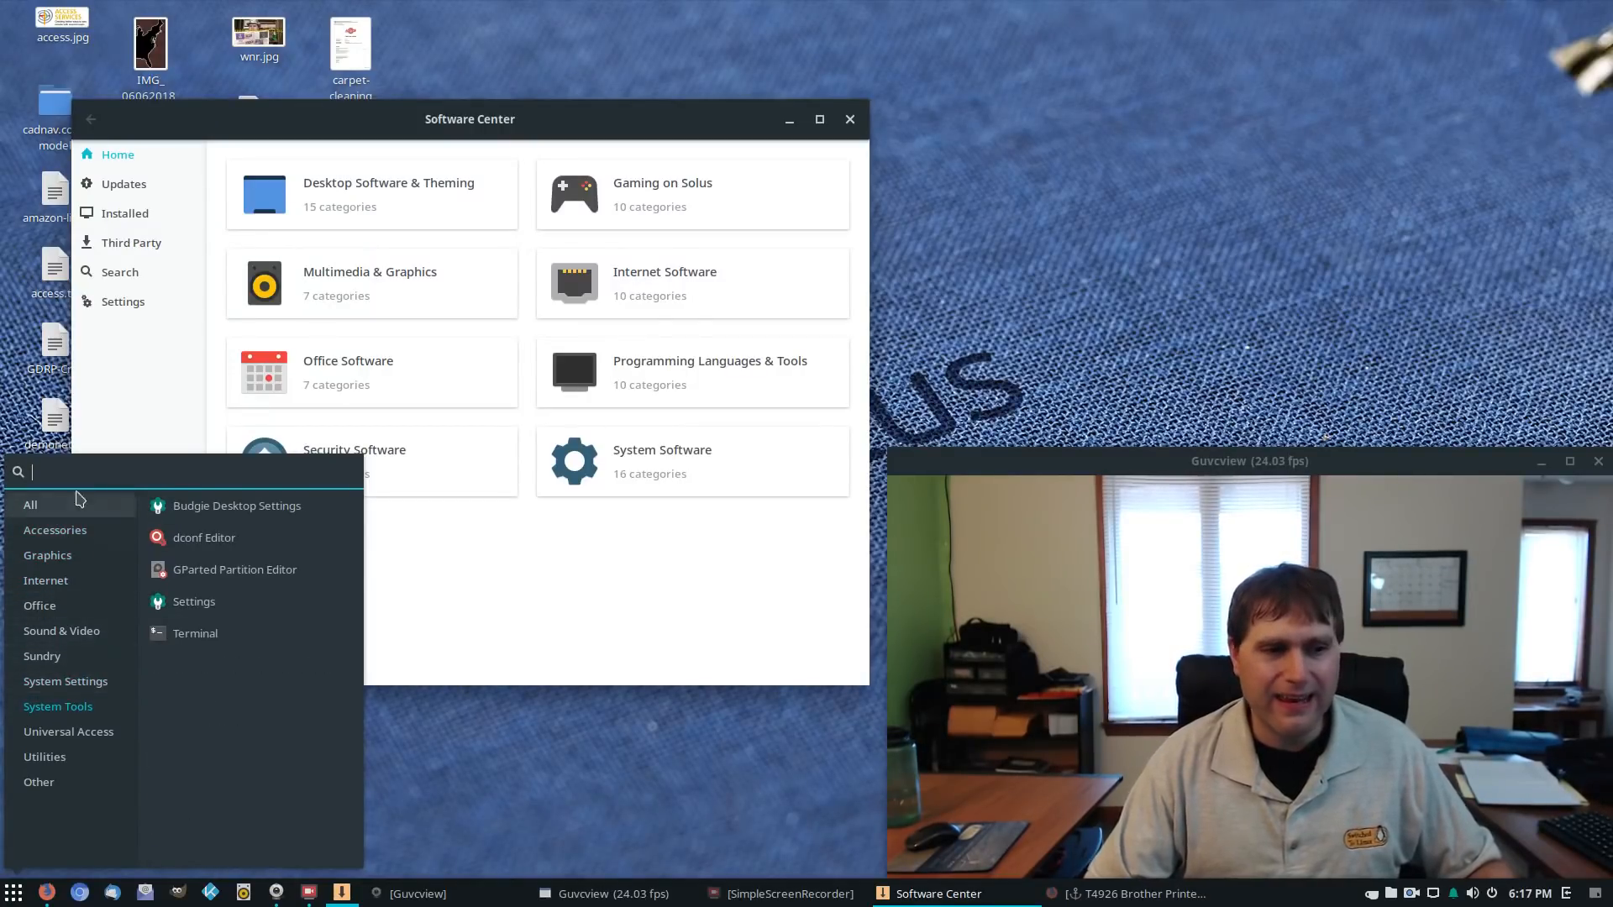
{"action": "left_click", "coordinate": [645, 123]}
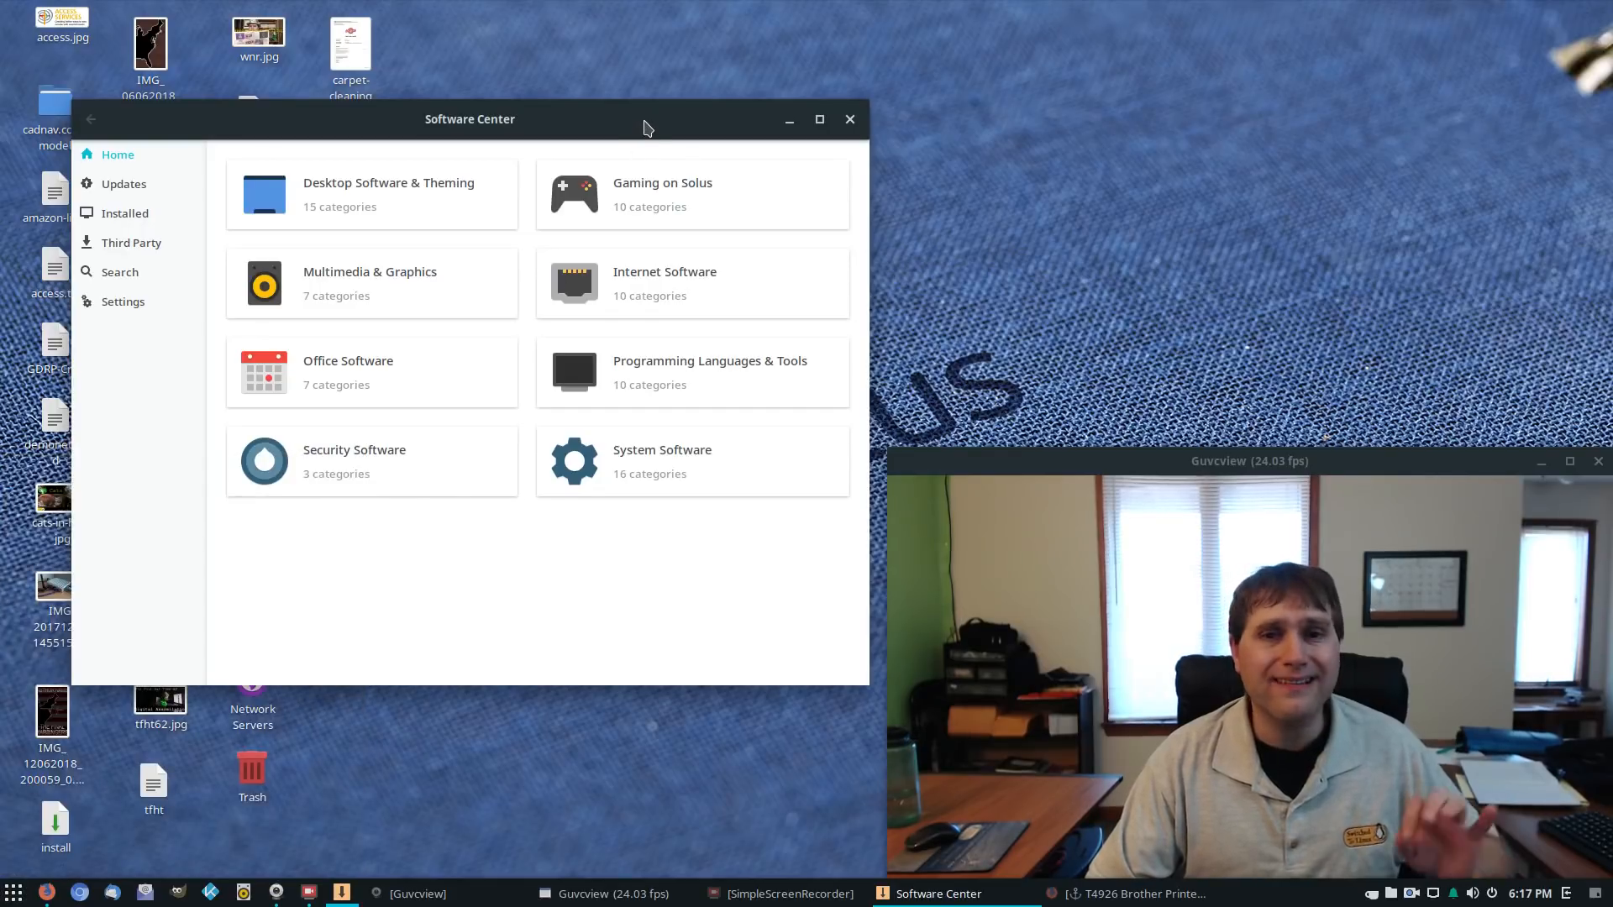
{"action": "mouse_move", "coordinate": [1139, 192]}
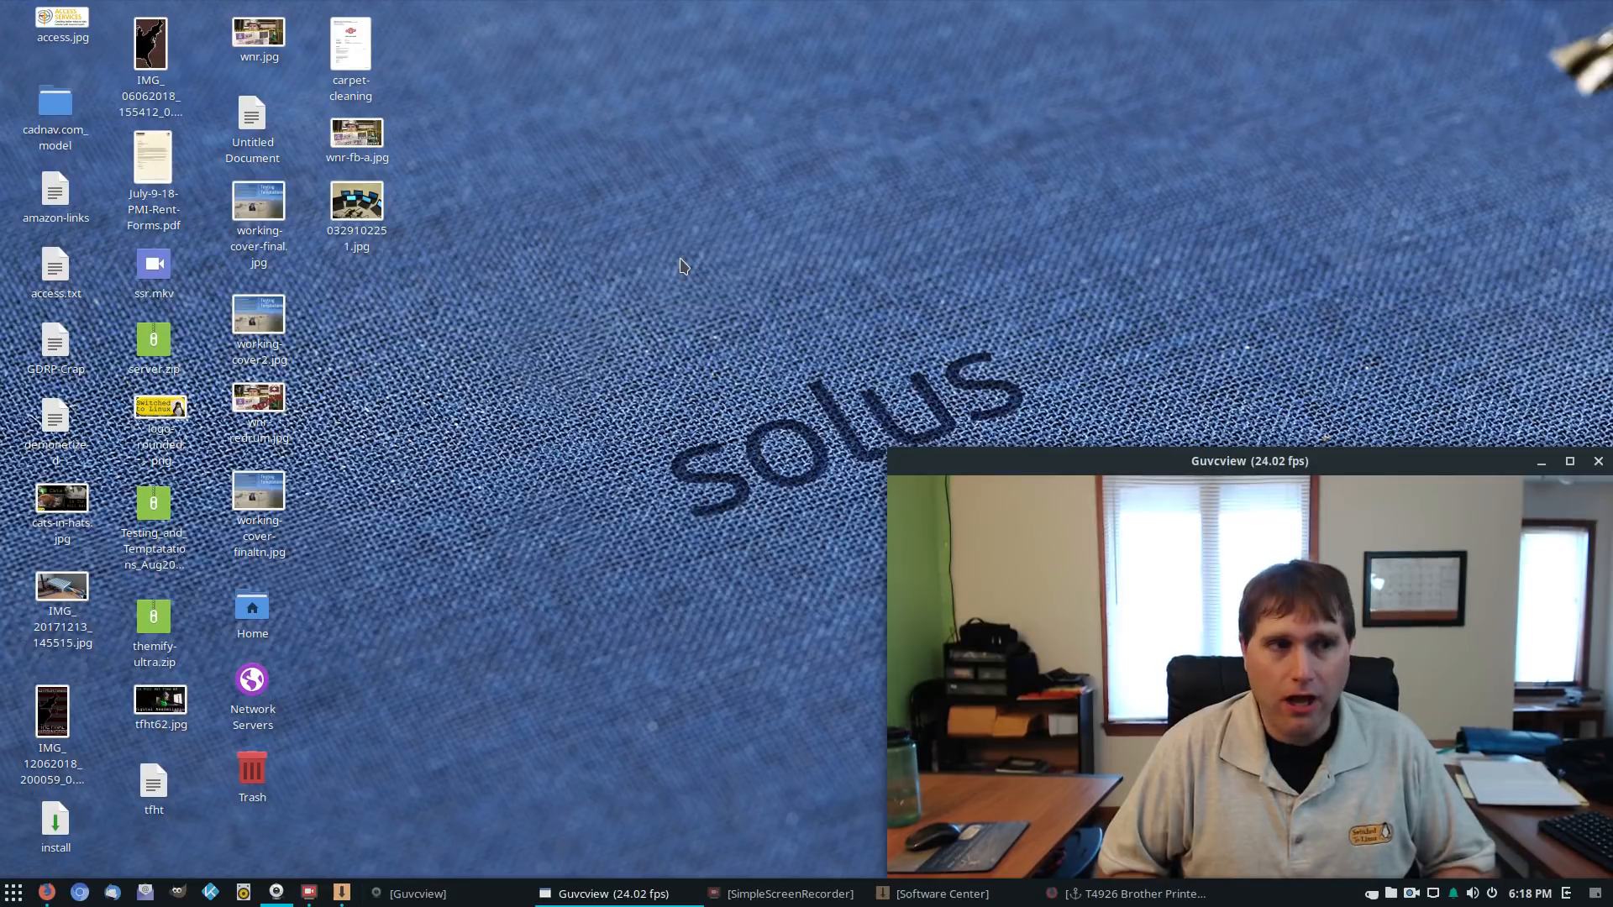
{"action": "mouse_move", "coordinate": [494, 235]}
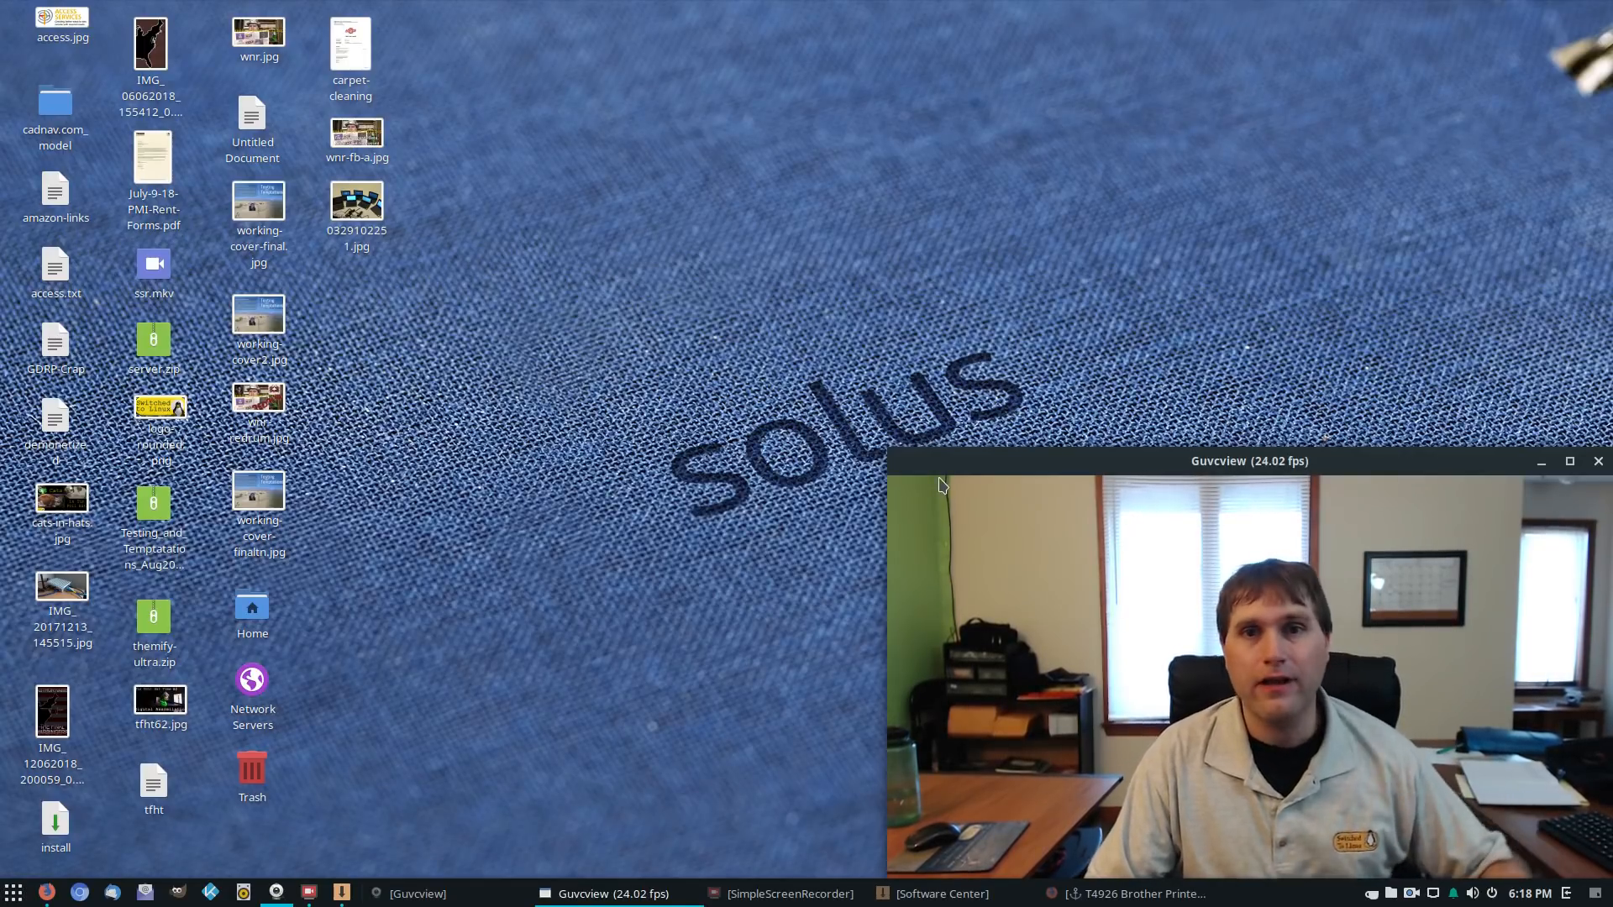
{"action": "mouse_move", "coordinate": [775, 466]}
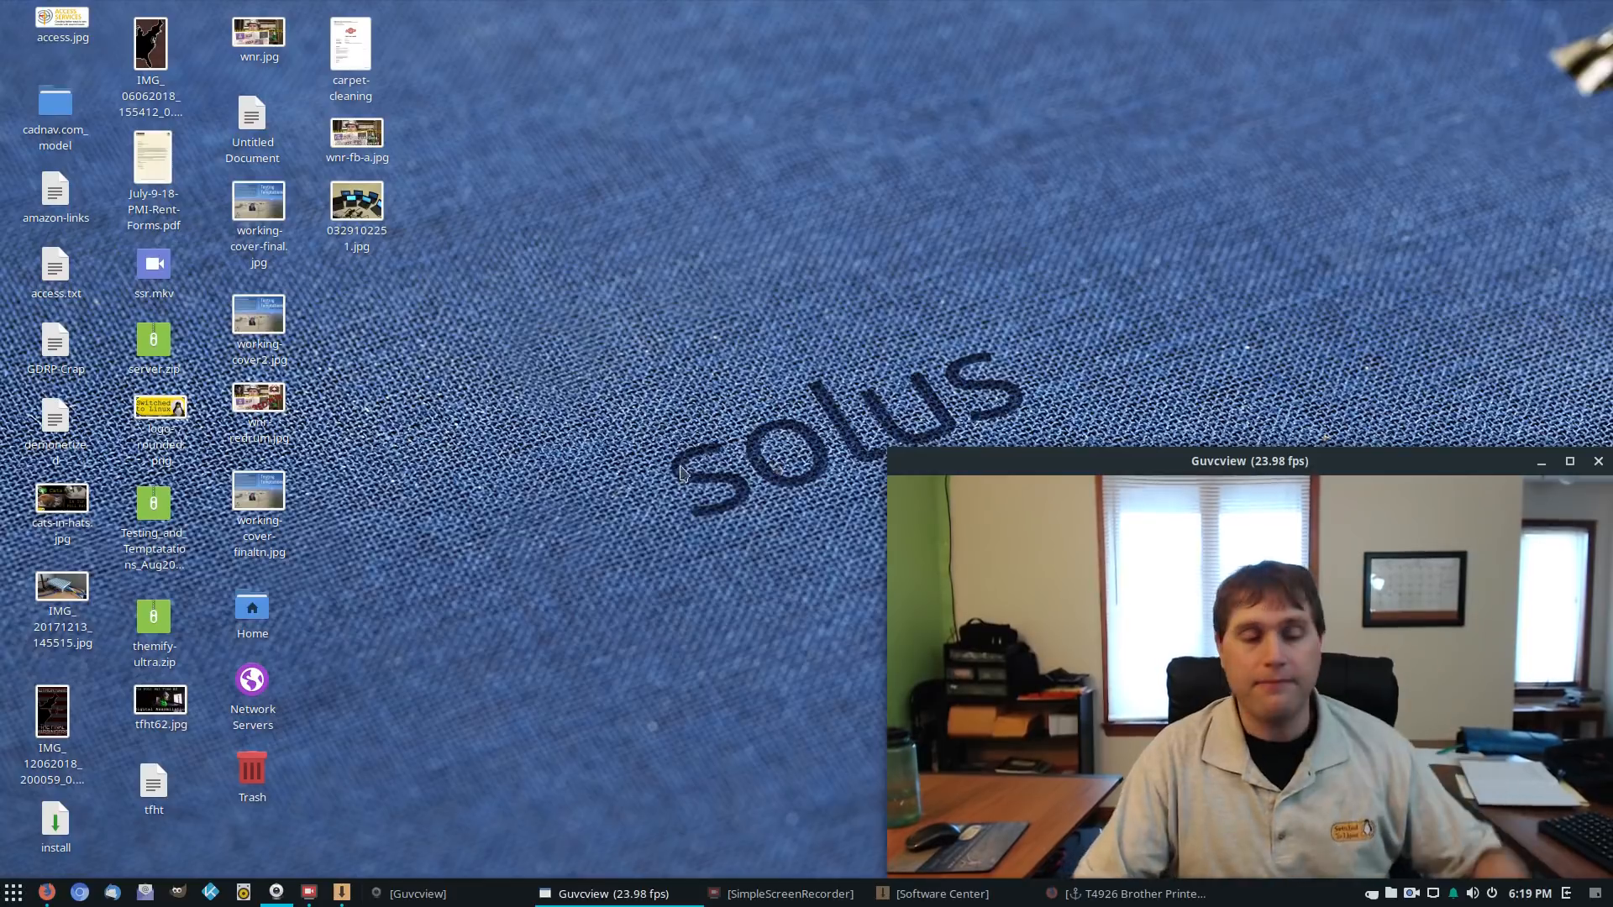
Step: Launch Budgie Desktop Settings from the app menu by searching 'bud', then close it
{"action": "left_click", "coordinate": [15, 892]}
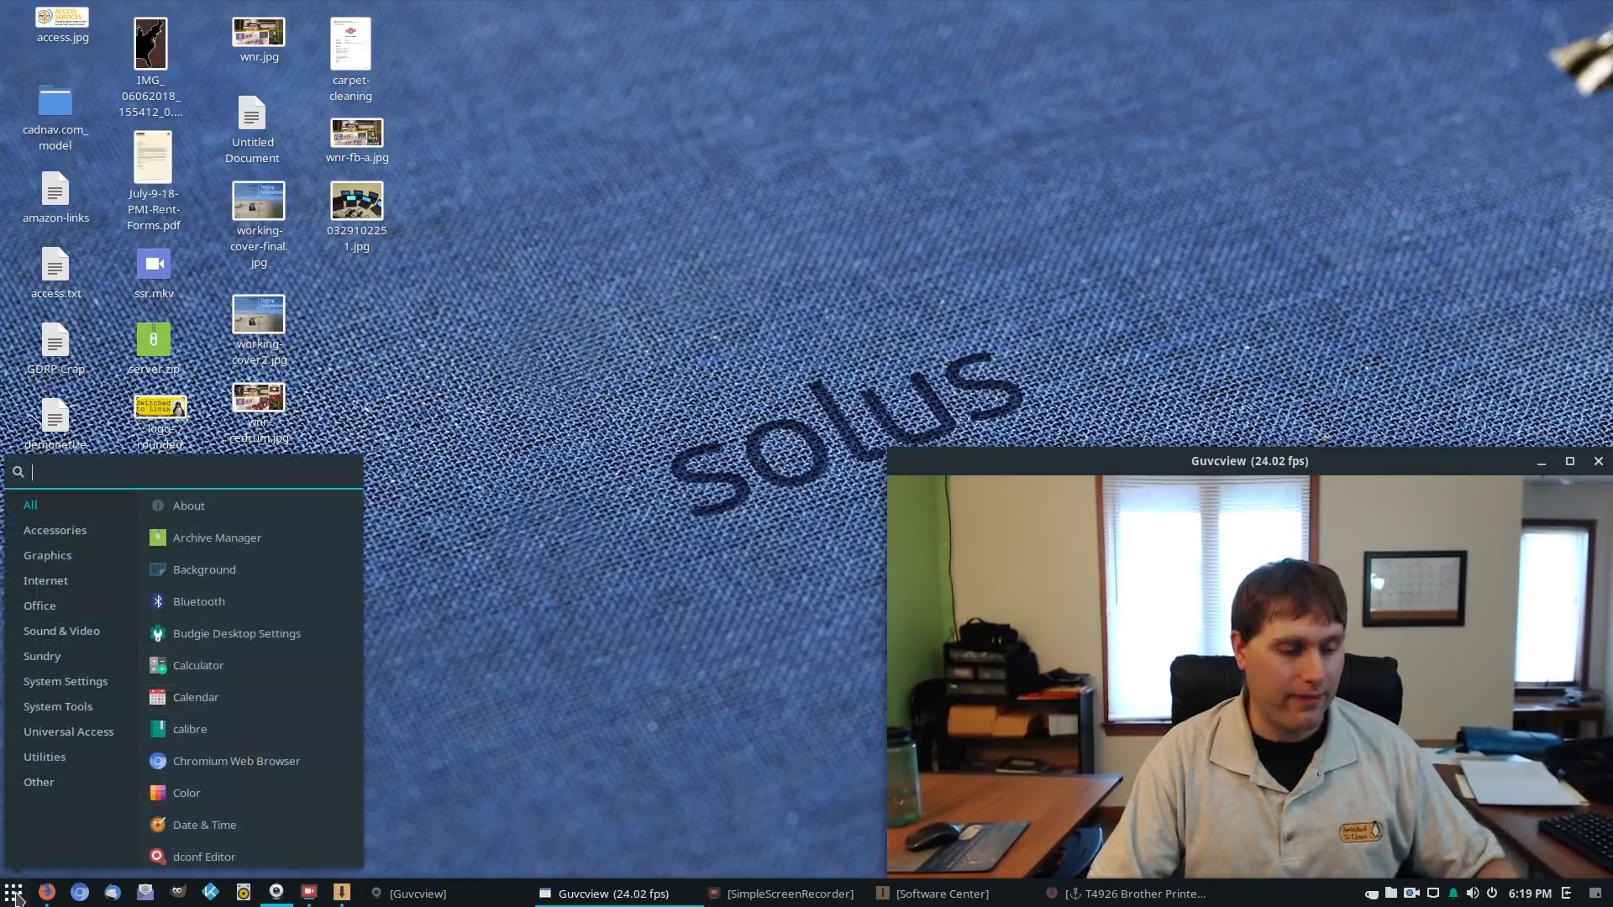
{"action": "type", "text": "b"}
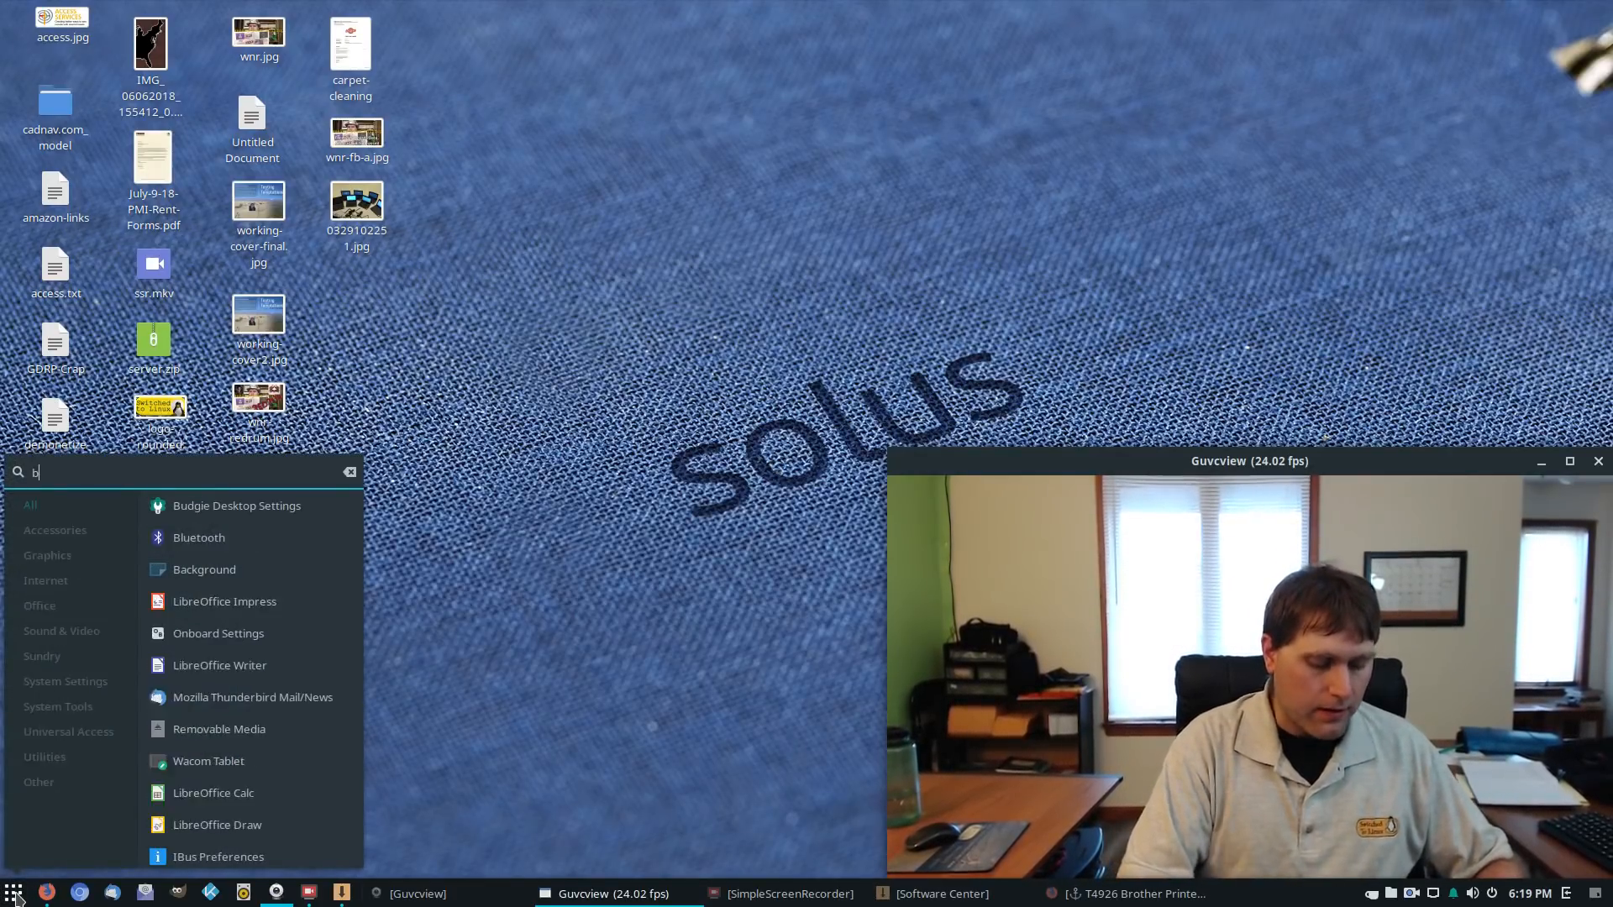
{"action": "type", "text": "ud"}
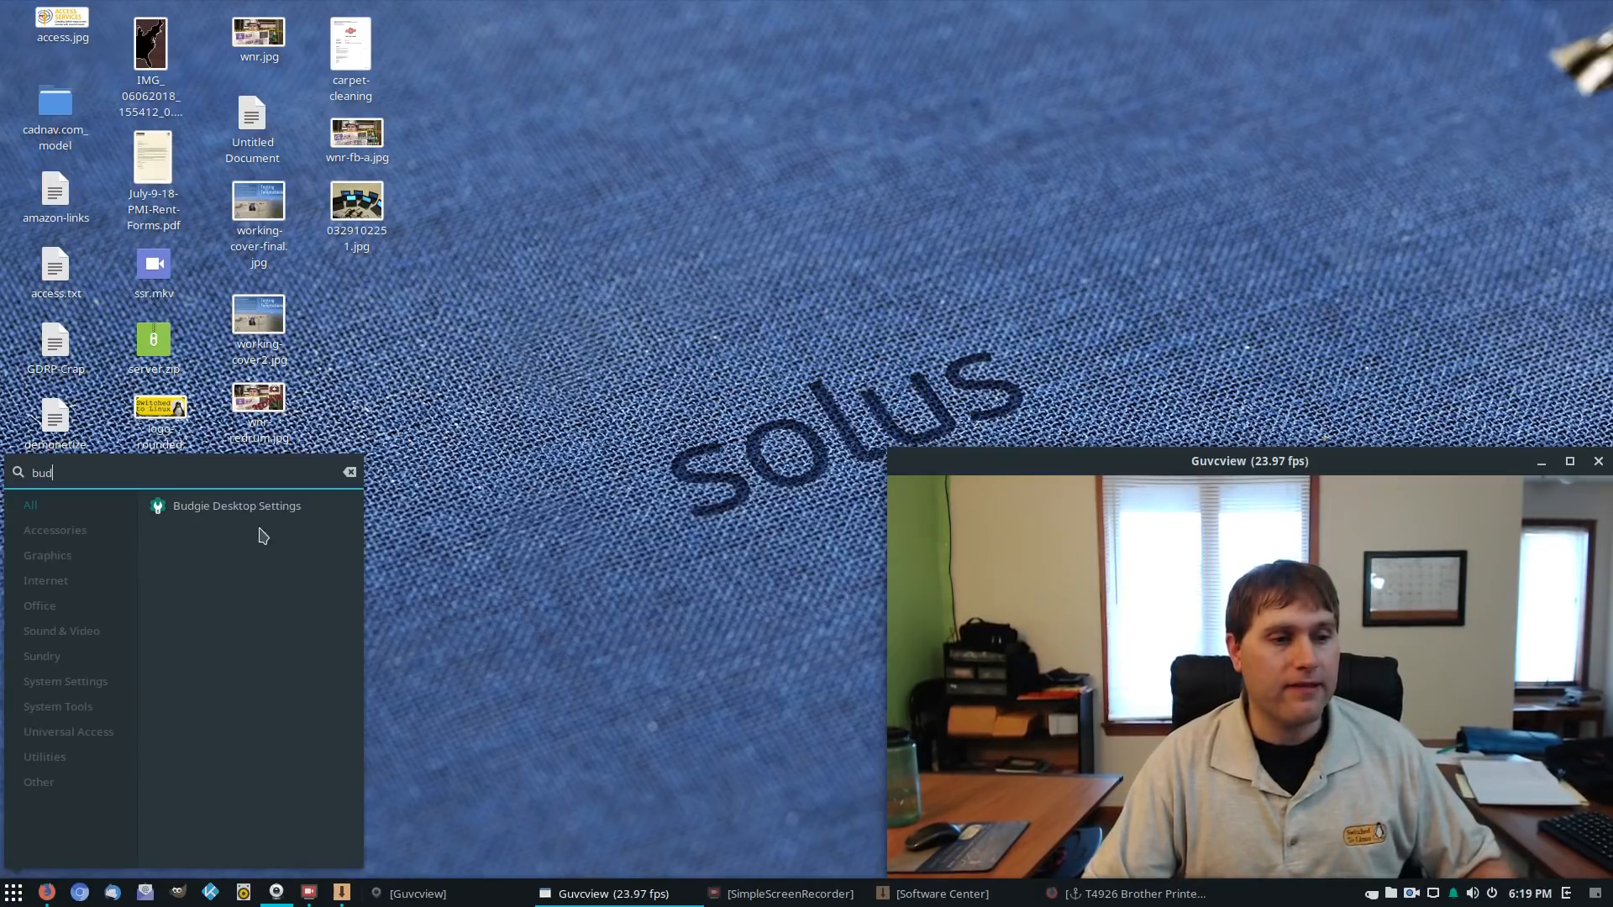
{"action": "left_click", "coordinate": [236, 505]}
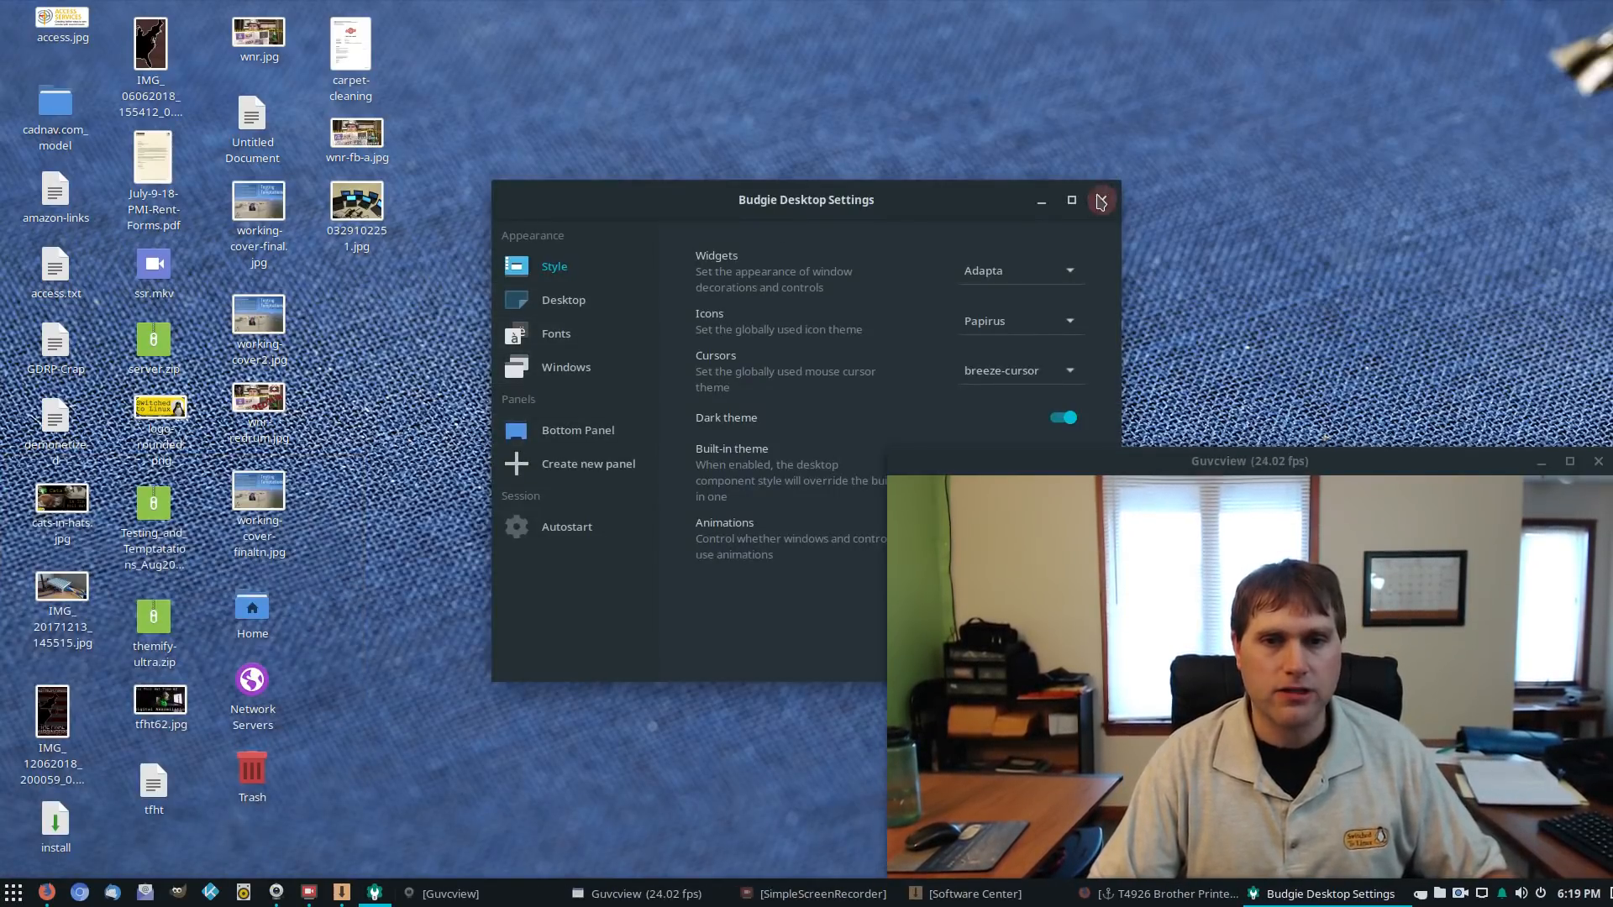
{"action": "left_click", "coordinate": [1100, 200]}
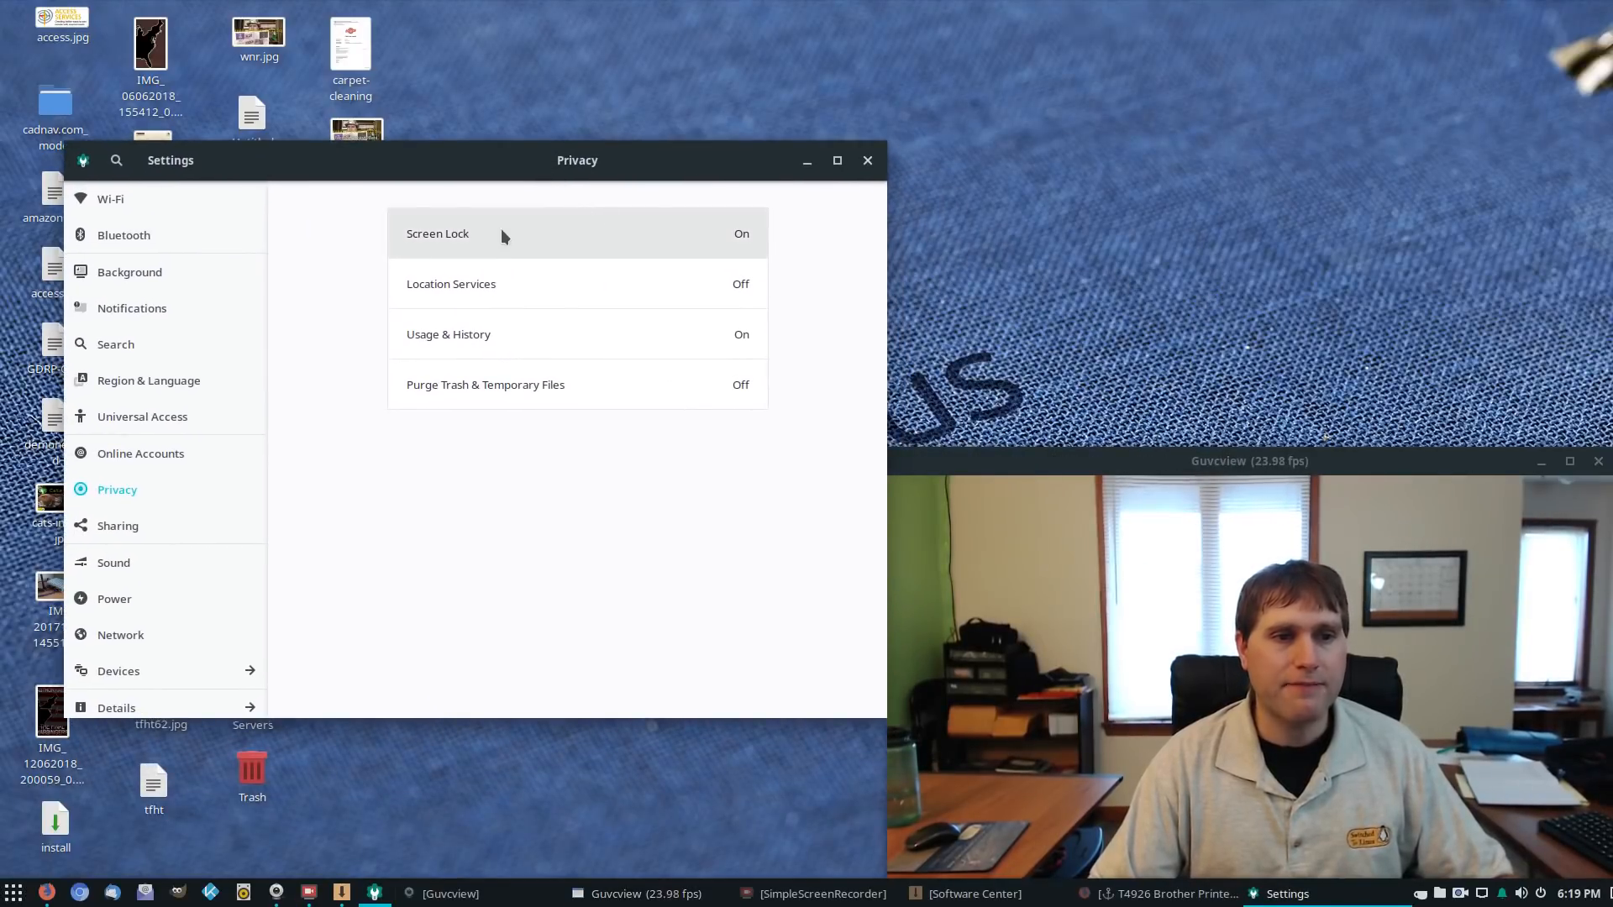
{"action": "left_click_drag", "start_coordinate": [576, 160], "coordinate": [528, 168]}
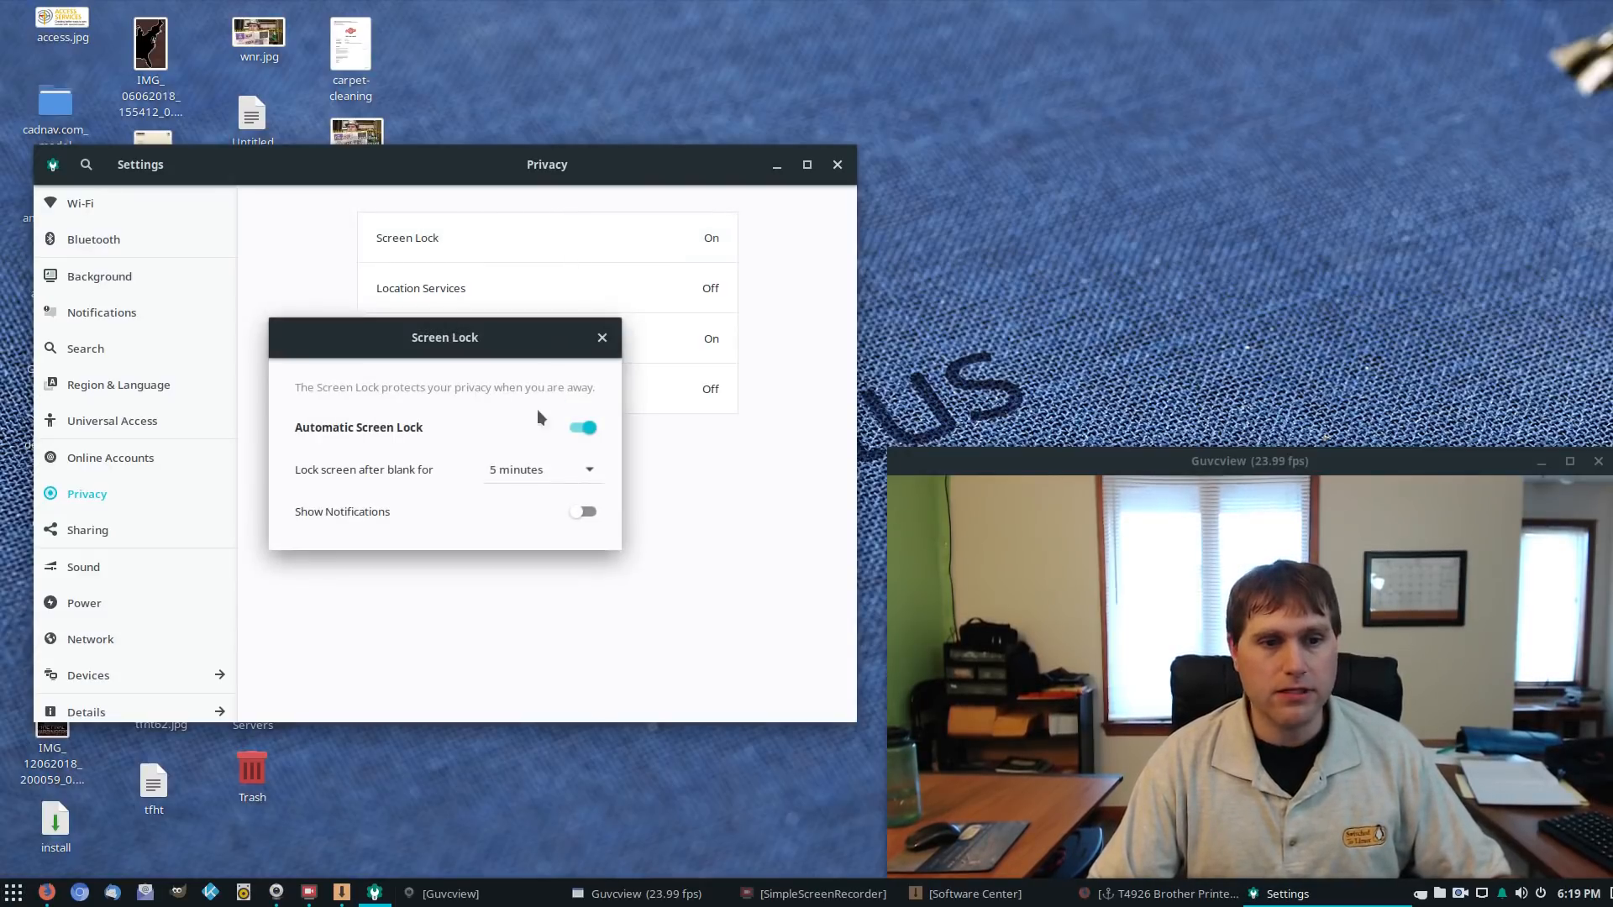
{"action": "mouse_move", "coordinate": [494, 525]}
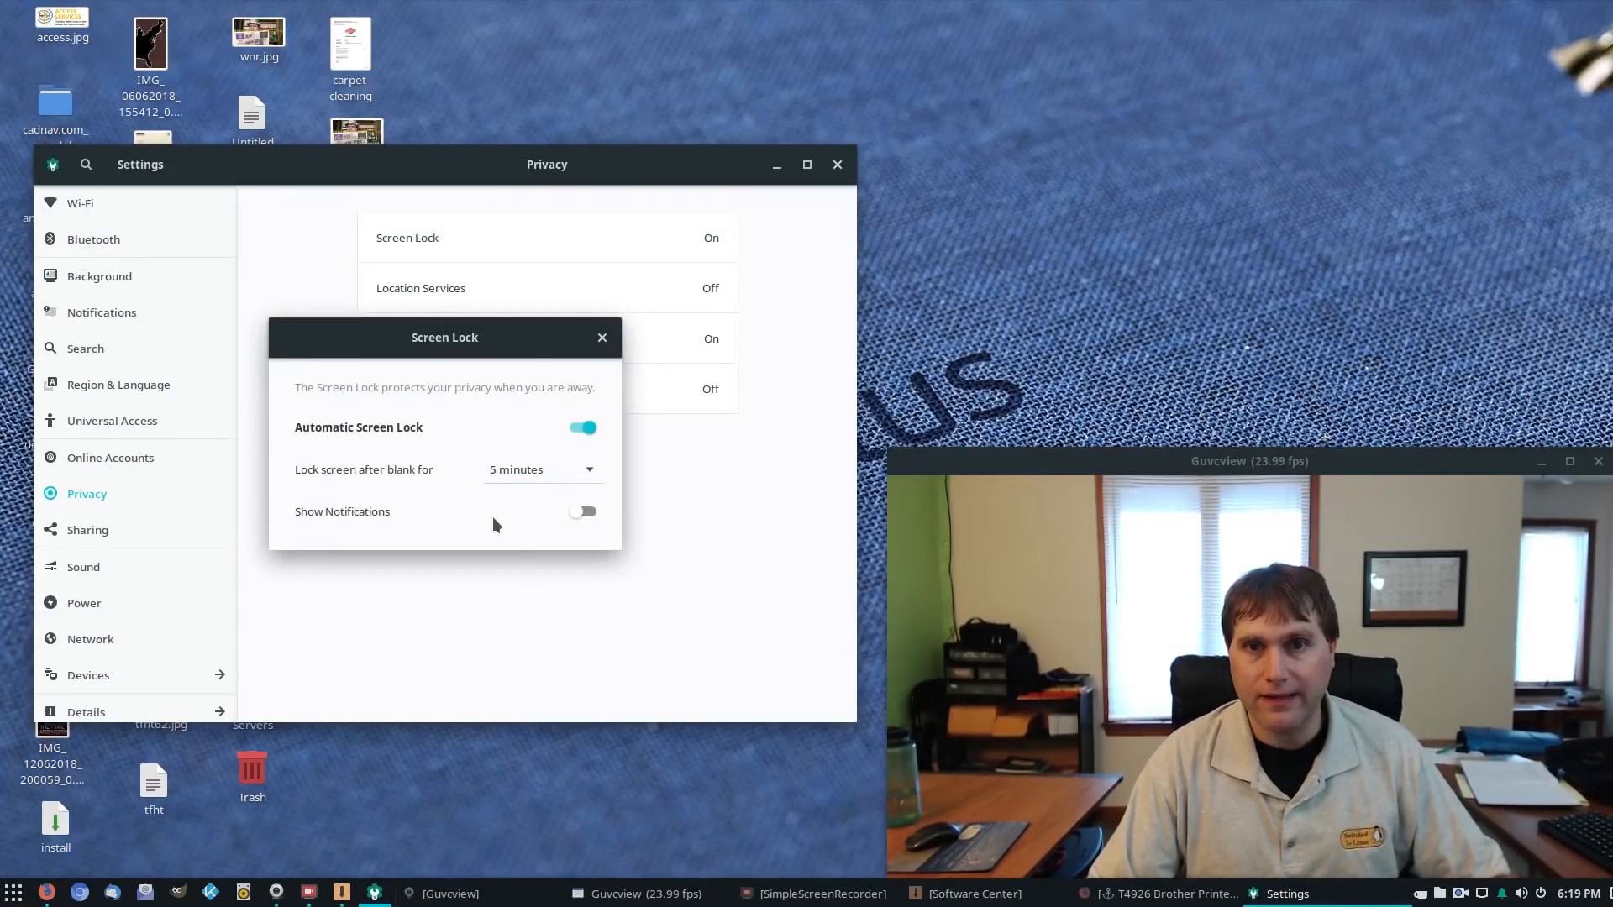
{"action": "mouse_move", "coordinate": [678, 316]}
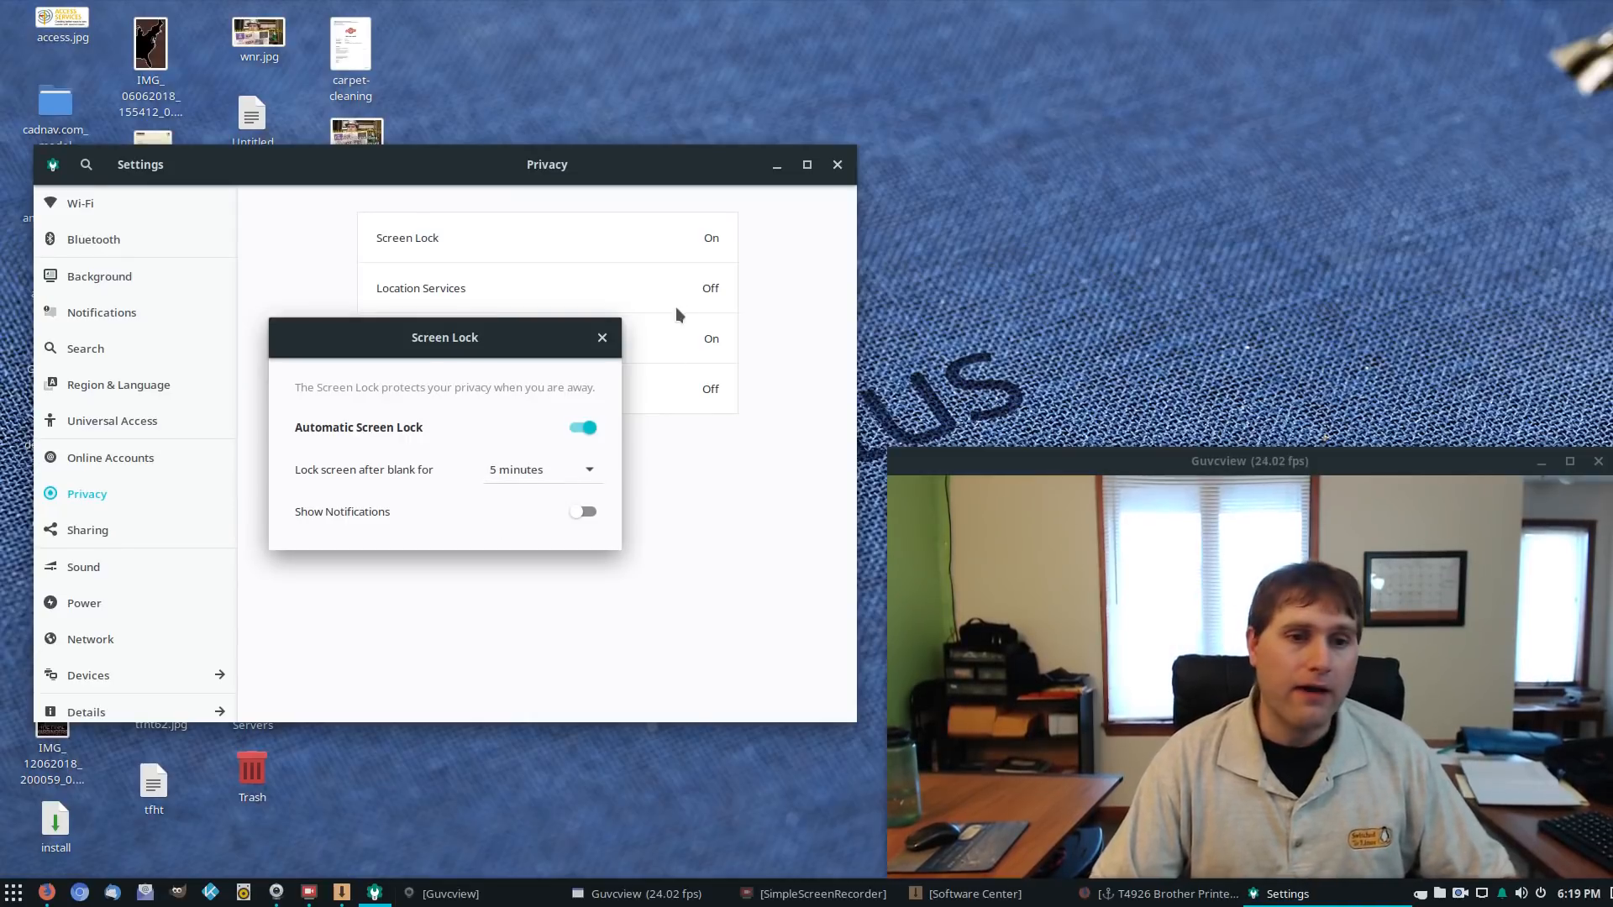
{"action": "left_click", "coordinate": [602, 338]}
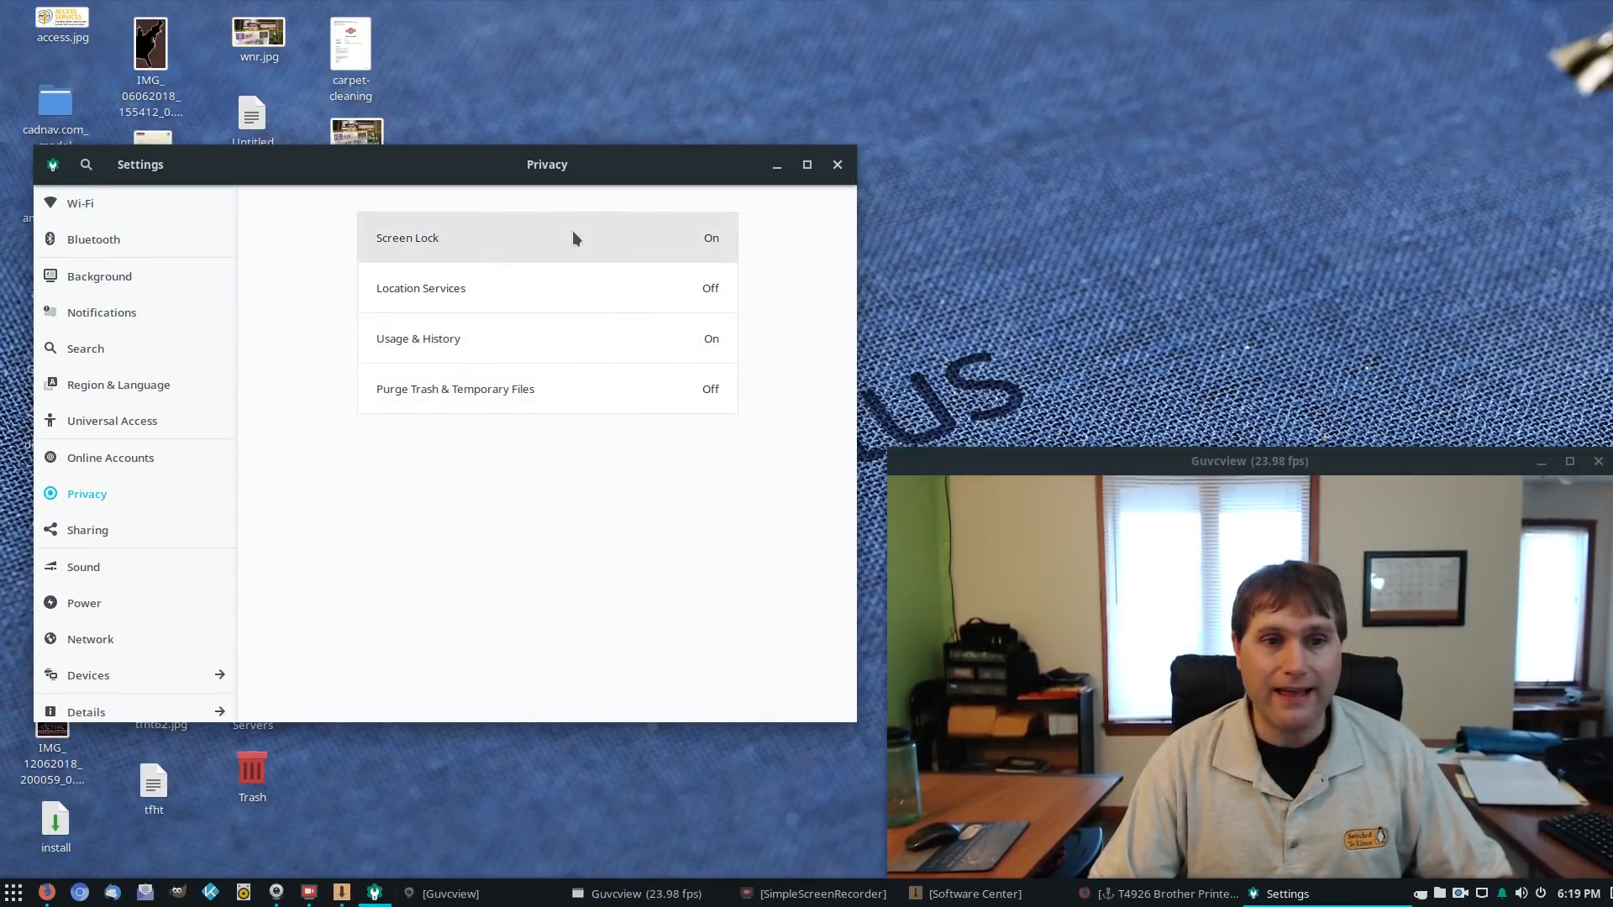
{"action": "mouse_move", "coordinate": [624, 245]}
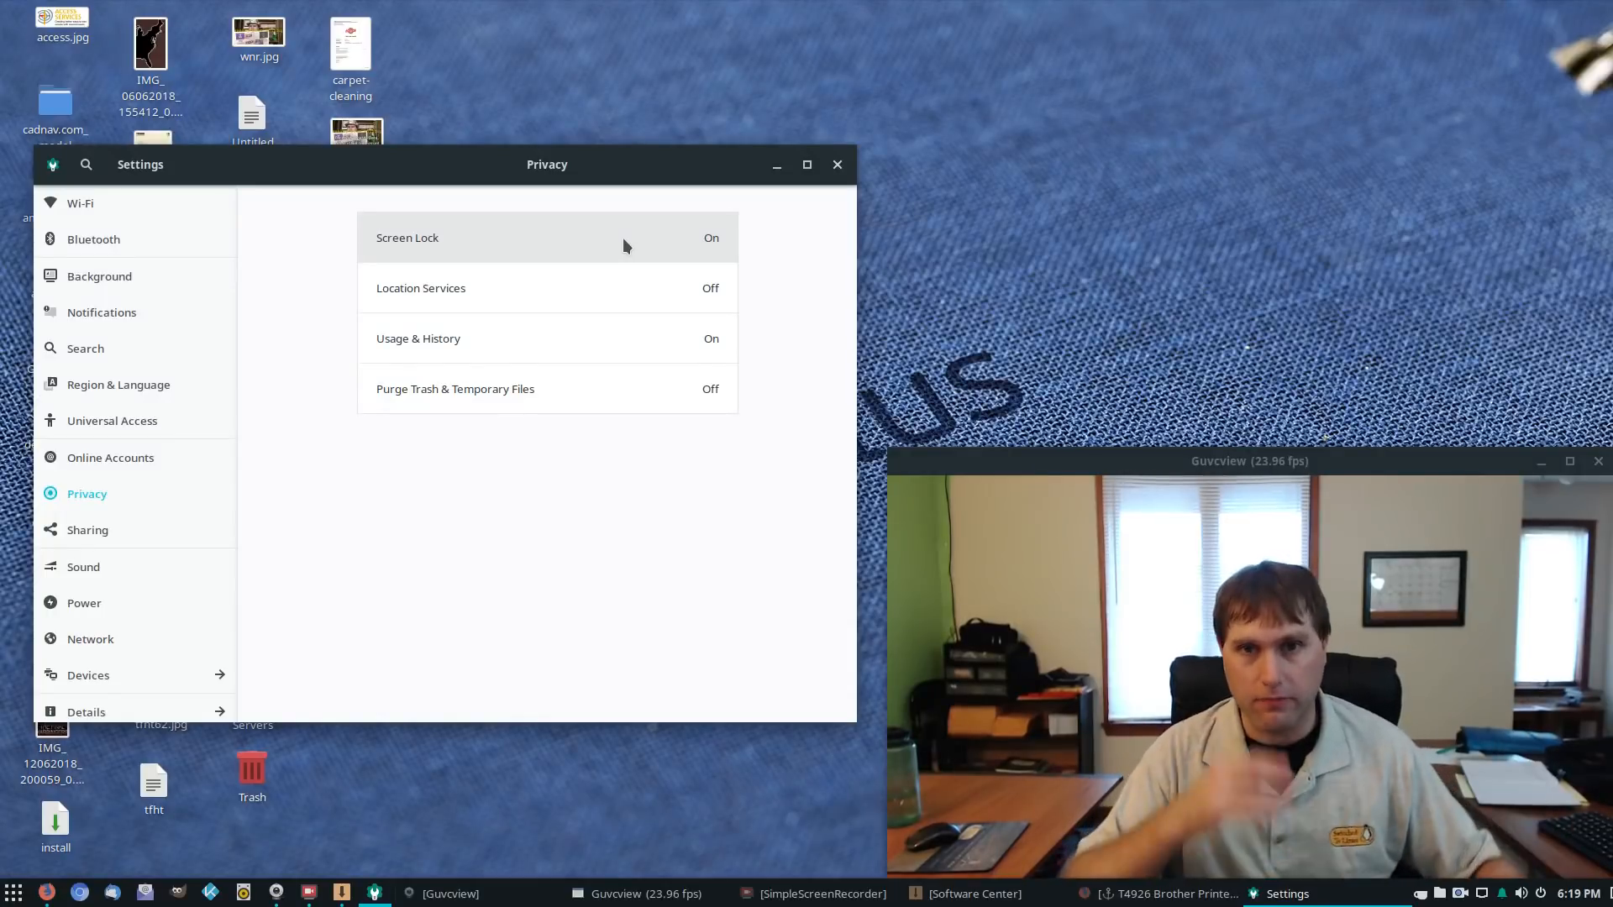
{"action": "mouse_move", "coordinate": [1435, 882]}
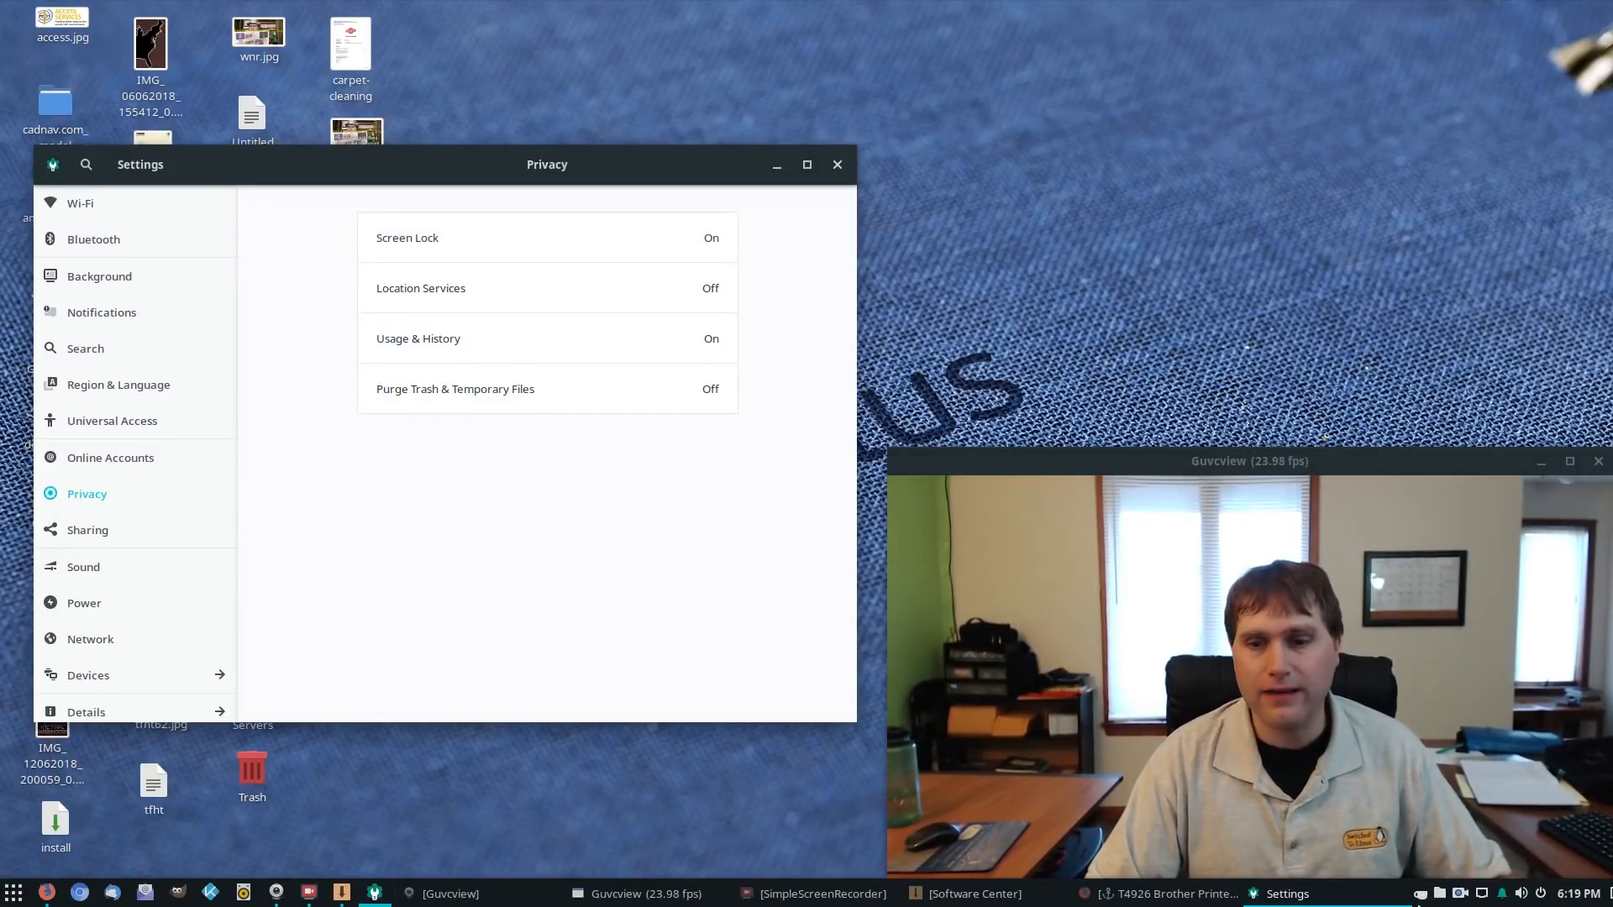
Step: Turn Caffeine Mode on from the system tray applet and dismiss the popover
{"action": "left_click", "coordinate": [1422, 892]}
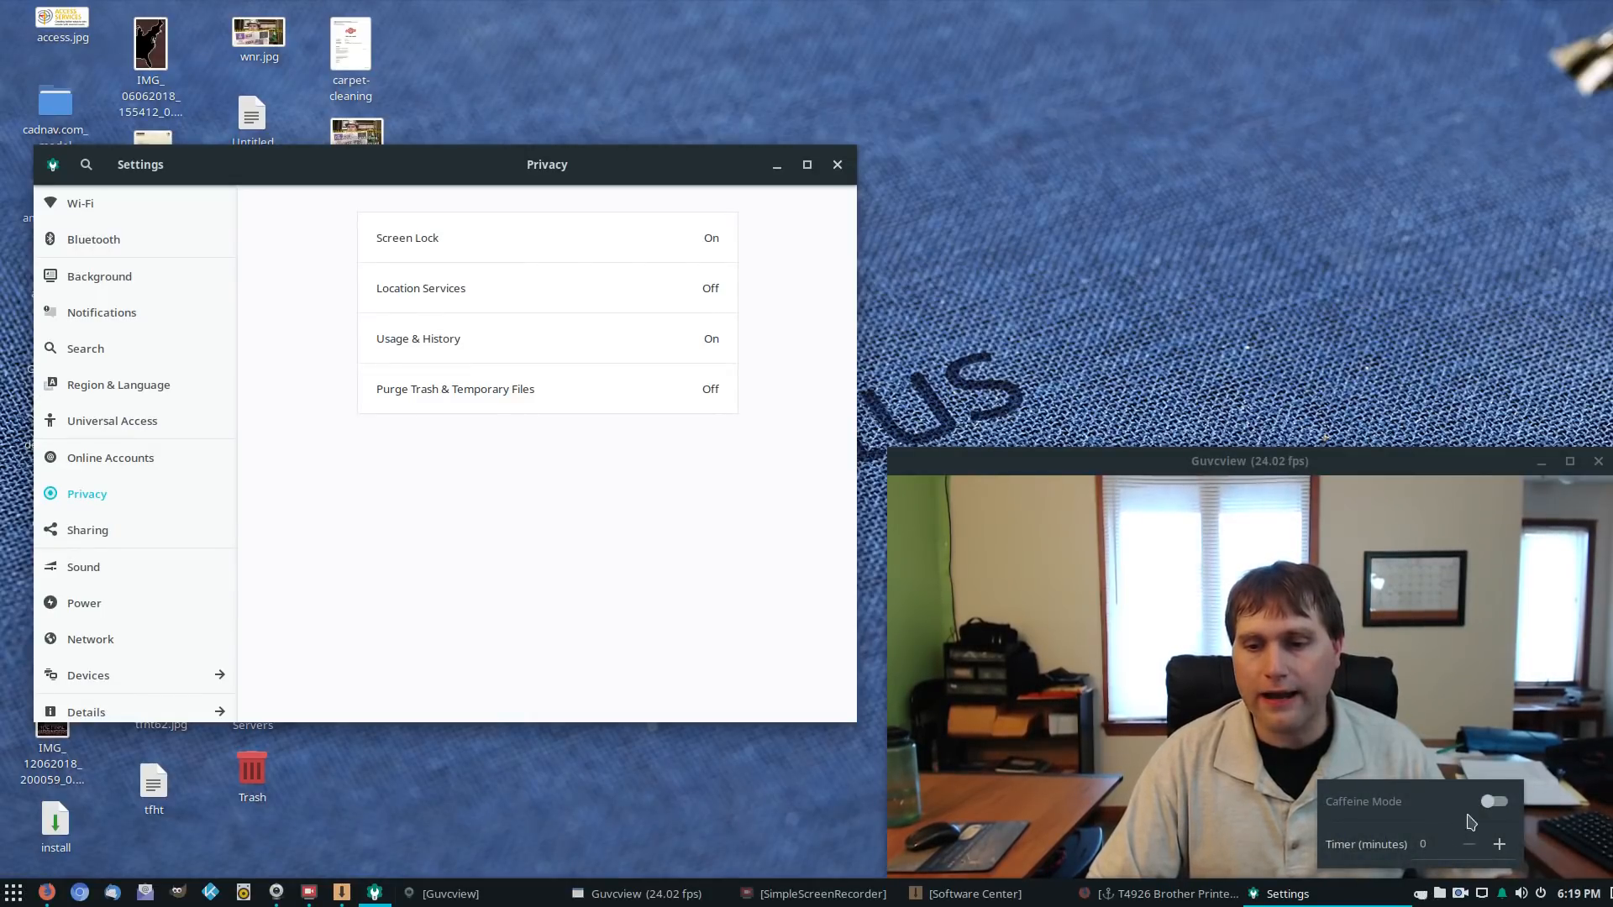
{"action": "left_click", "coordinate": [1492, 802]}
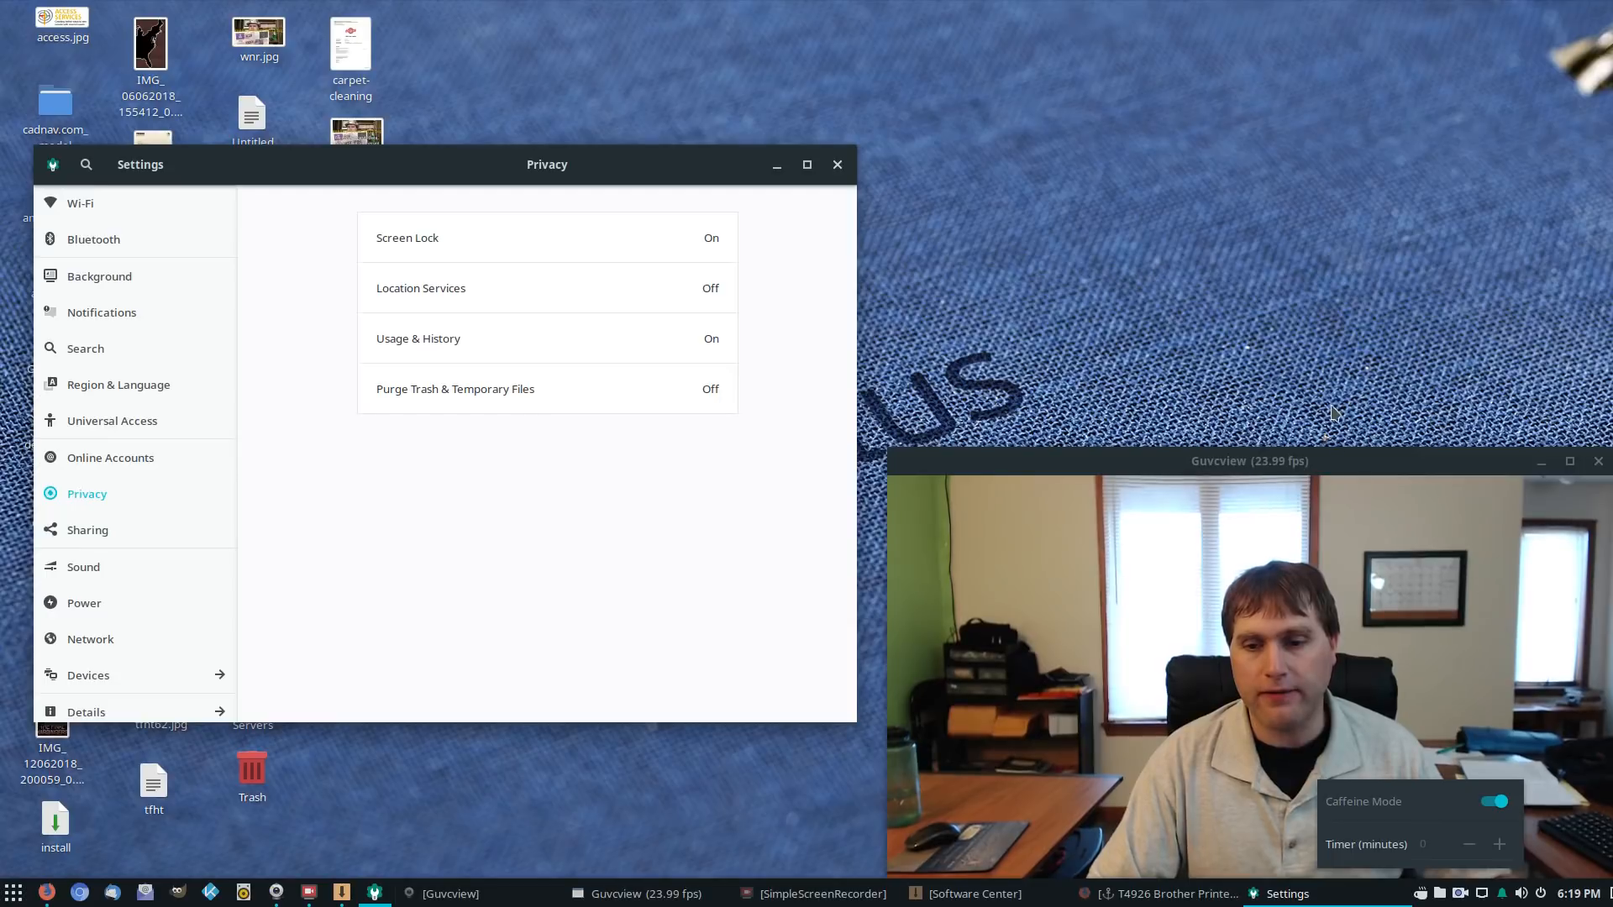
{"action": "mouse_move", "coordinate": [1351, 377]}
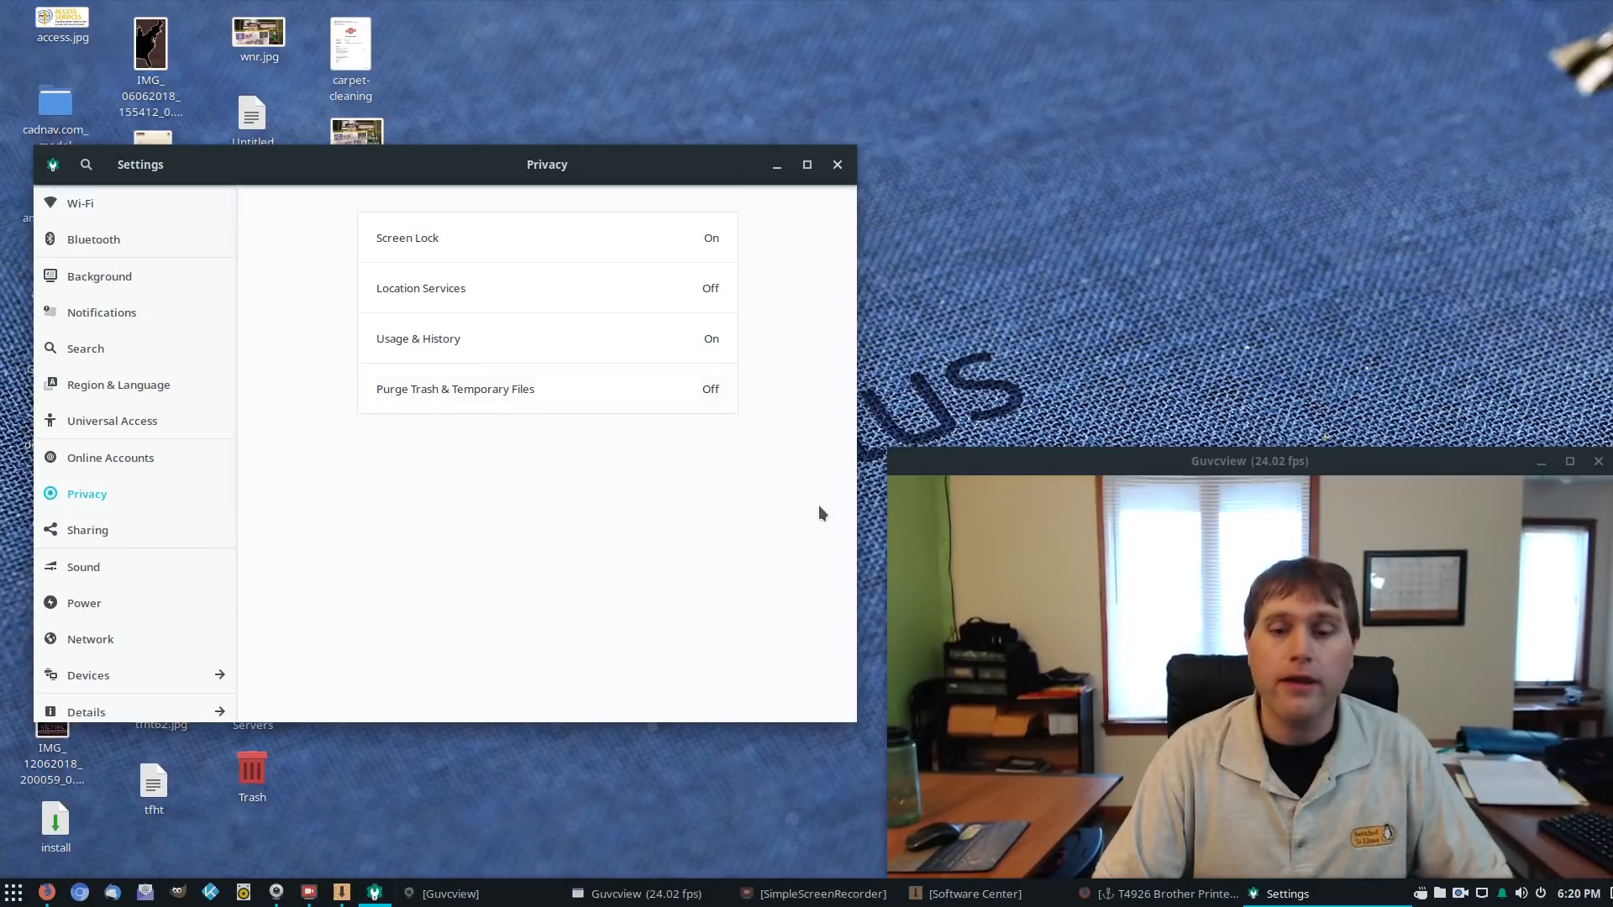
{"action": "mouse_move", "coordinate": [1419, 894]}
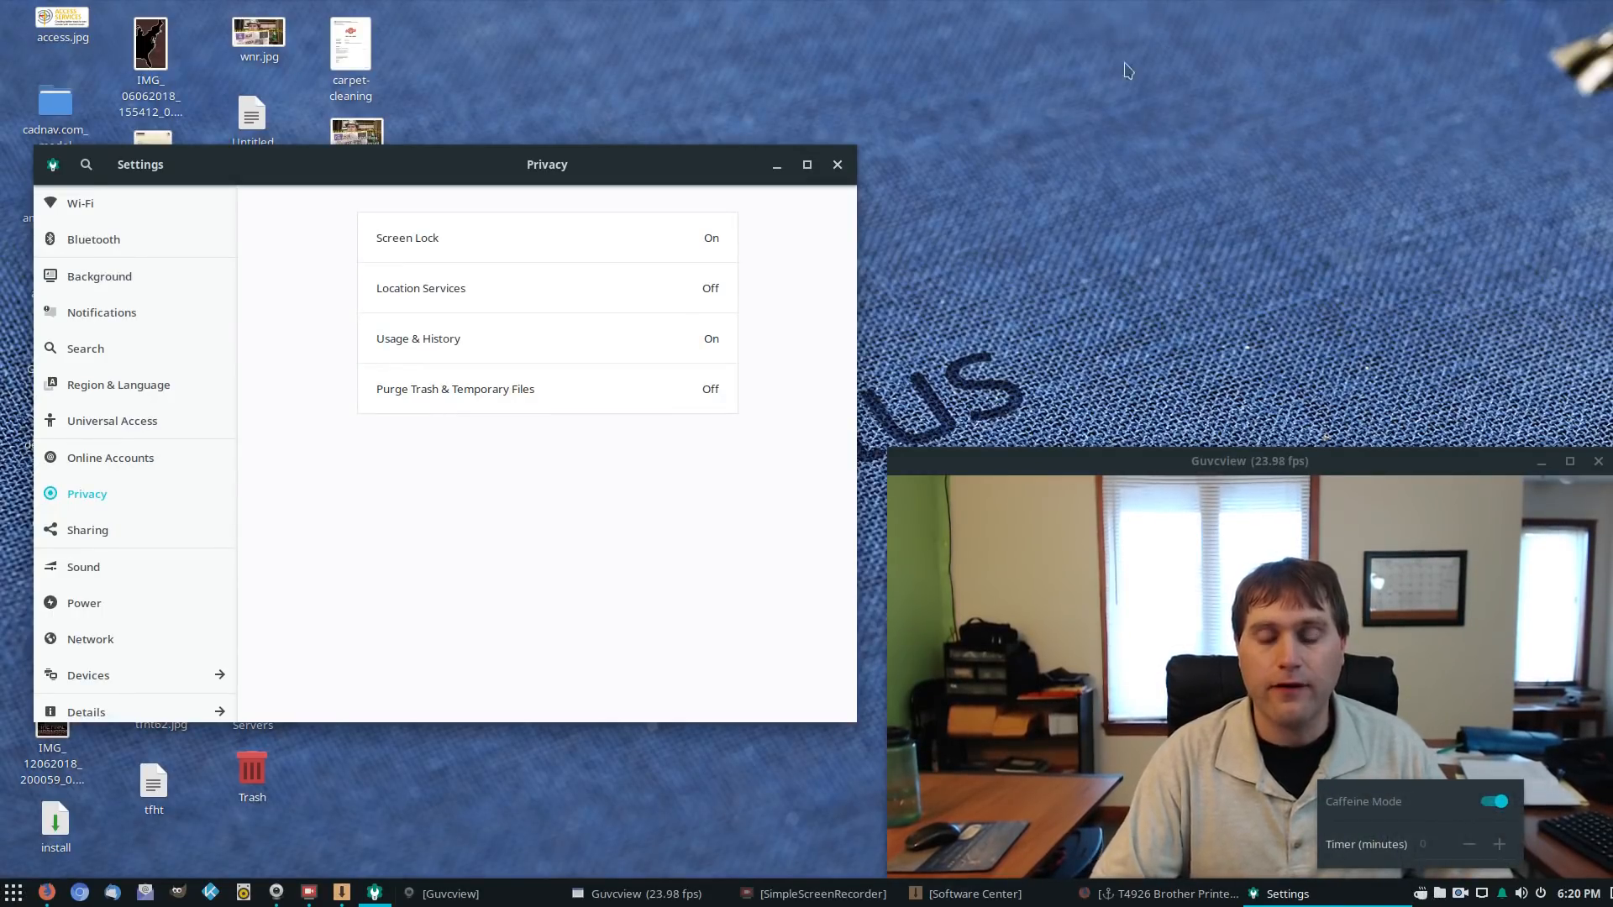
{"action": "left_click", "coordinate": [1492, 802]}
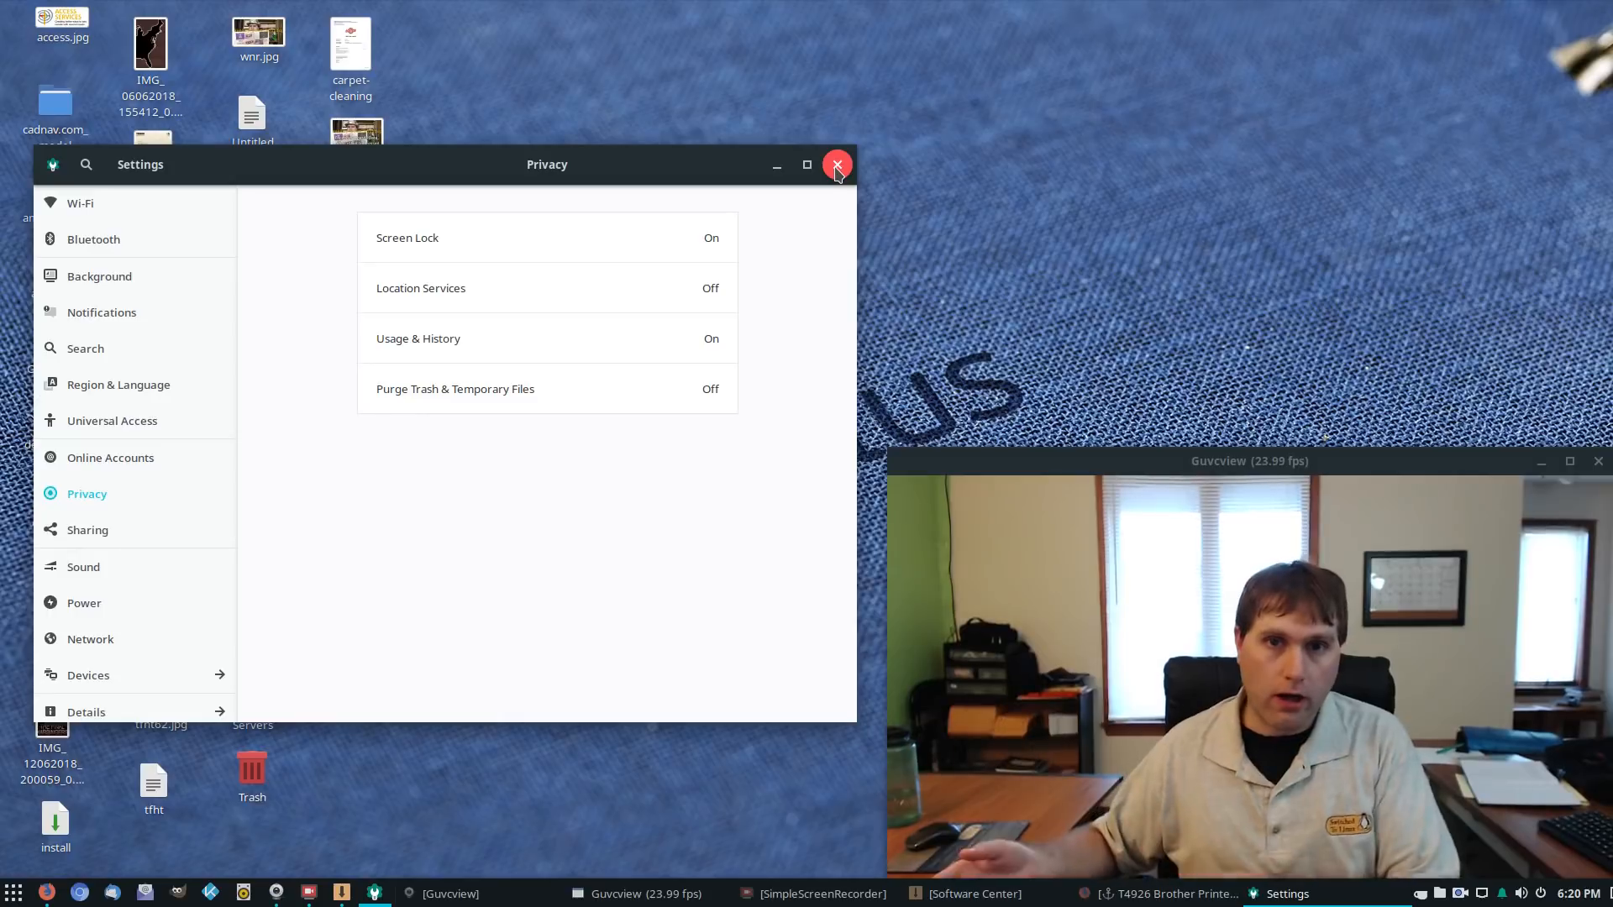
{"action": "mouse_move", "coordinate": [808, 166]}
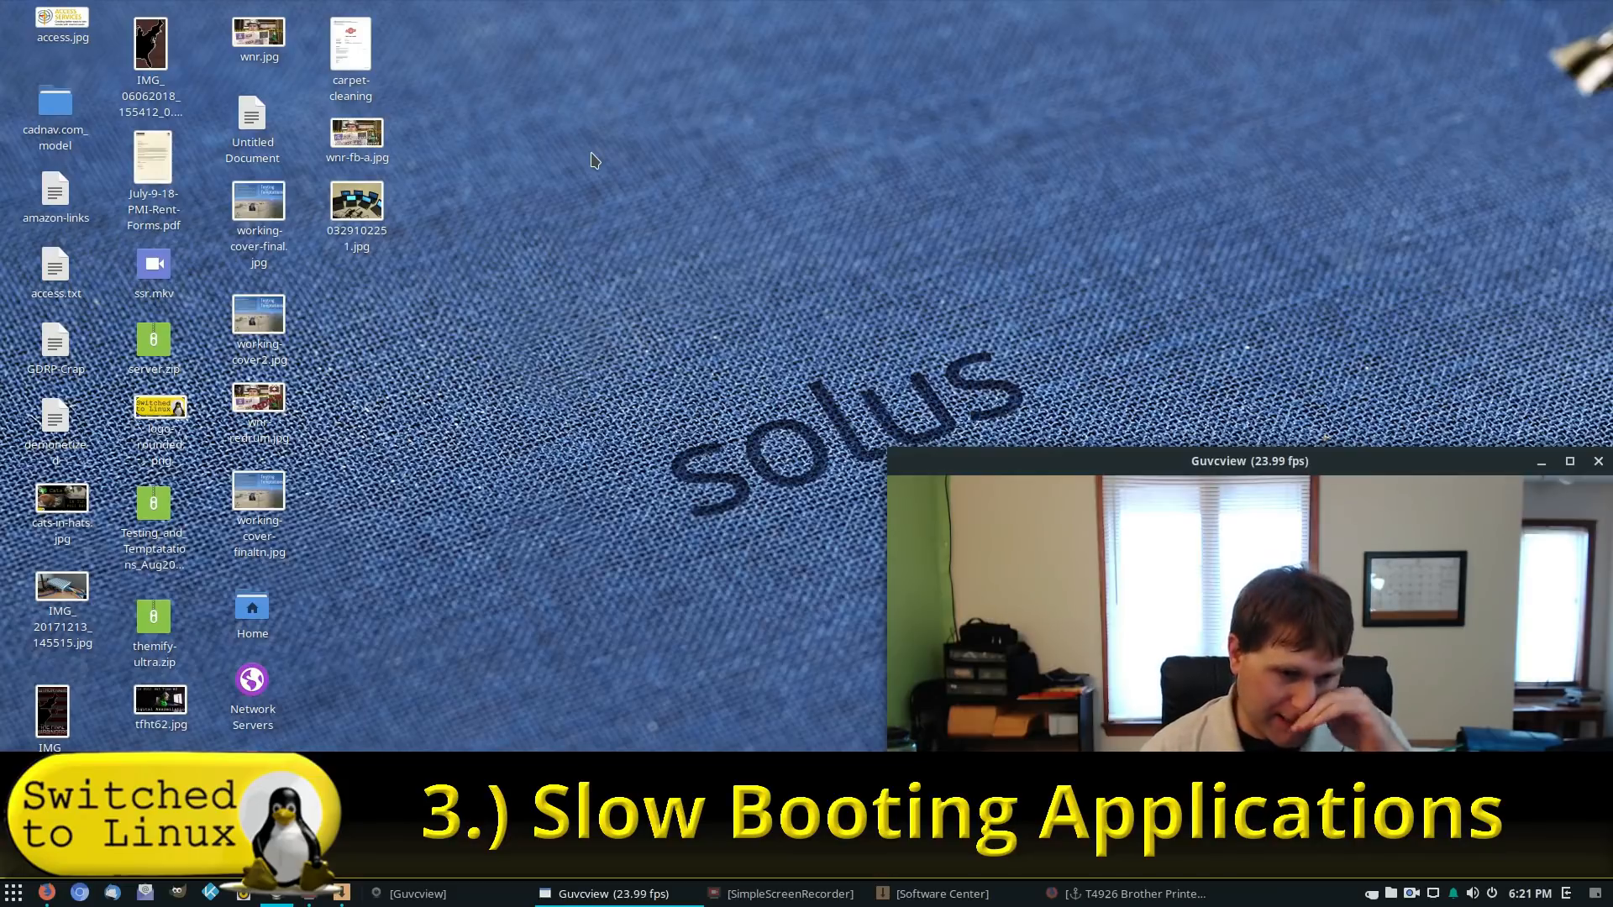
{"action": "mouse_move", "coordinate": [356, 299]}
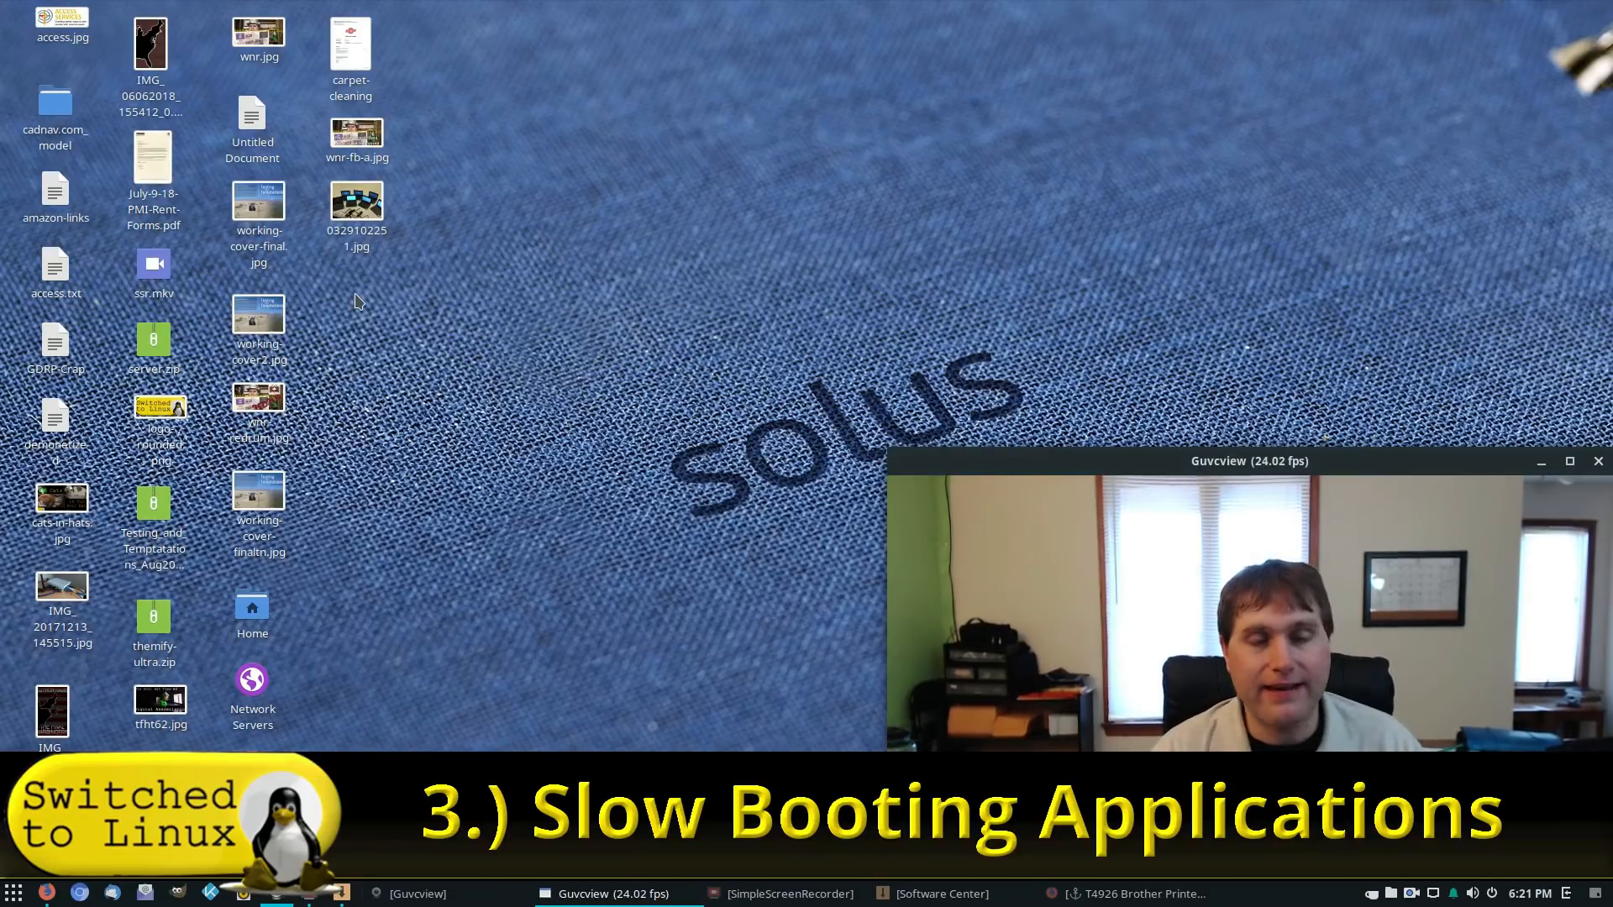
{"action": "mouse_move", "coordinate": [497, 341]}
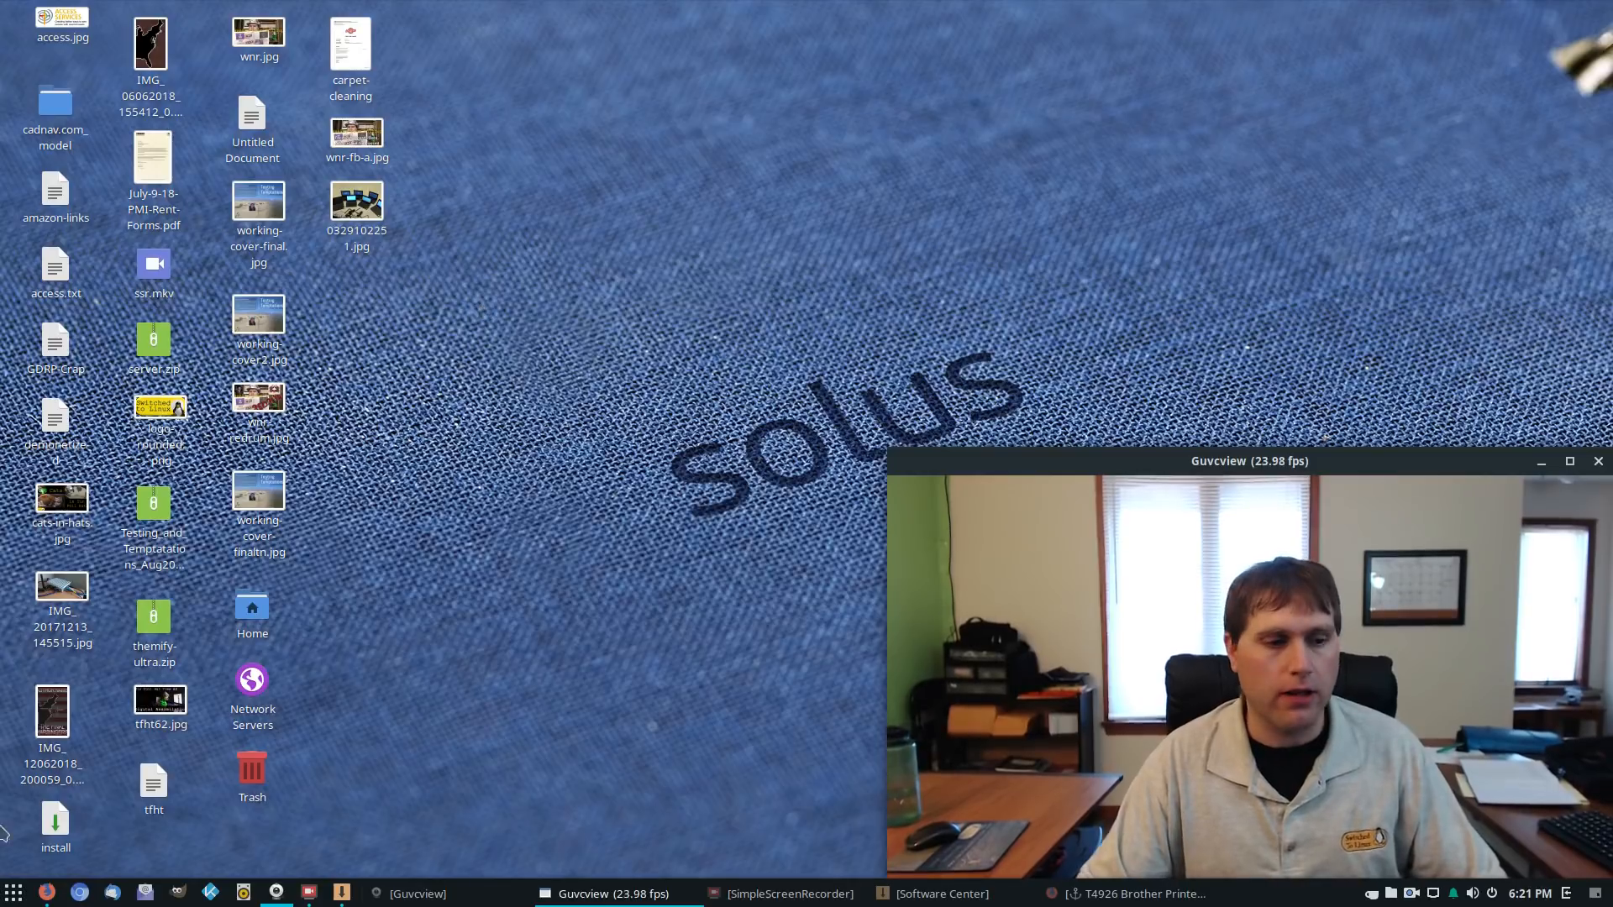
{"action": "left_click", "coordinate": [15, 892]}
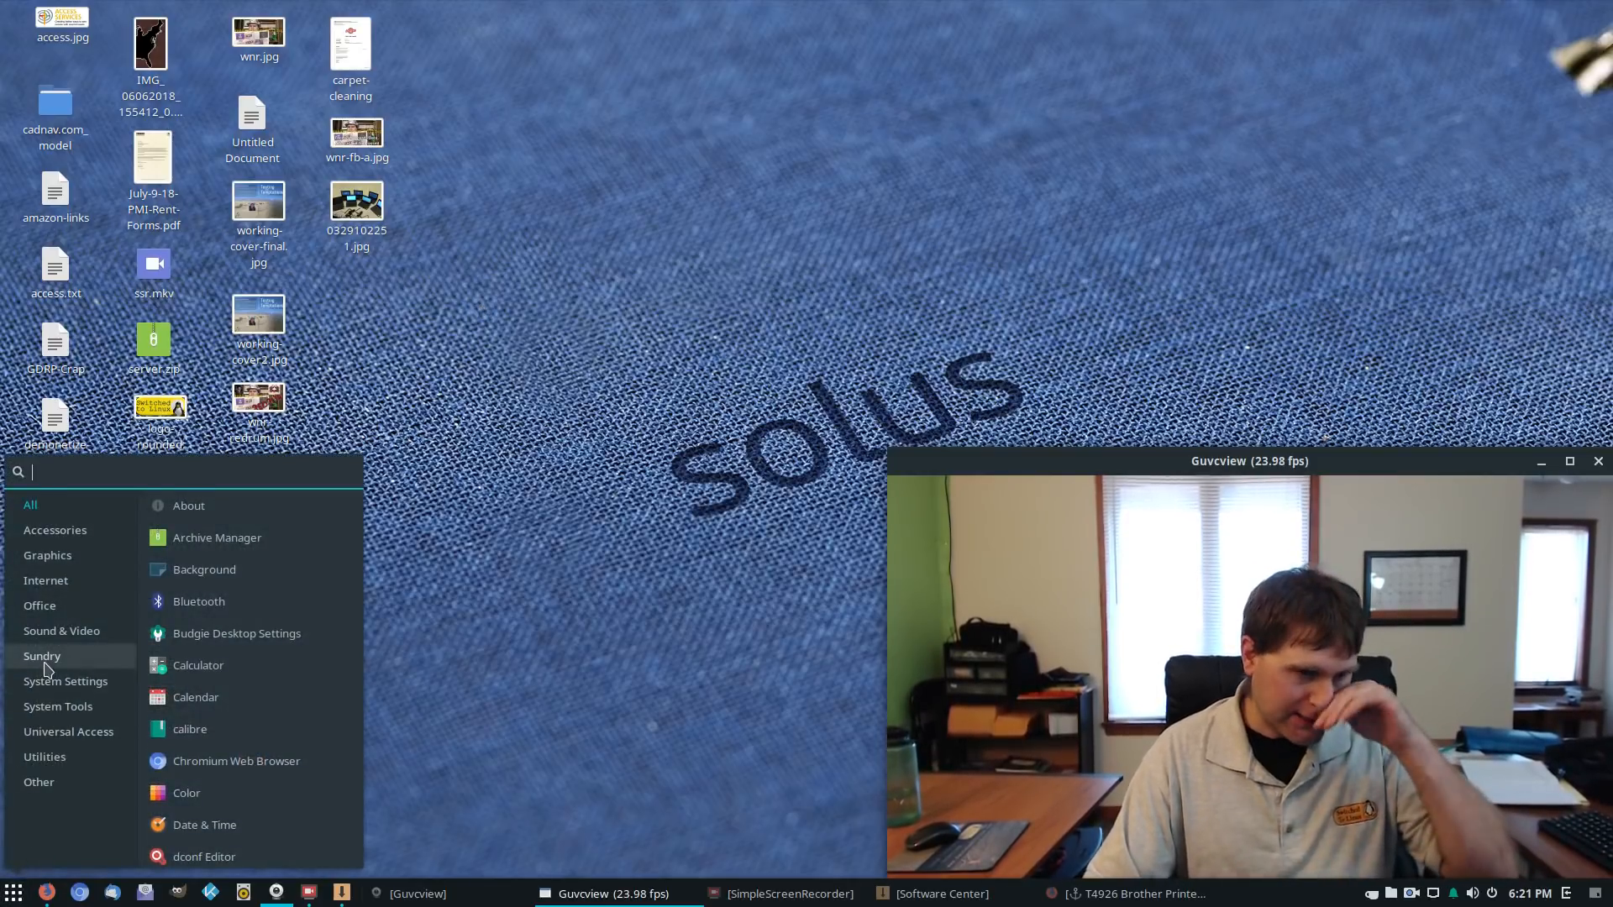
{"action": "left_click", "coordinate": [39, 605]}
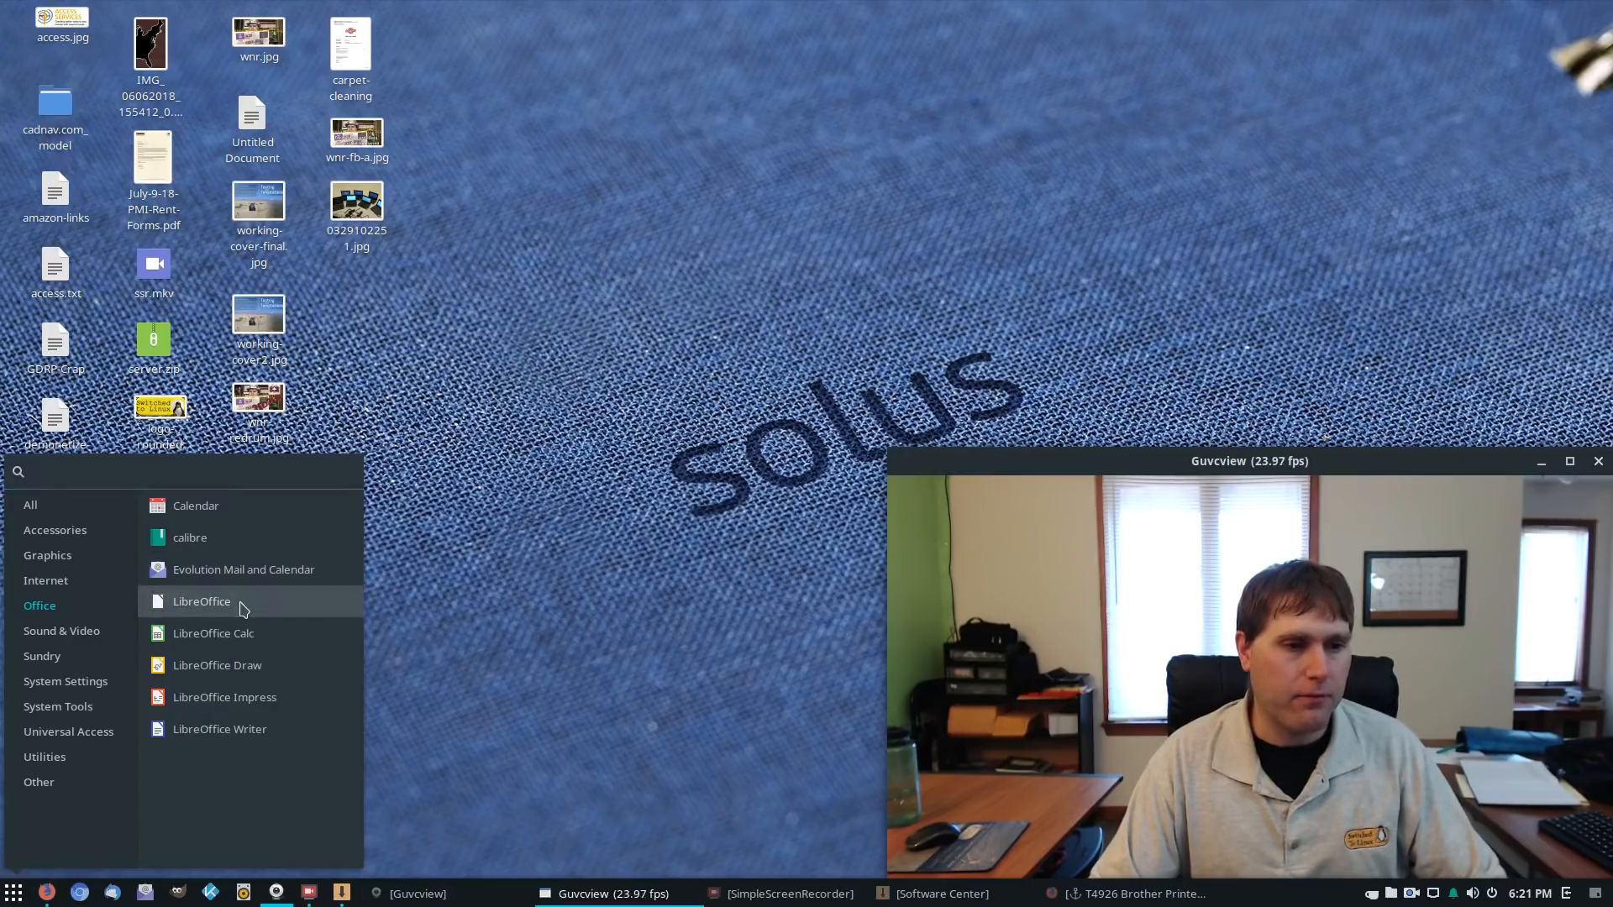
{"action": "left_click", "coordinate": [202, 601]}
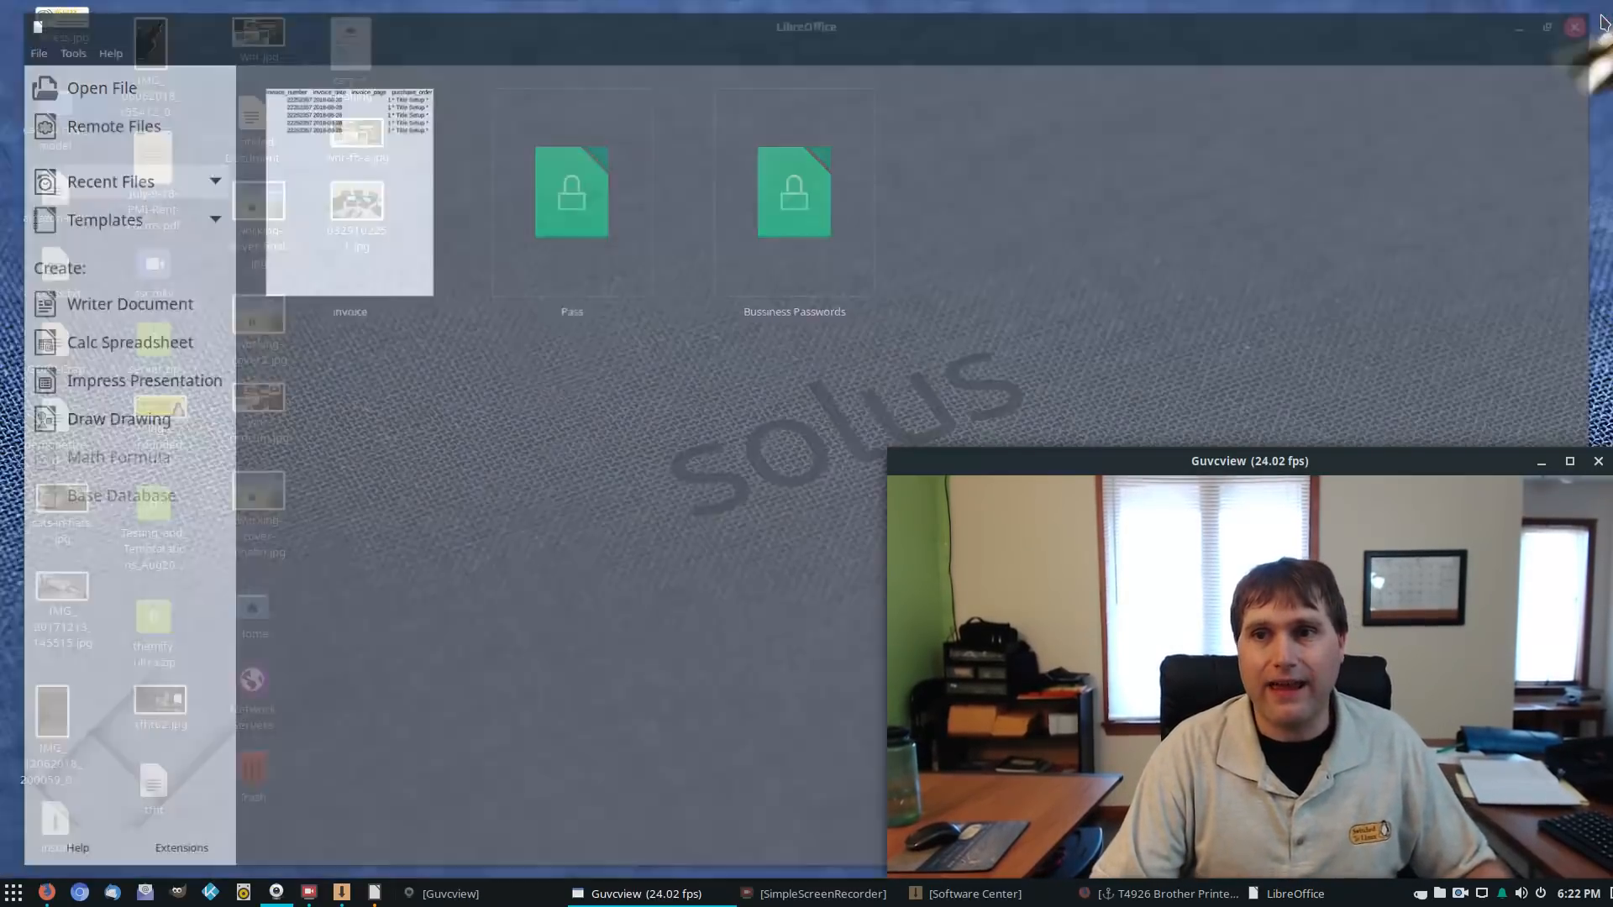
{"action": "left_click", "coordinate": [1572, 25]}
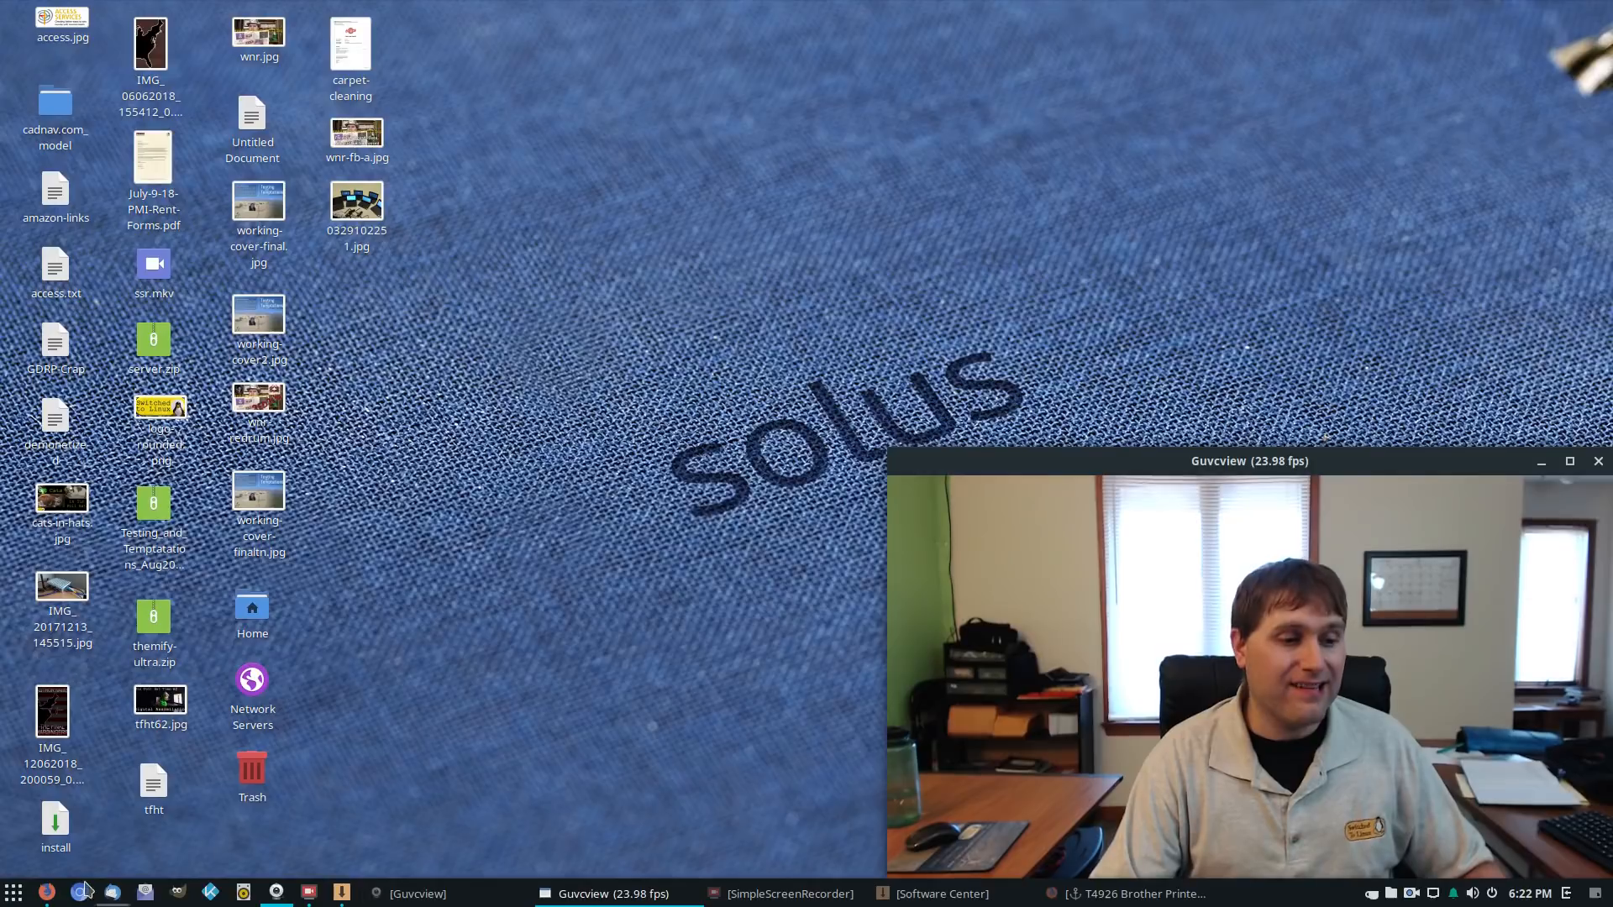
Step: Bring up the Budgie app menu and dismiss it back to the desktop
{"action": "left_click", "coordinate": [15, 892]}
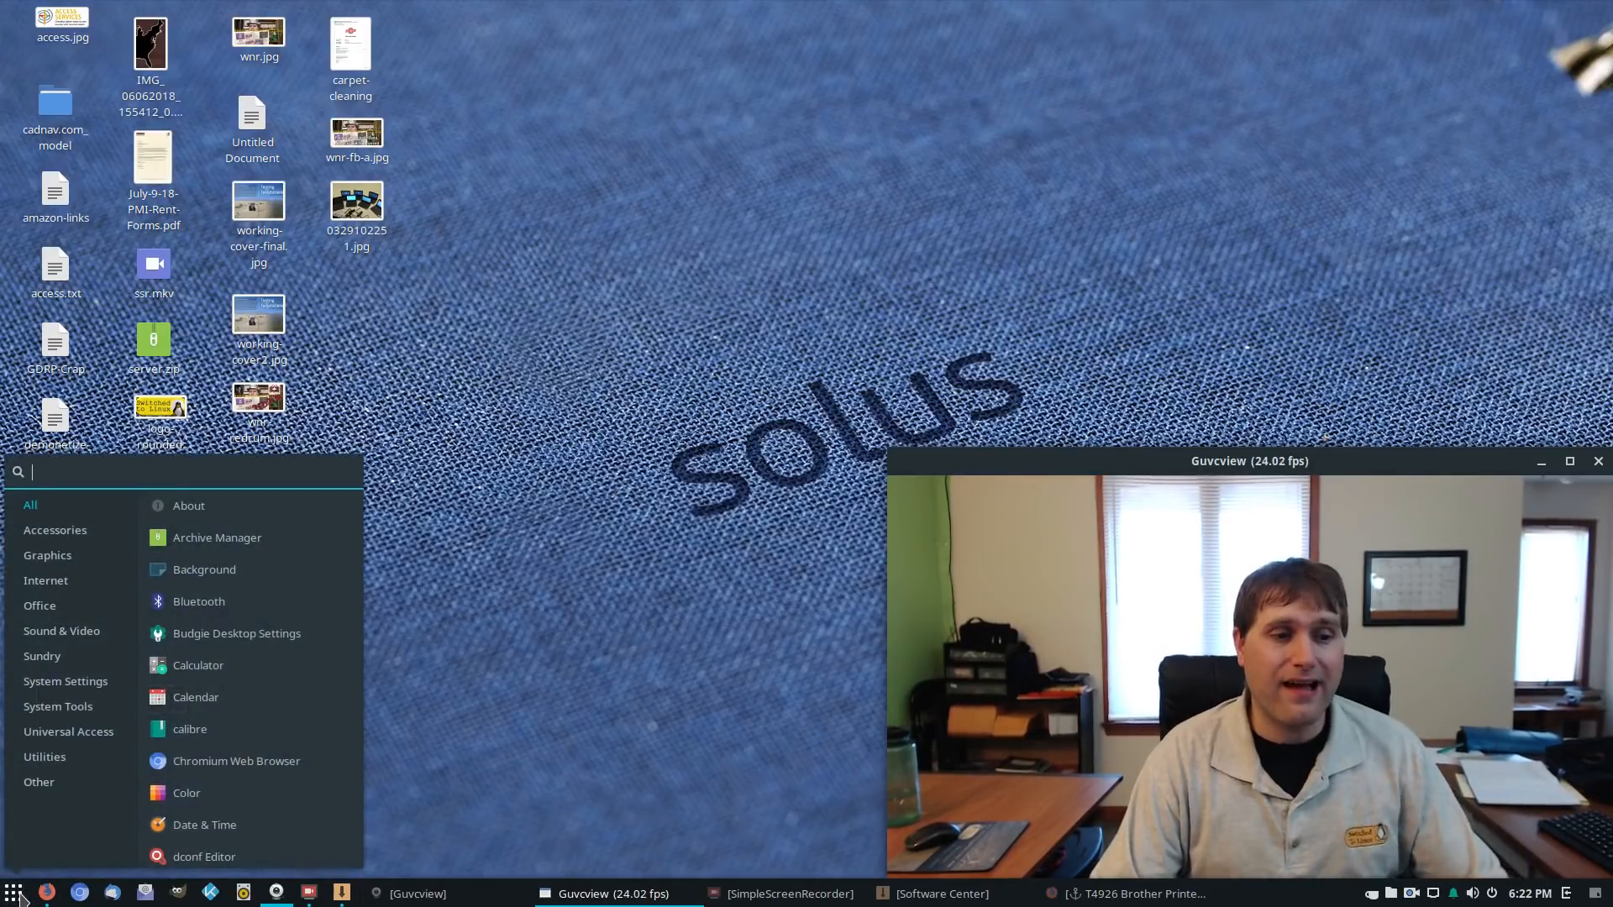
{"action": "left_click", "coordinate": [514, 437]}
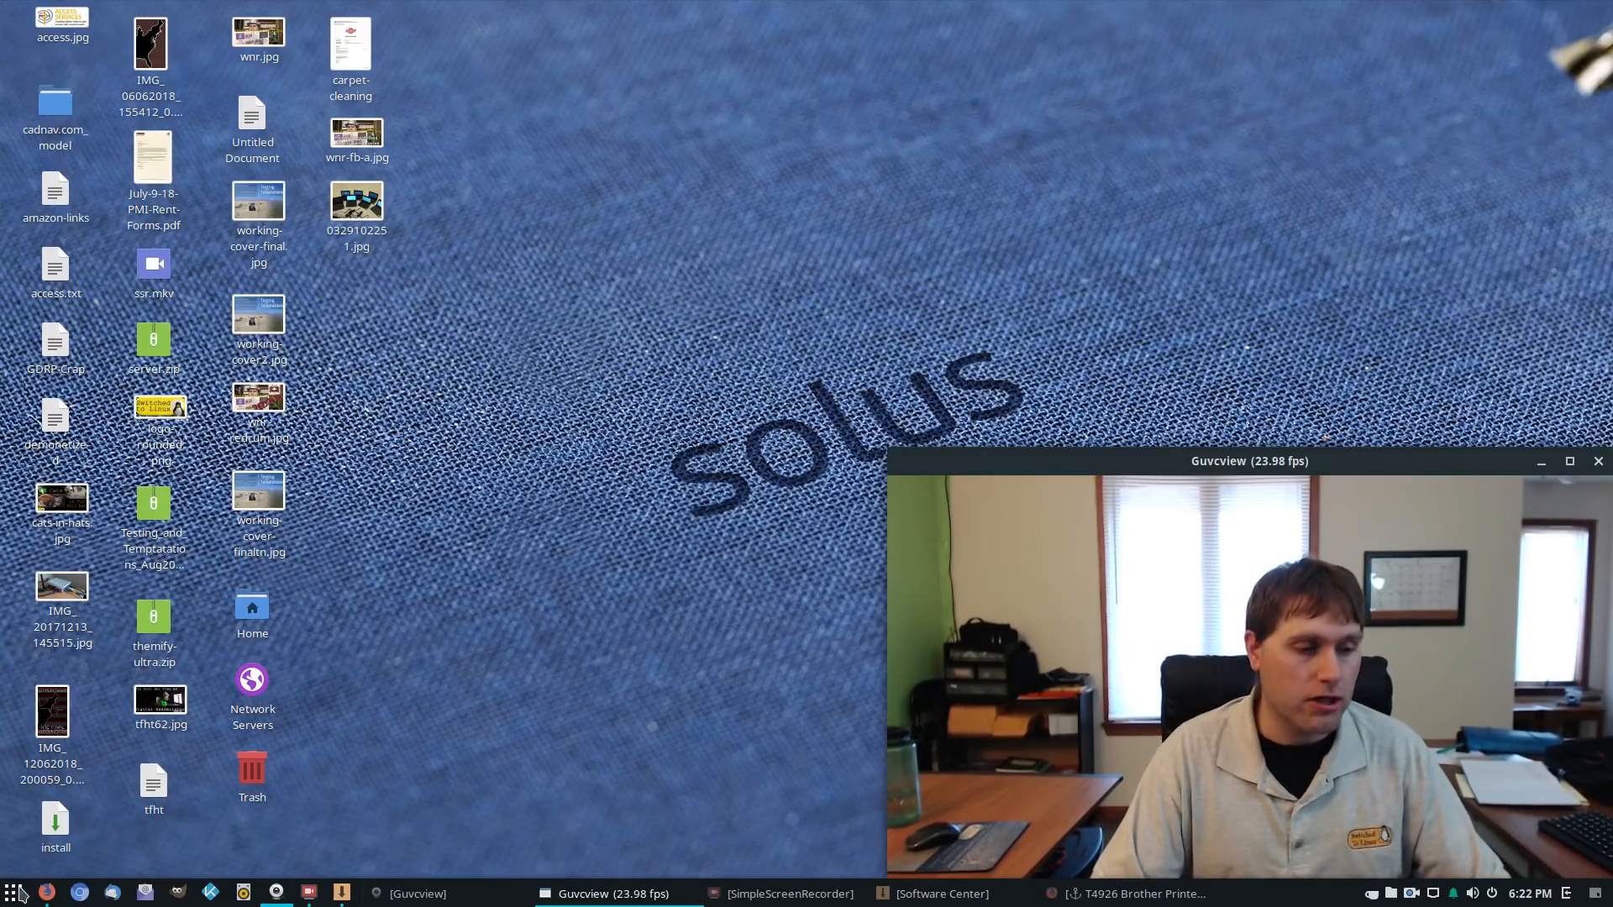
{"action": "mouse_move", "coordinate": [358, 716]}
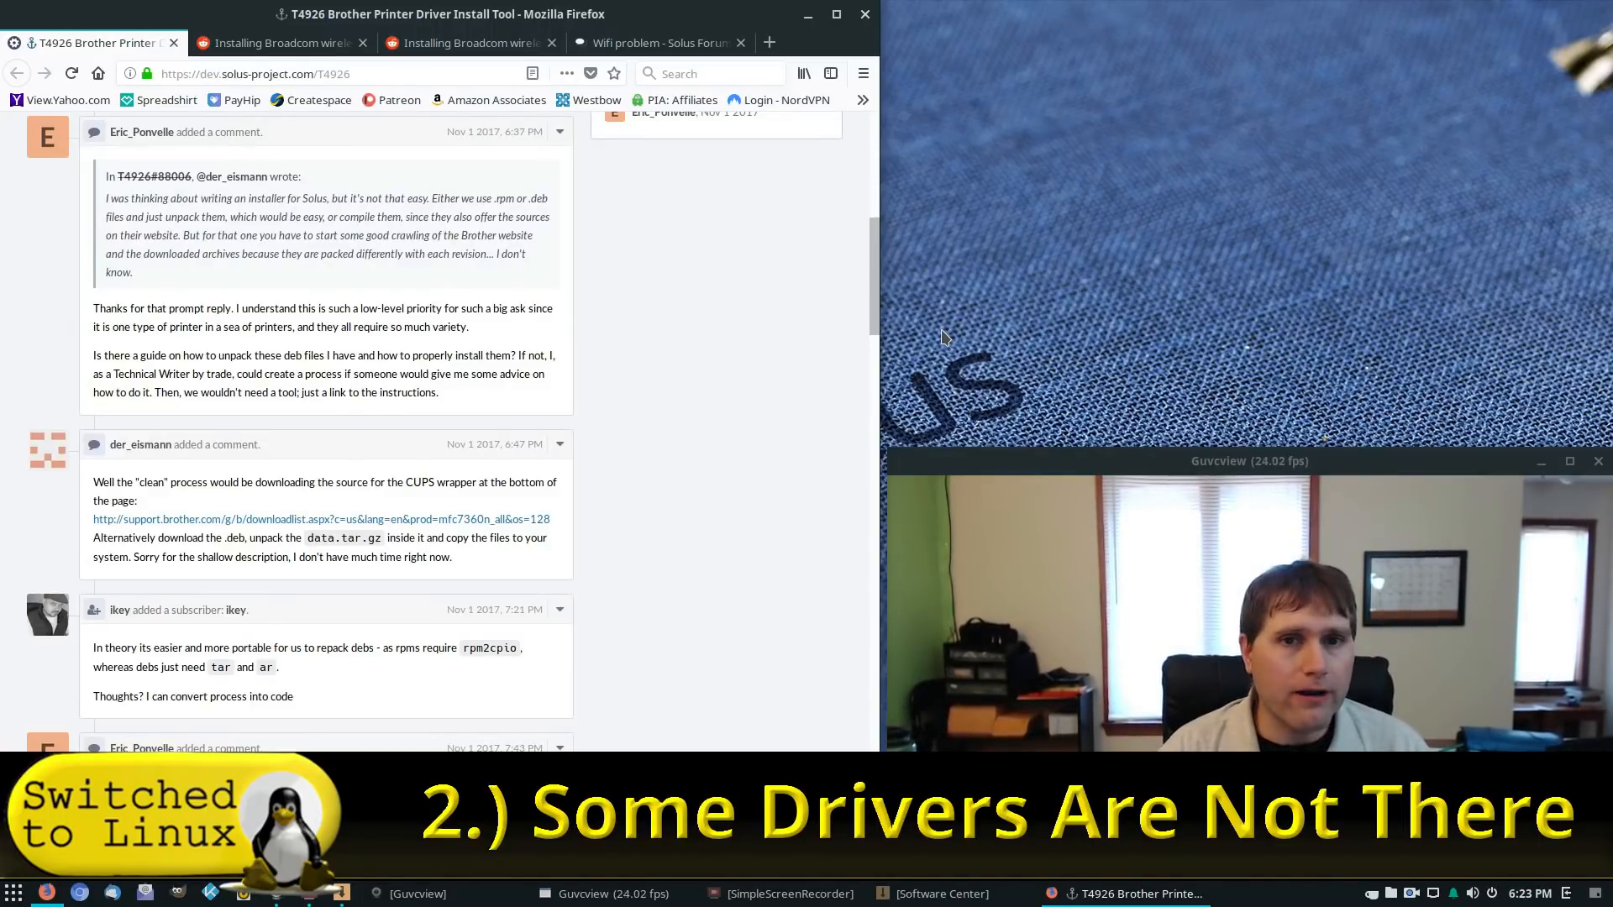
{"action": "left_click", "coordinate": [14, 892]}
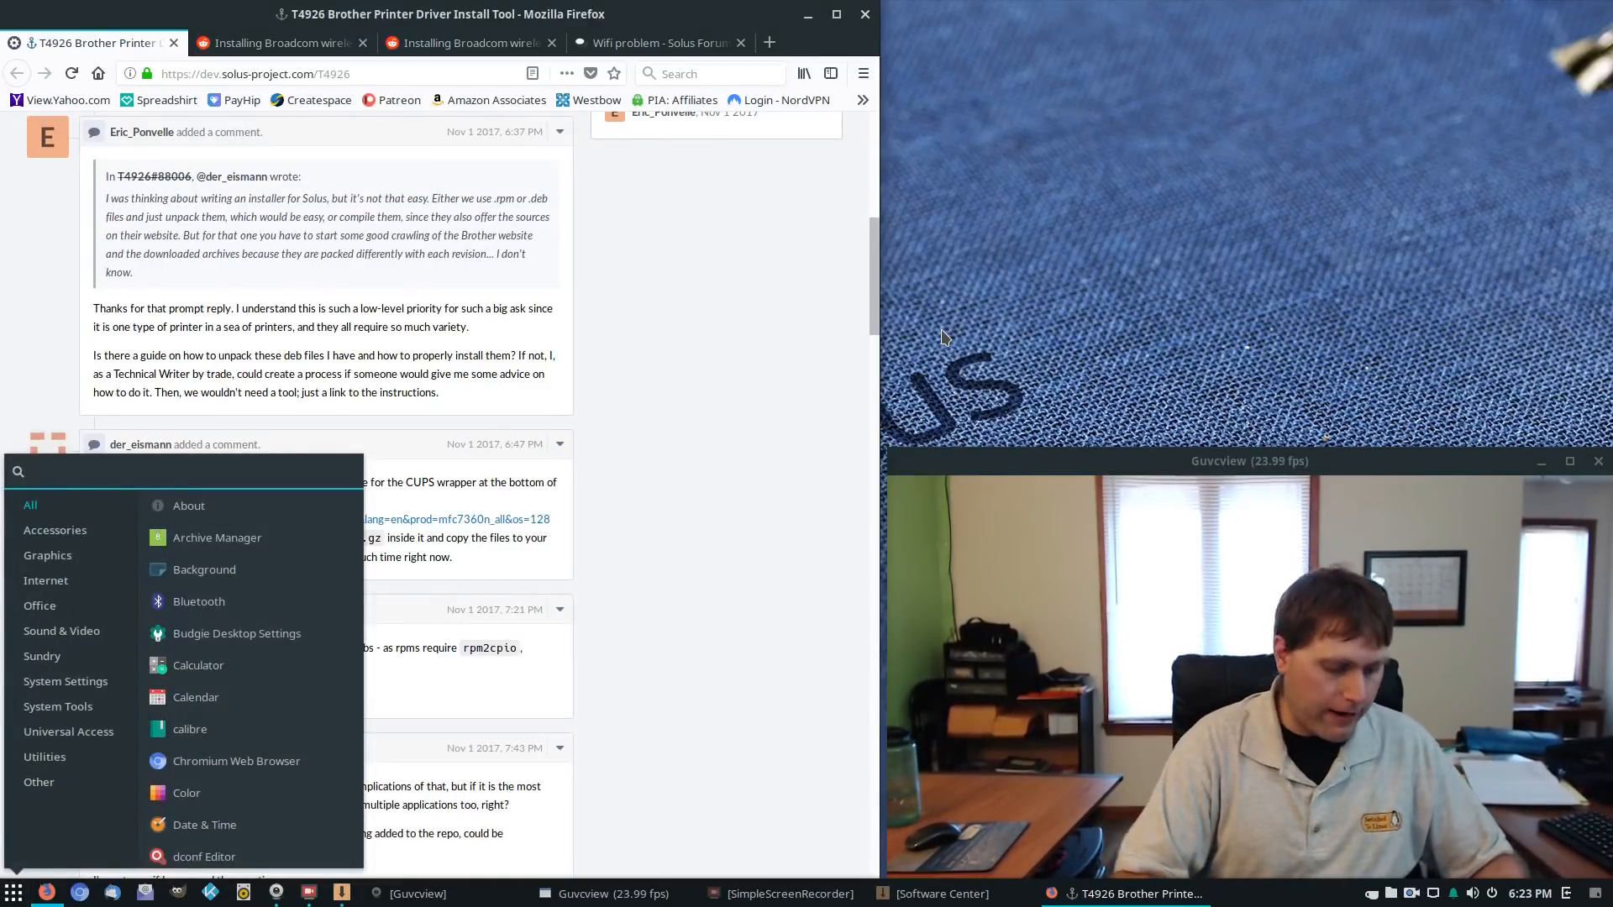
{"action": "type", "text": "dri"}
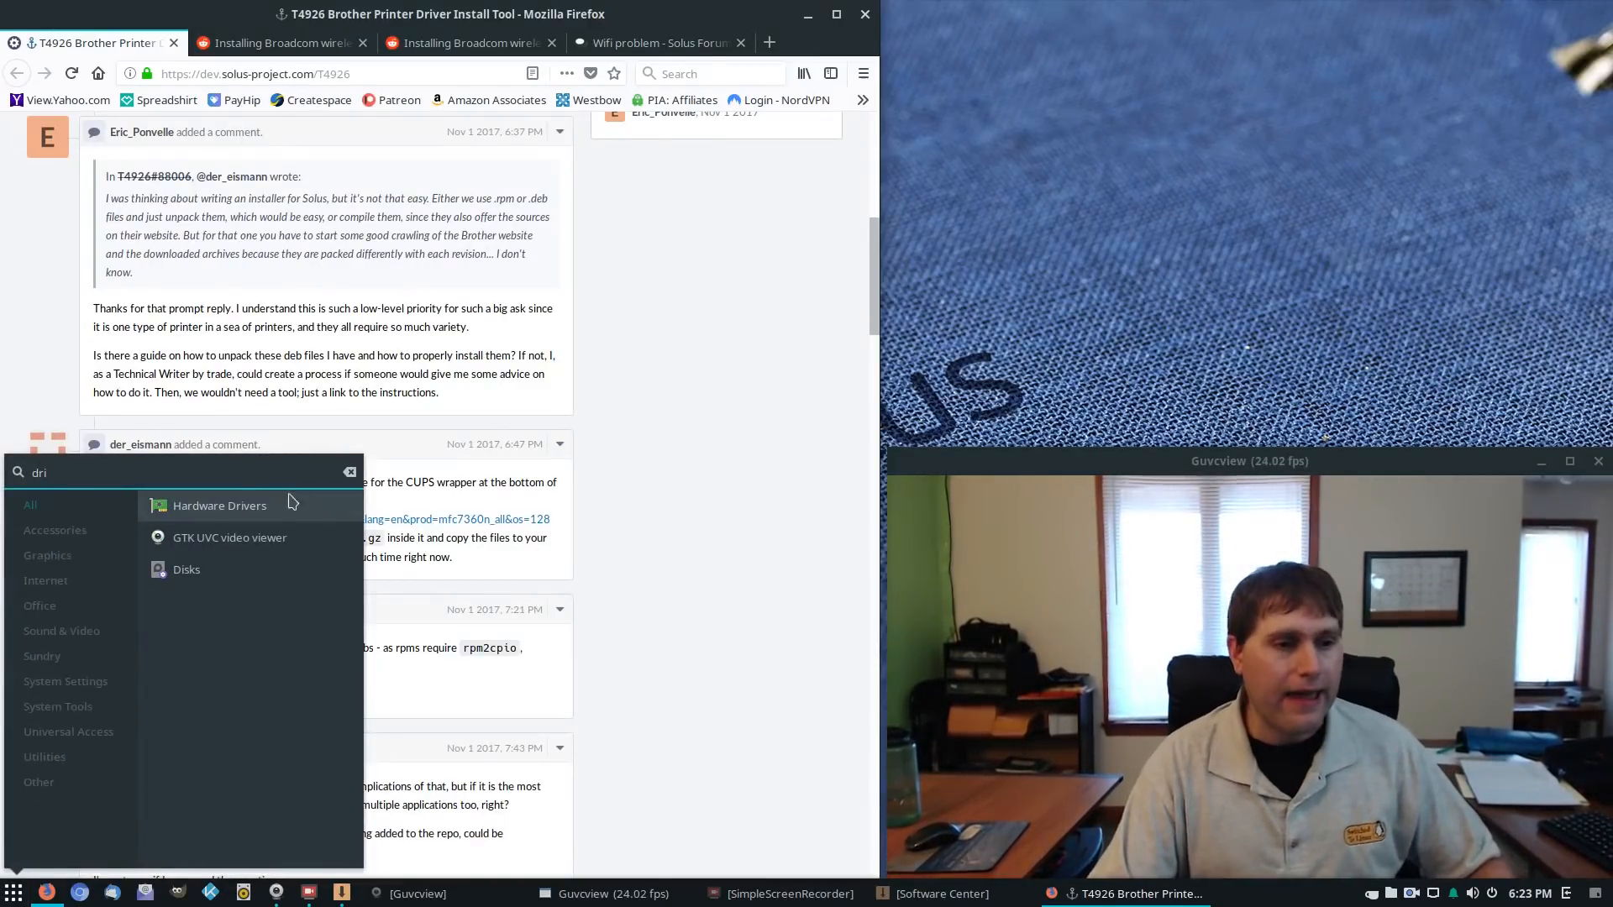
{"action": "left_click", "coordinate": [218, 506]}
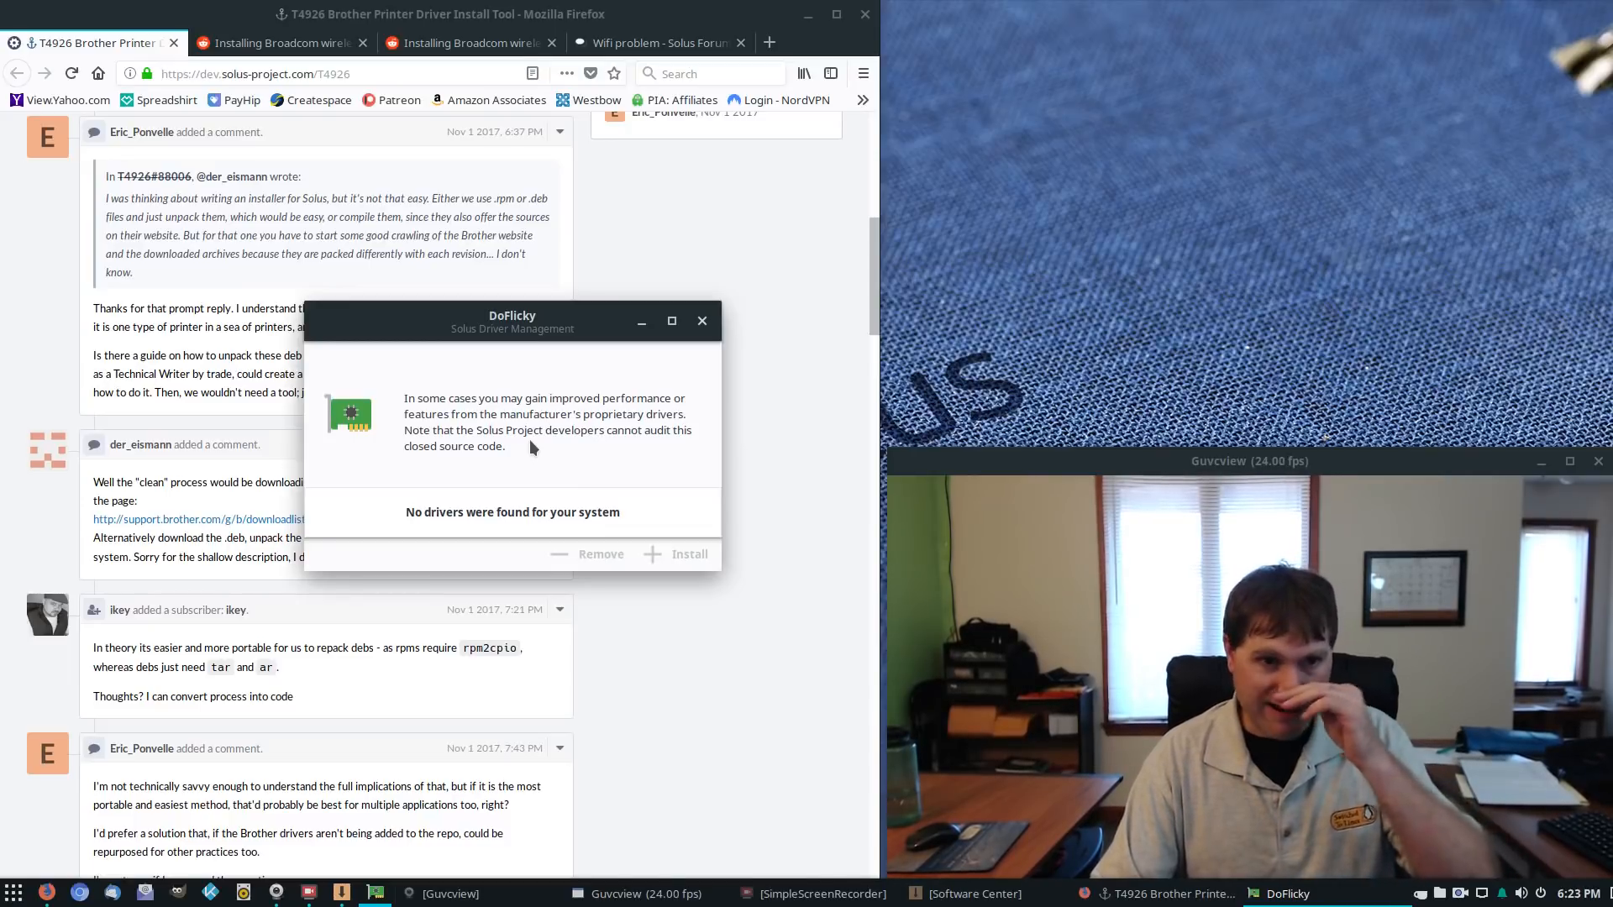
{"action": "mouse_move", "coordinate": [702, 323]}
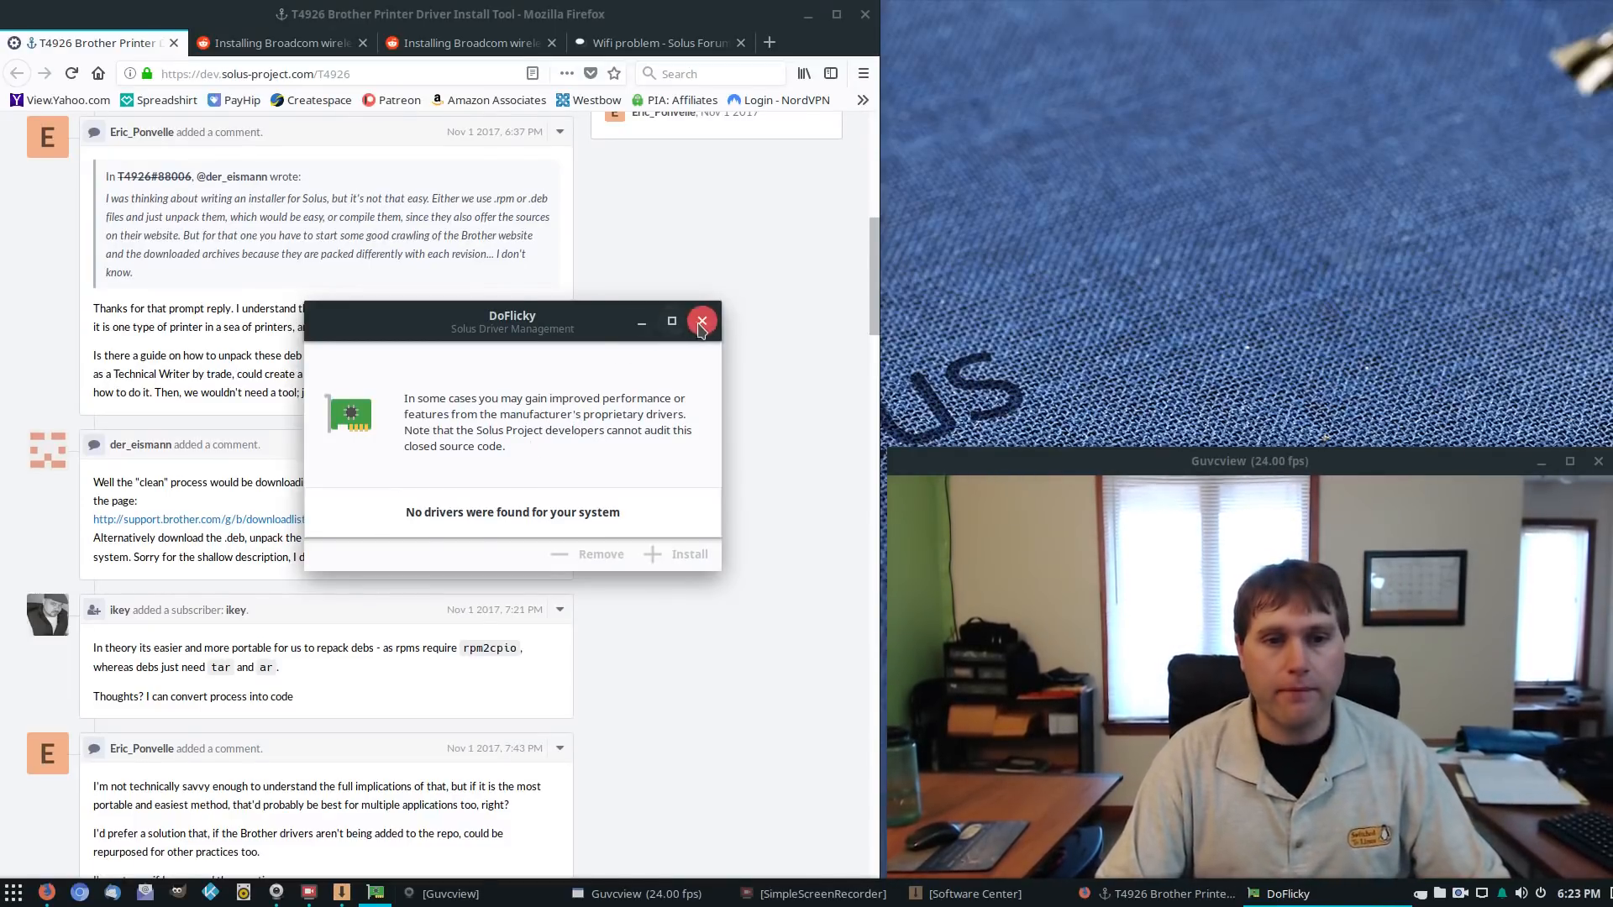
{"action": "left_click", "coordinate": [703, 321]}
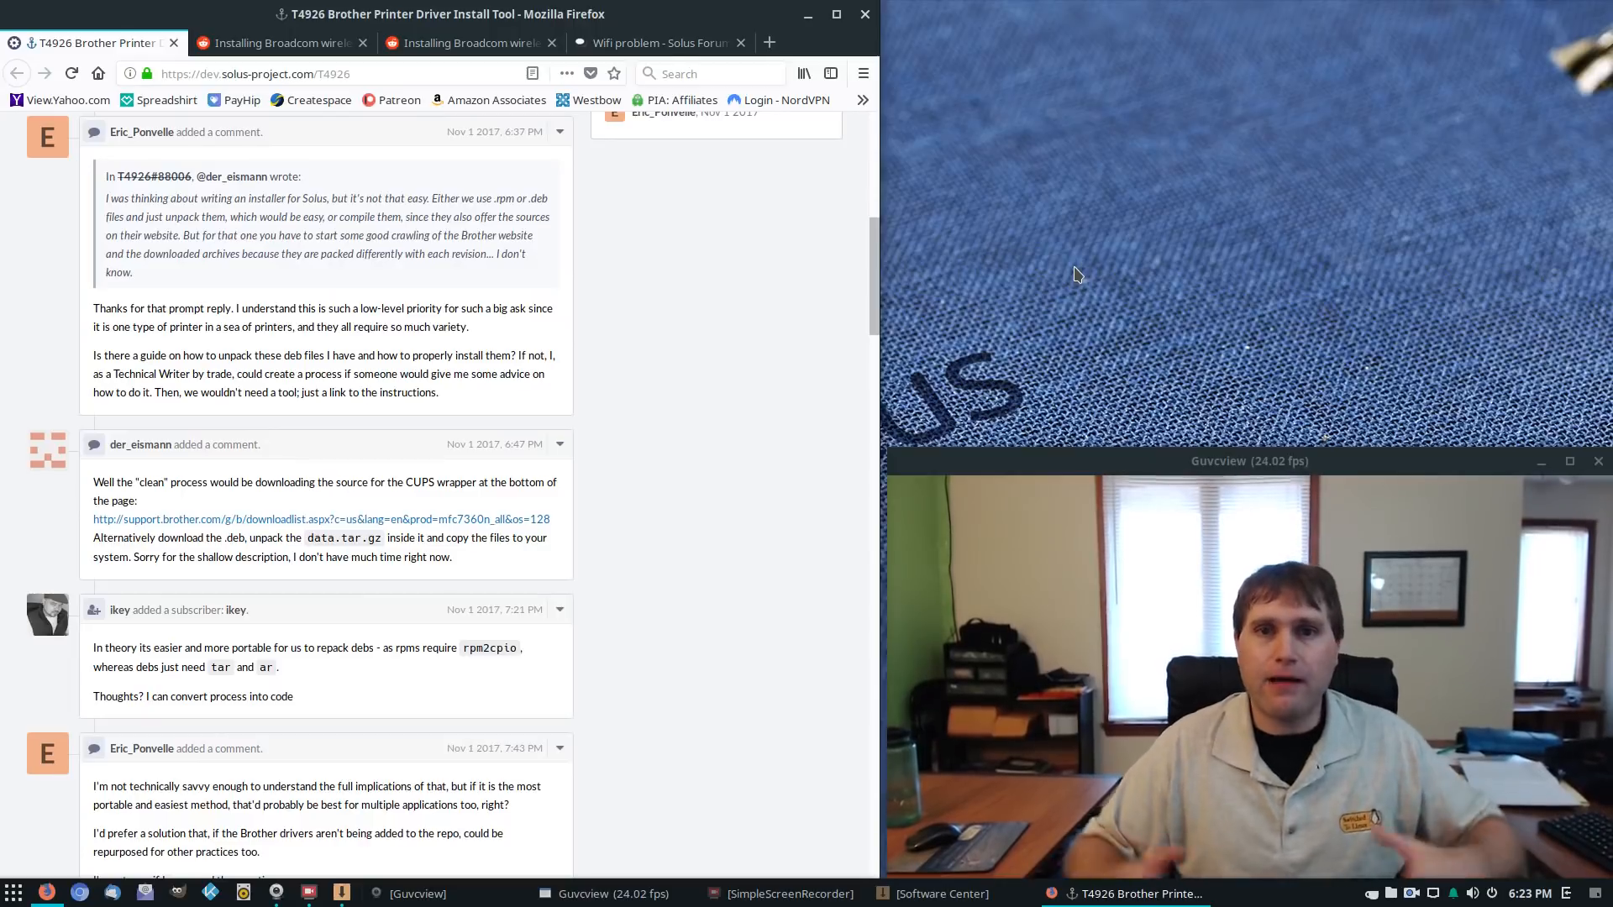
{"action": "mouse_move", "coordinate": [1023, 277]}
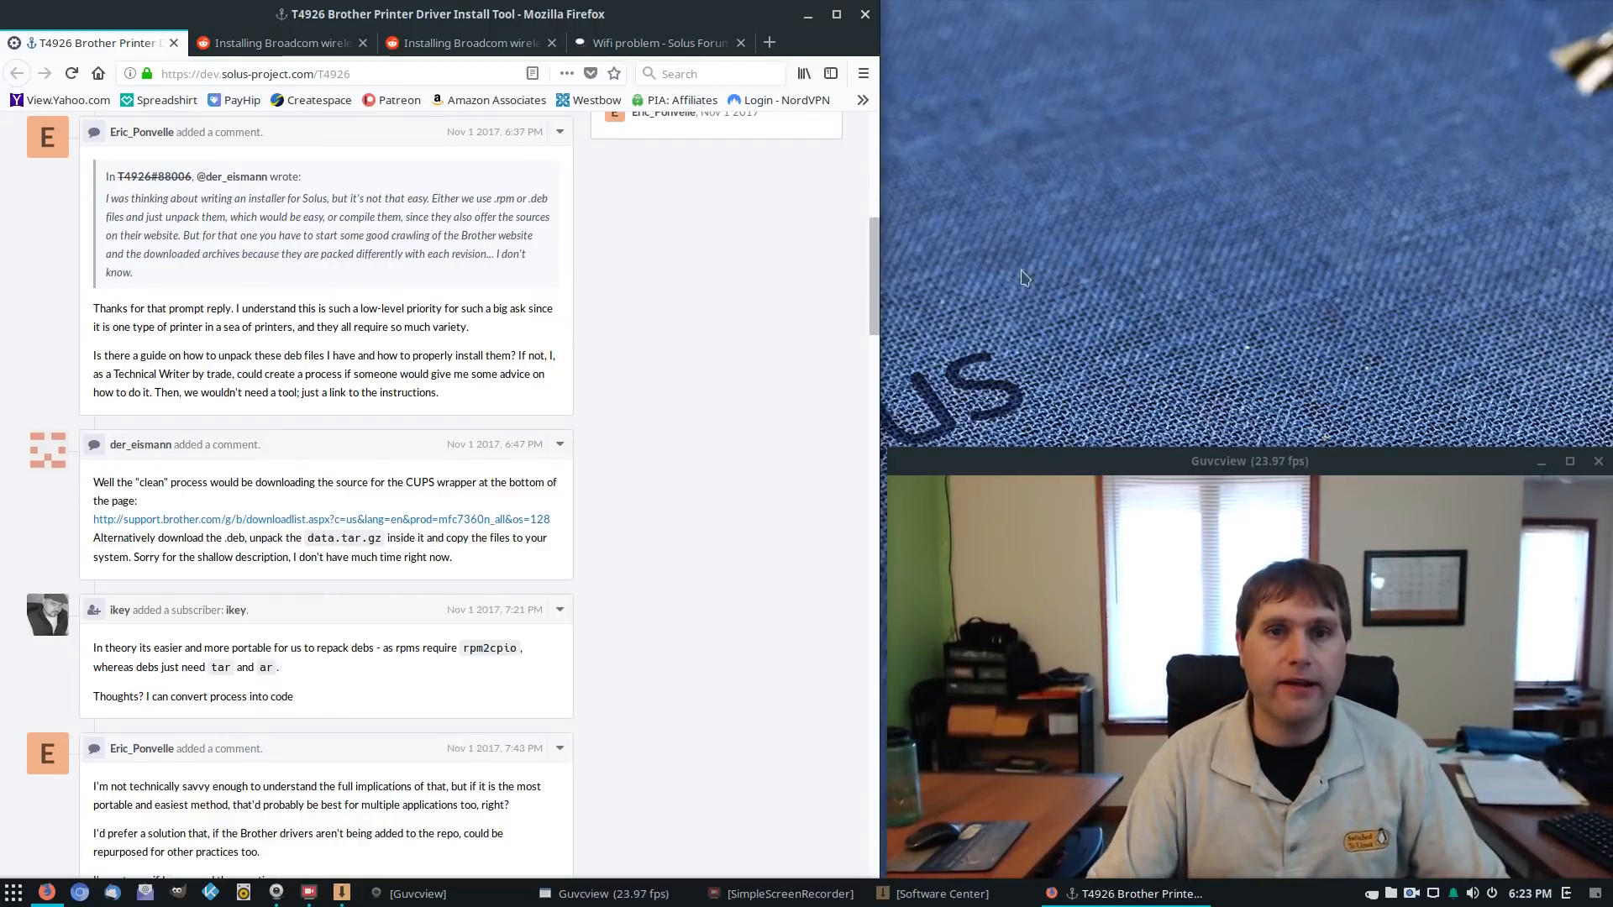
{"action": "mouse_move", "coordinate": [630, 370]}
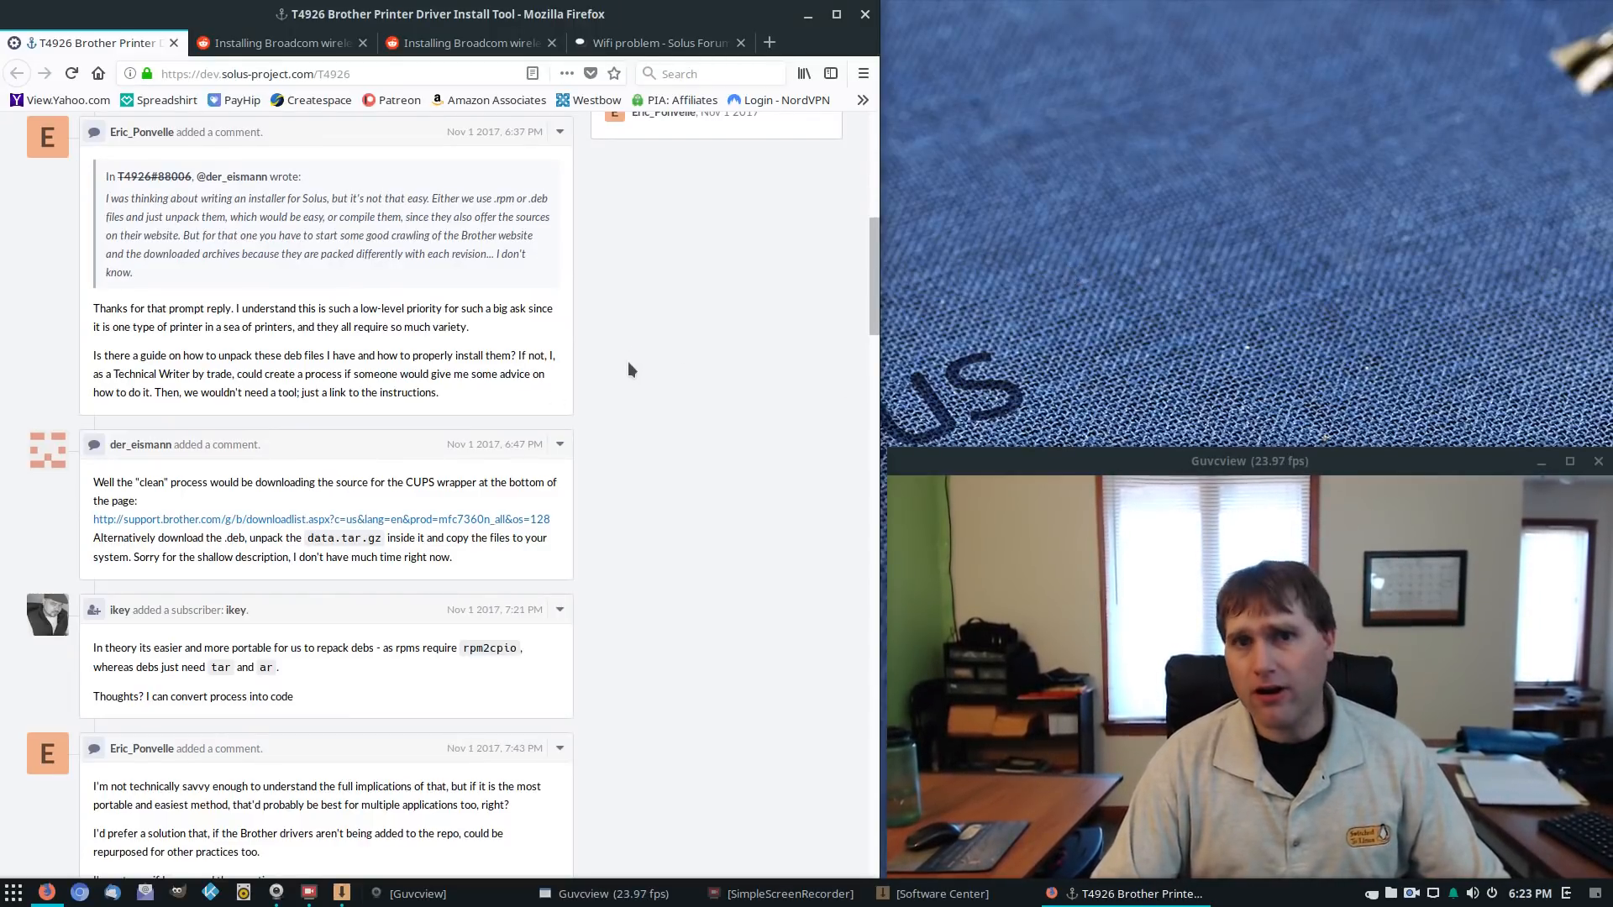
{"action": "mouse_move", "coordinate": [669, 405]}
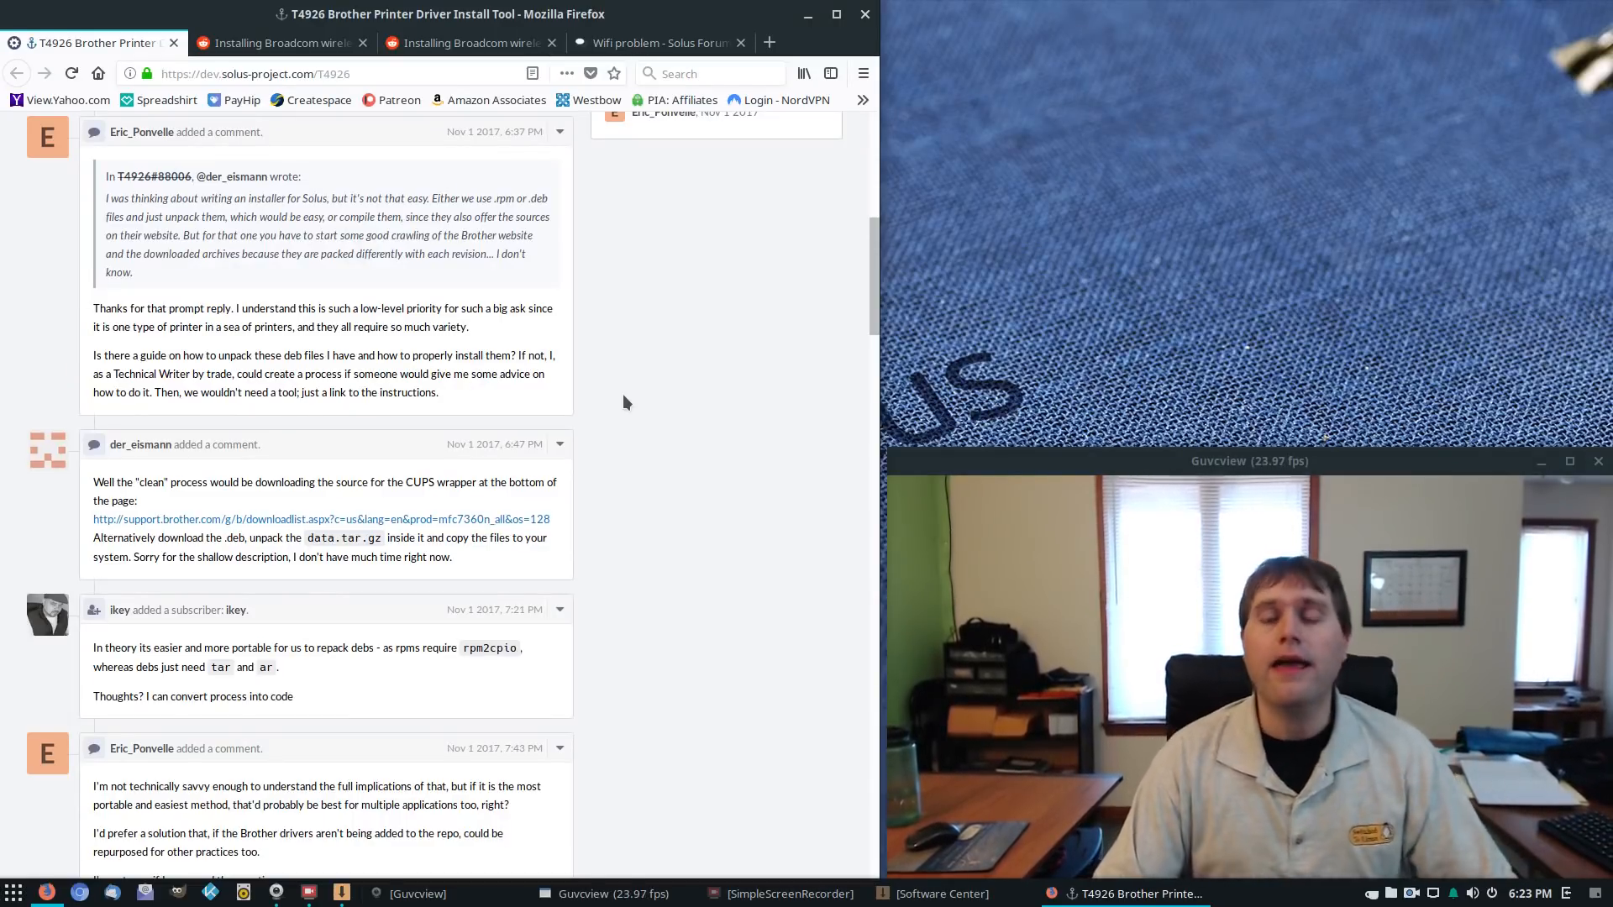
{"action": "mouse_move", "coordinate": [663, 345]}
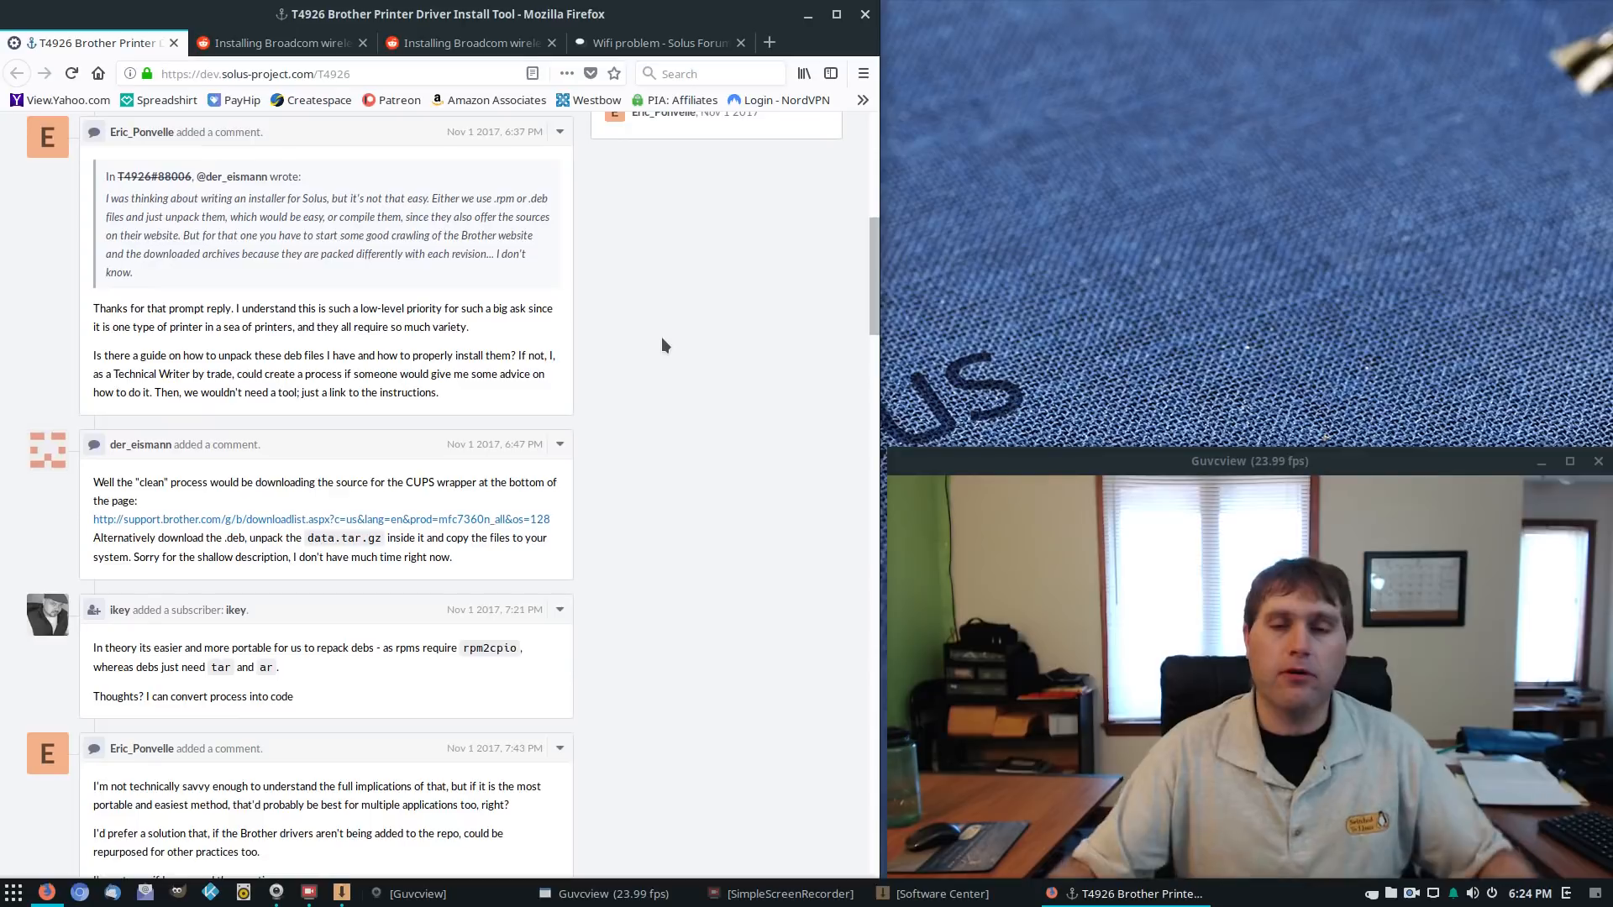
Step: Review the Reddit Broadcom wireless drivers thread after the printer driver task
{"action": "scroll", "scroll_direction": "up", "scroll_amount": 3}
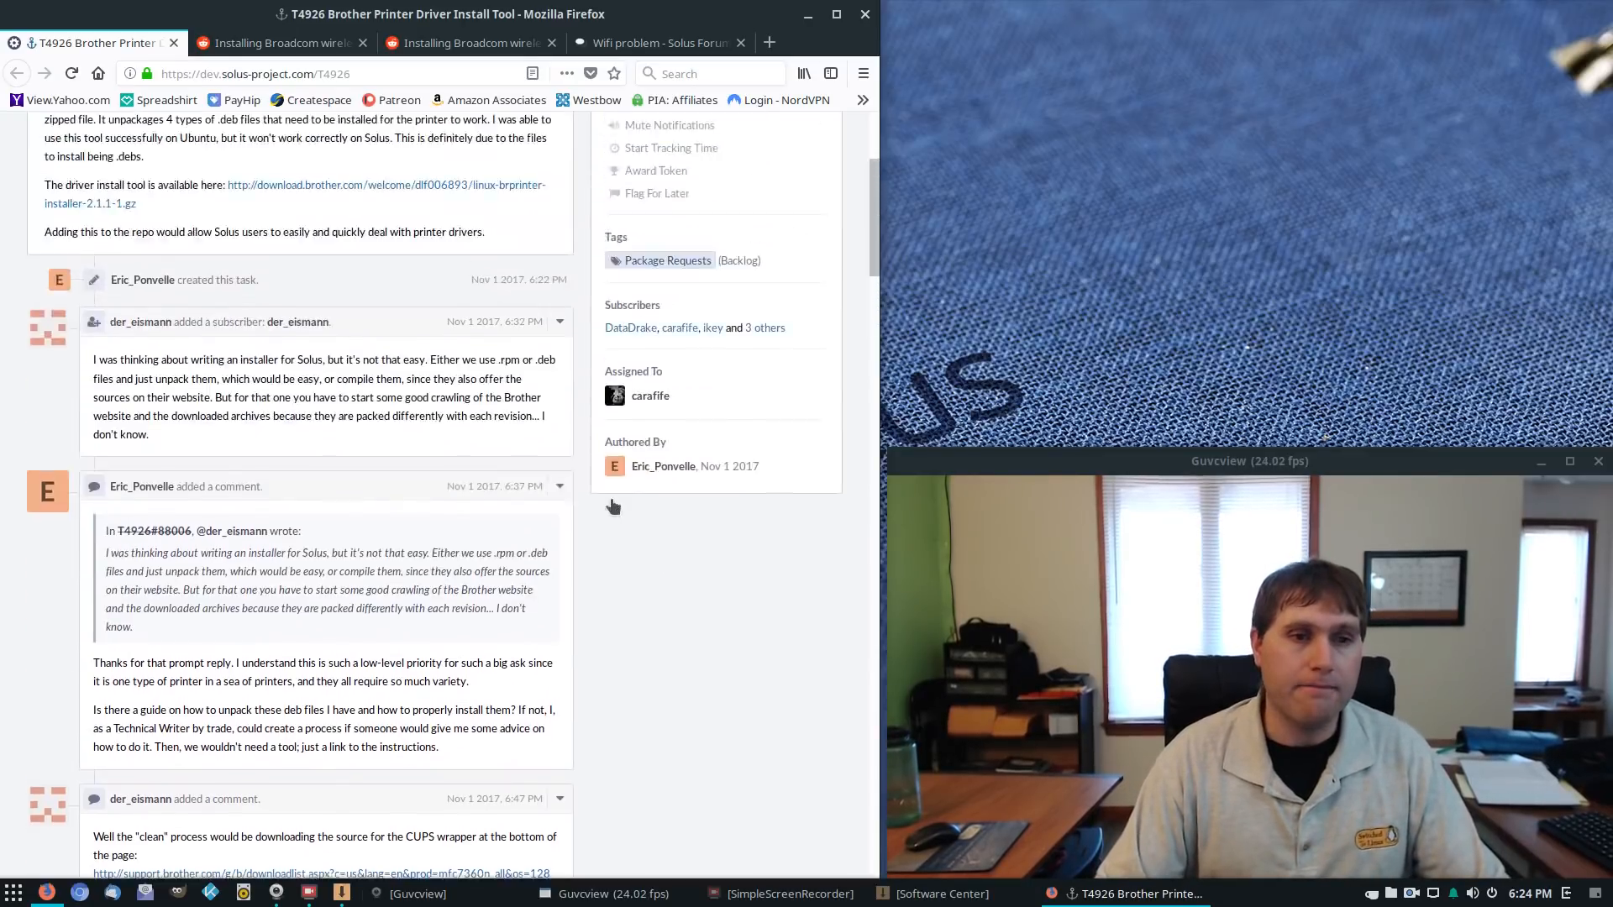
{"action": "scroll", "scroll_direction": "up", "scroll_amount": 3}
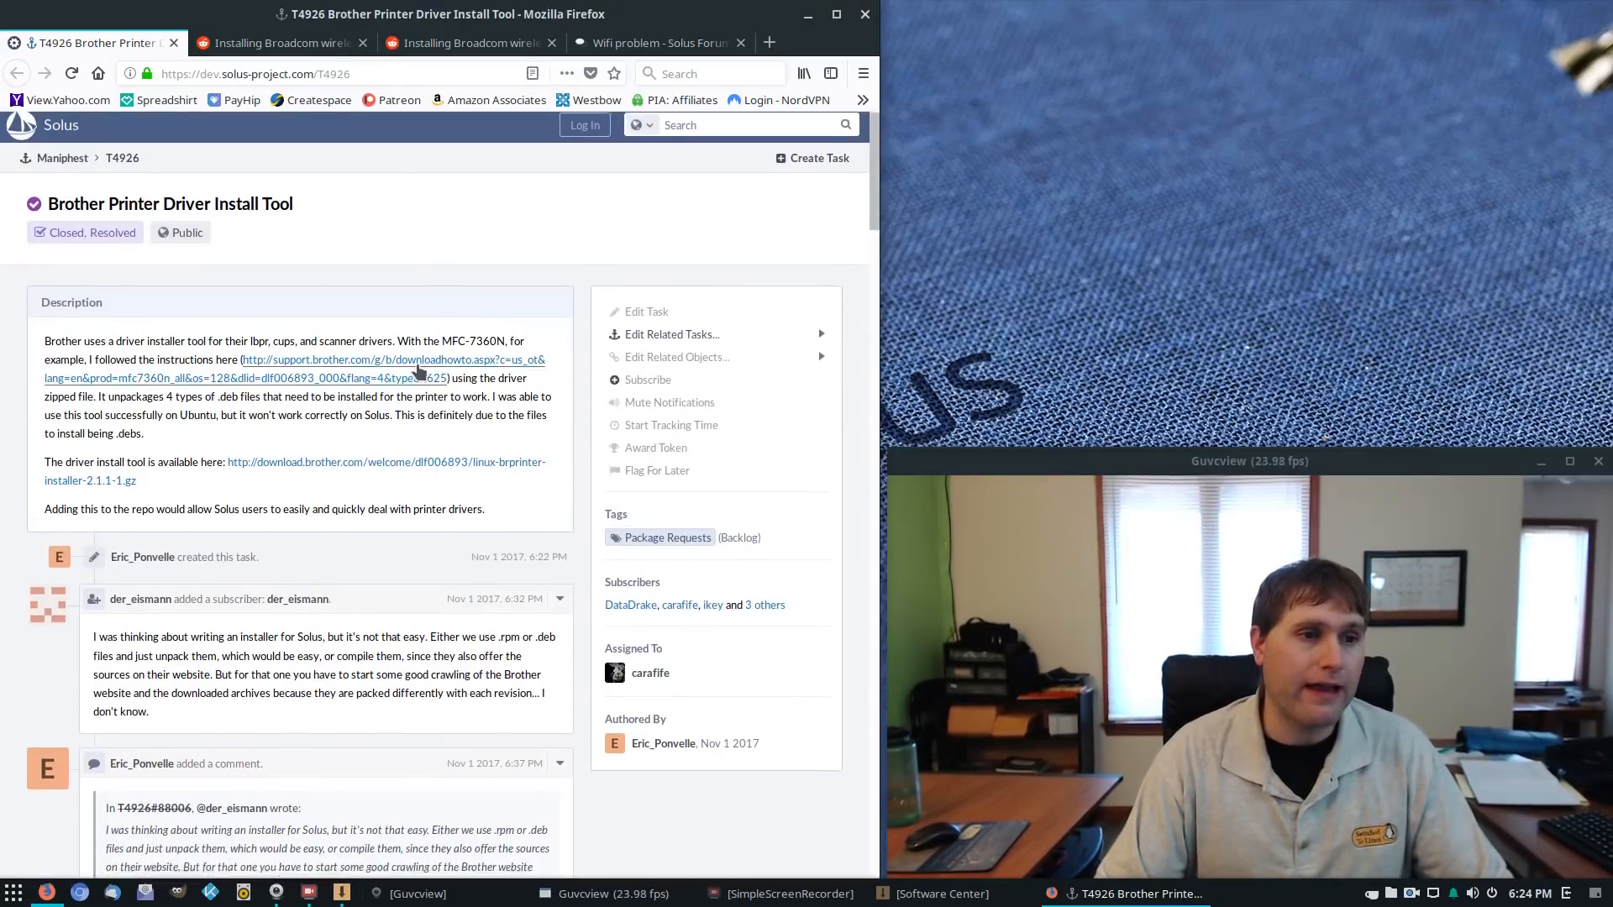
{"action": "left_click", "coordinate": [282, 42]}
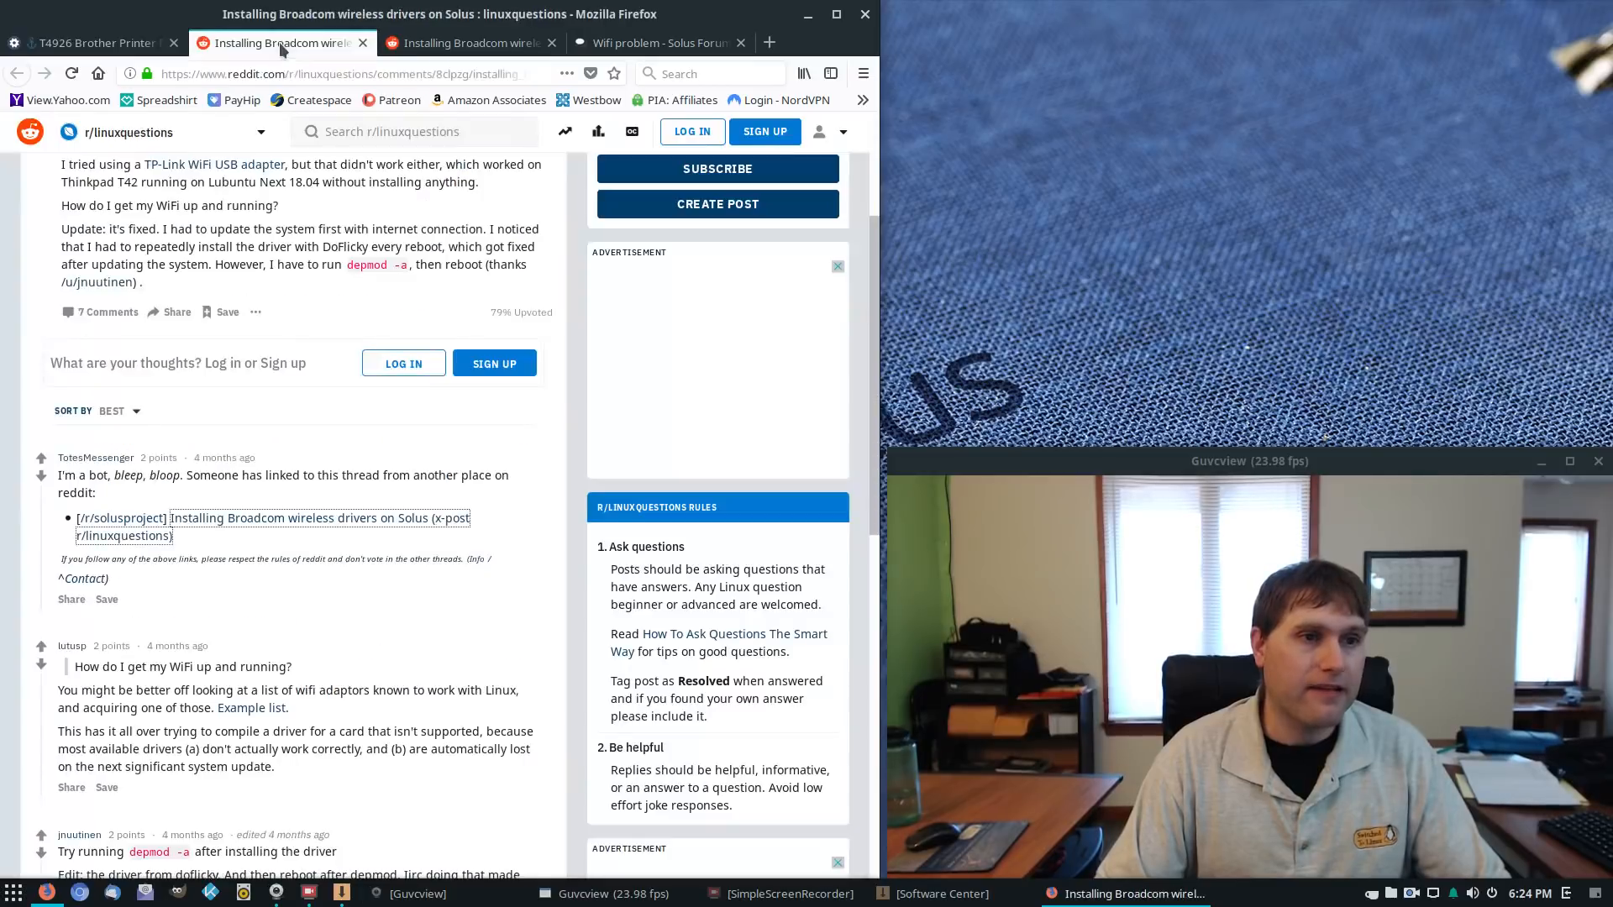
{"action": "scroll", "scroll_direction": "down", "scroll_amount": 3}
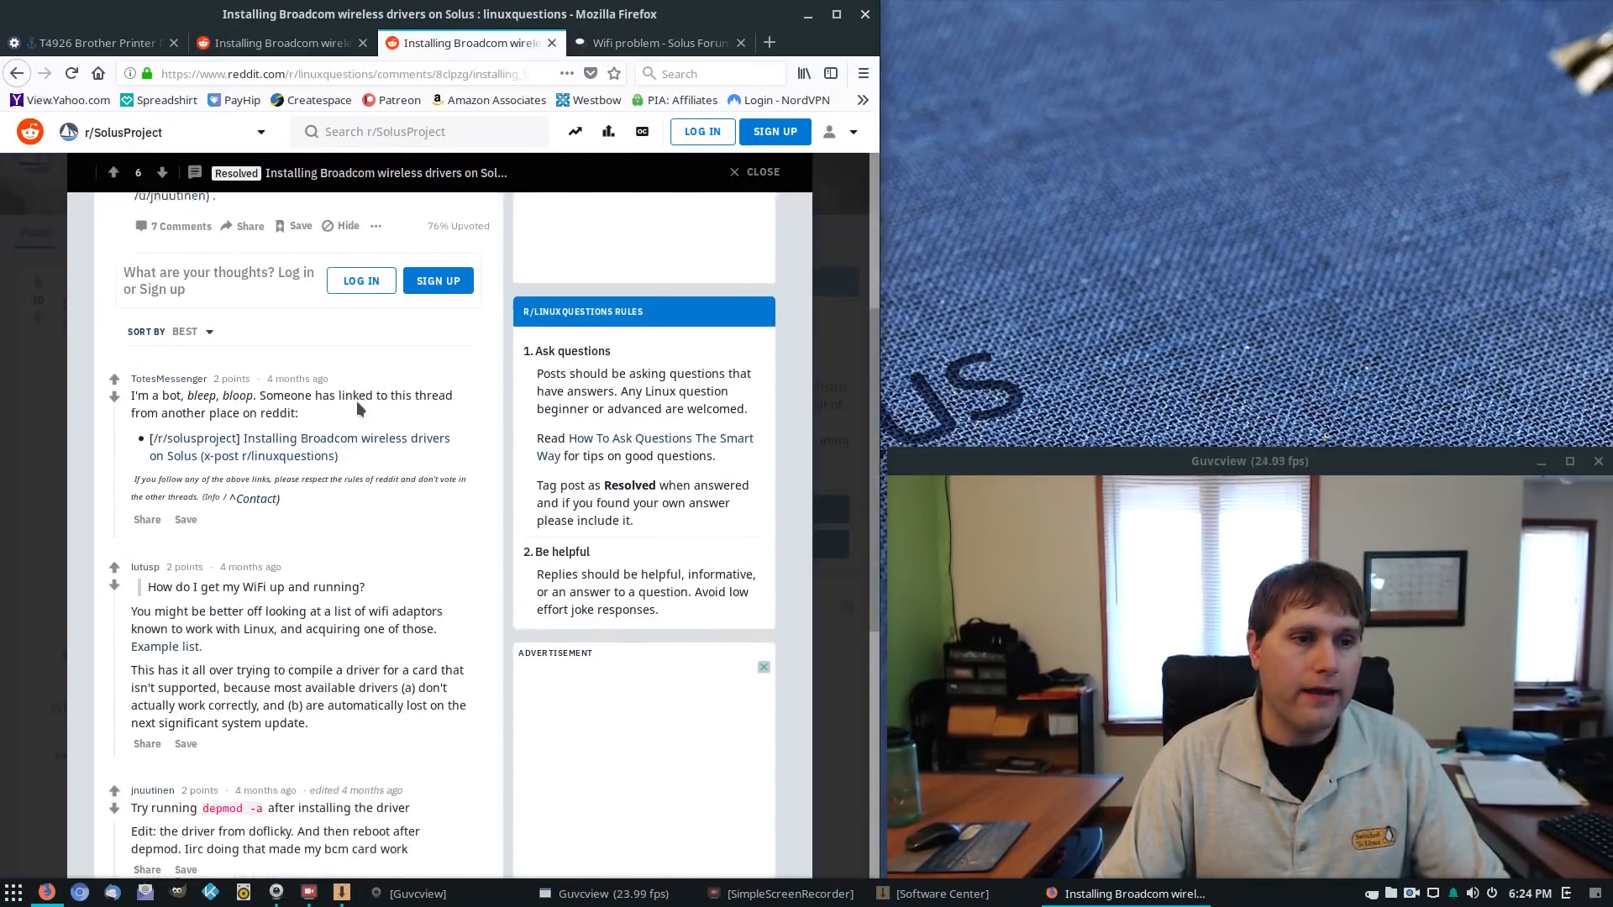
{"action": "scroll", "scroll_direction": "up", "scroll_amount": 3}
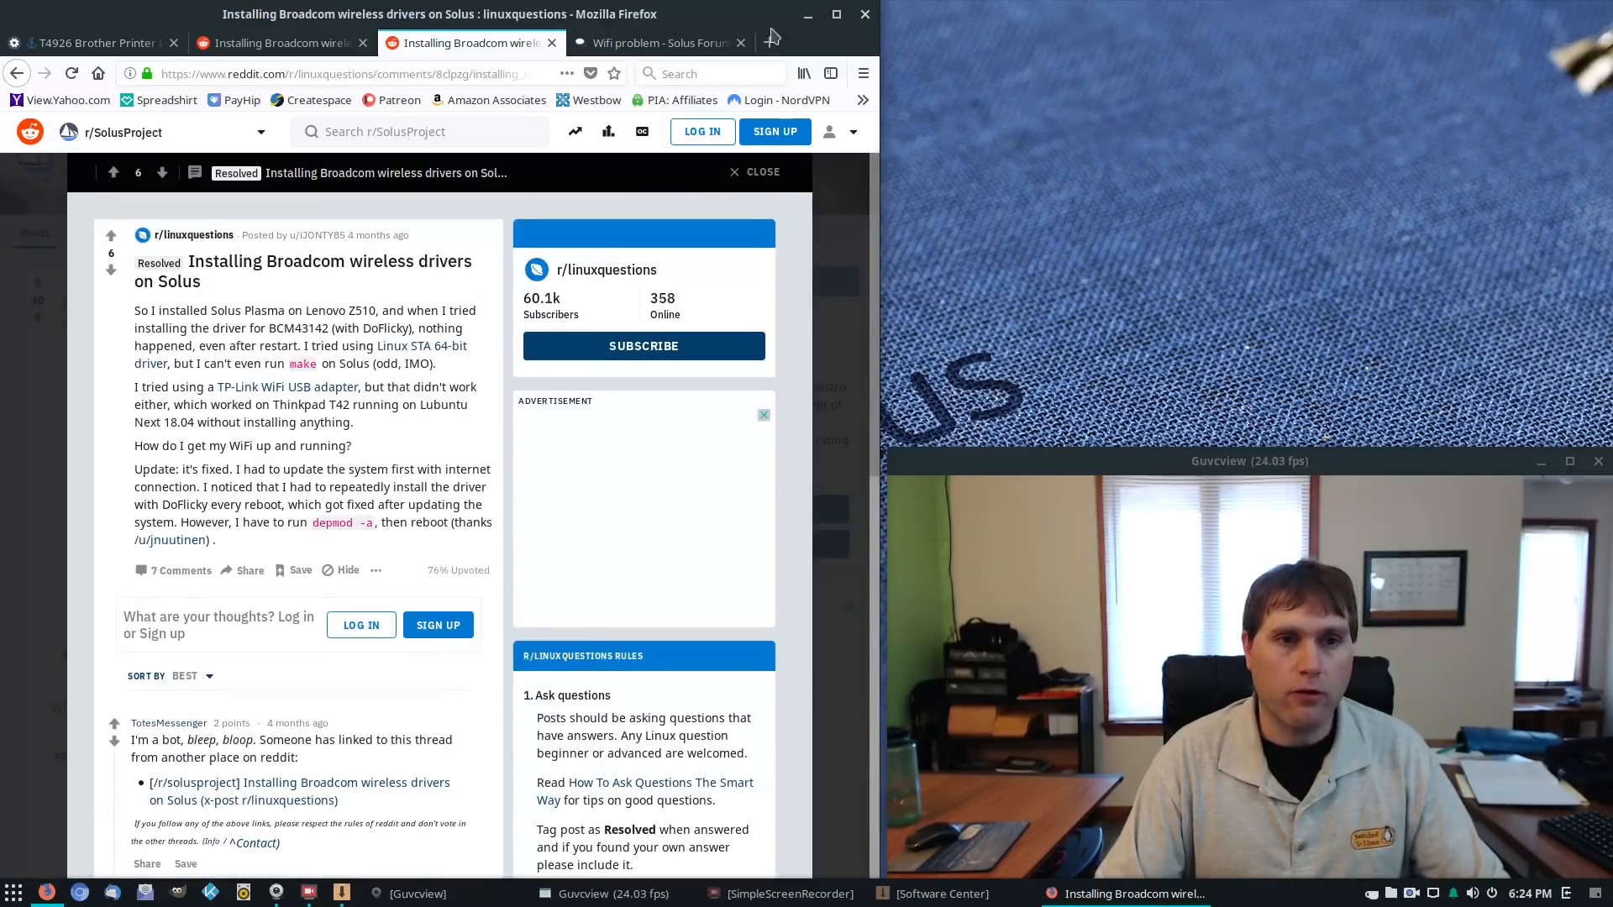
Step: Switch to the Solus Forums 'Wifi problem' thread and view its top
{"action": "left_click", "coordinate": [657, 42]}
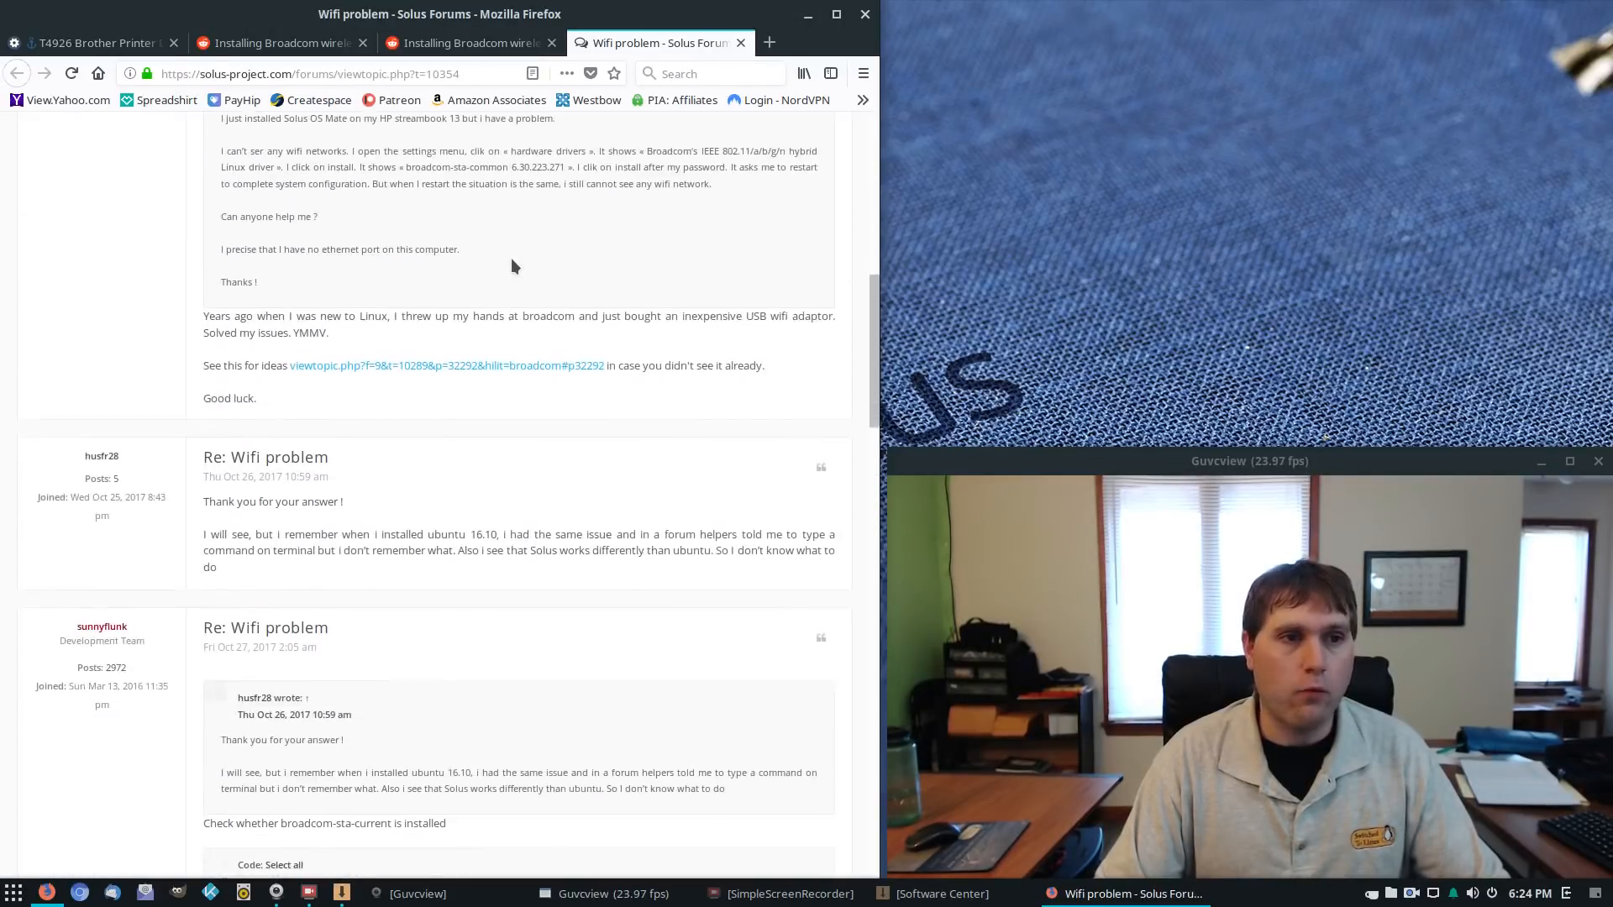
{"action": "scroll", "scroll_direction": "up", "scroll_amount": 3}
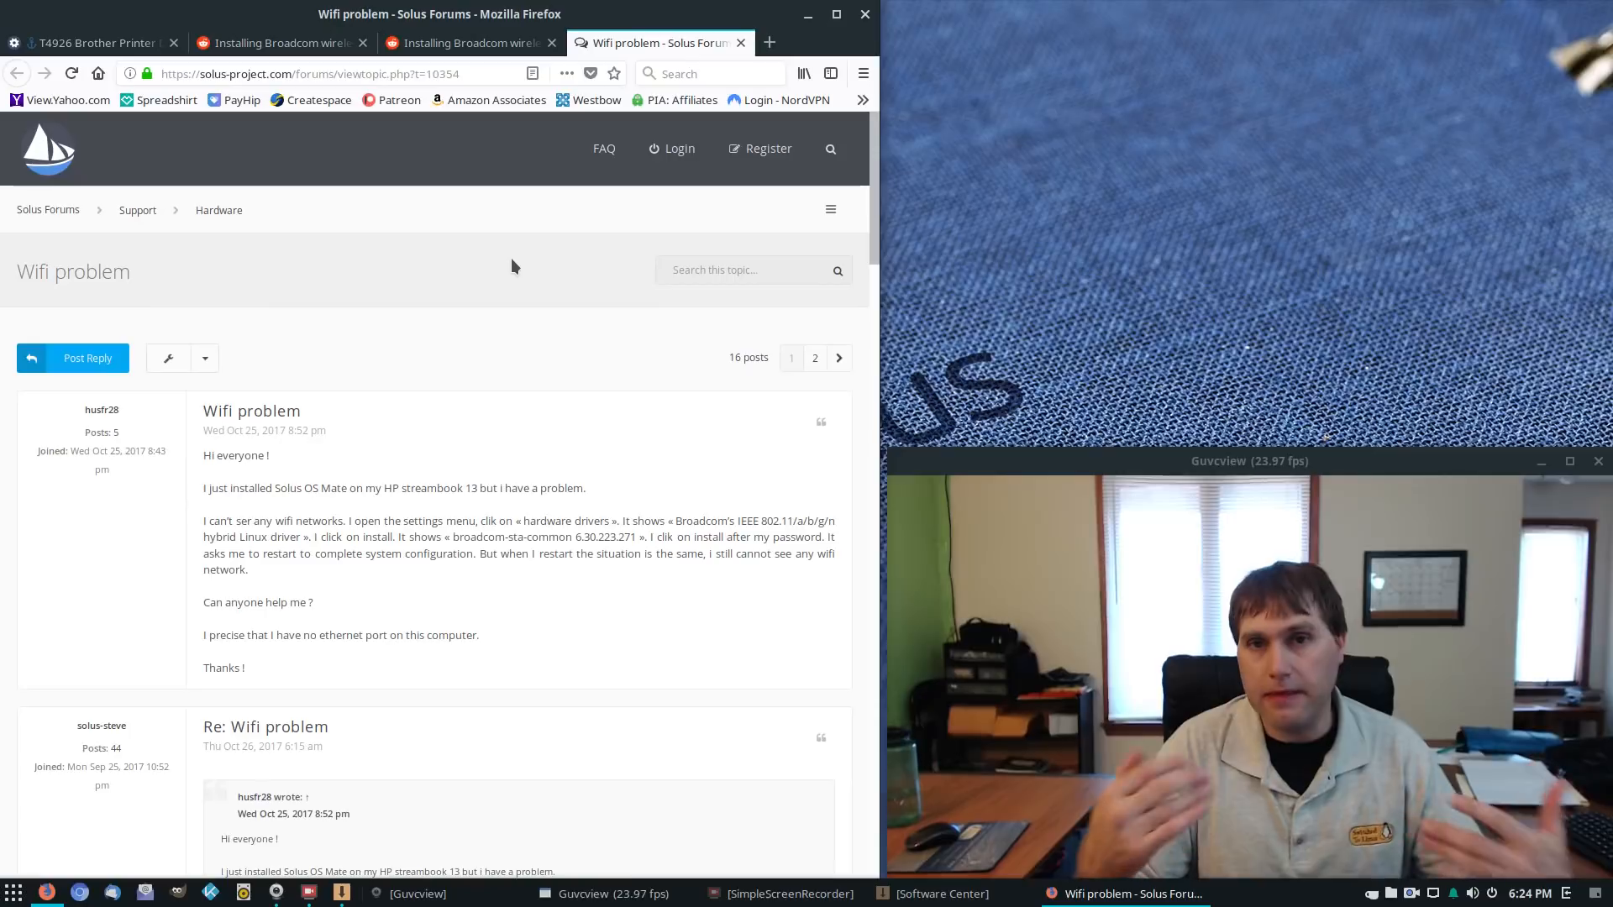
{"action": "mouse_move", "coordinate": [345, 222]}
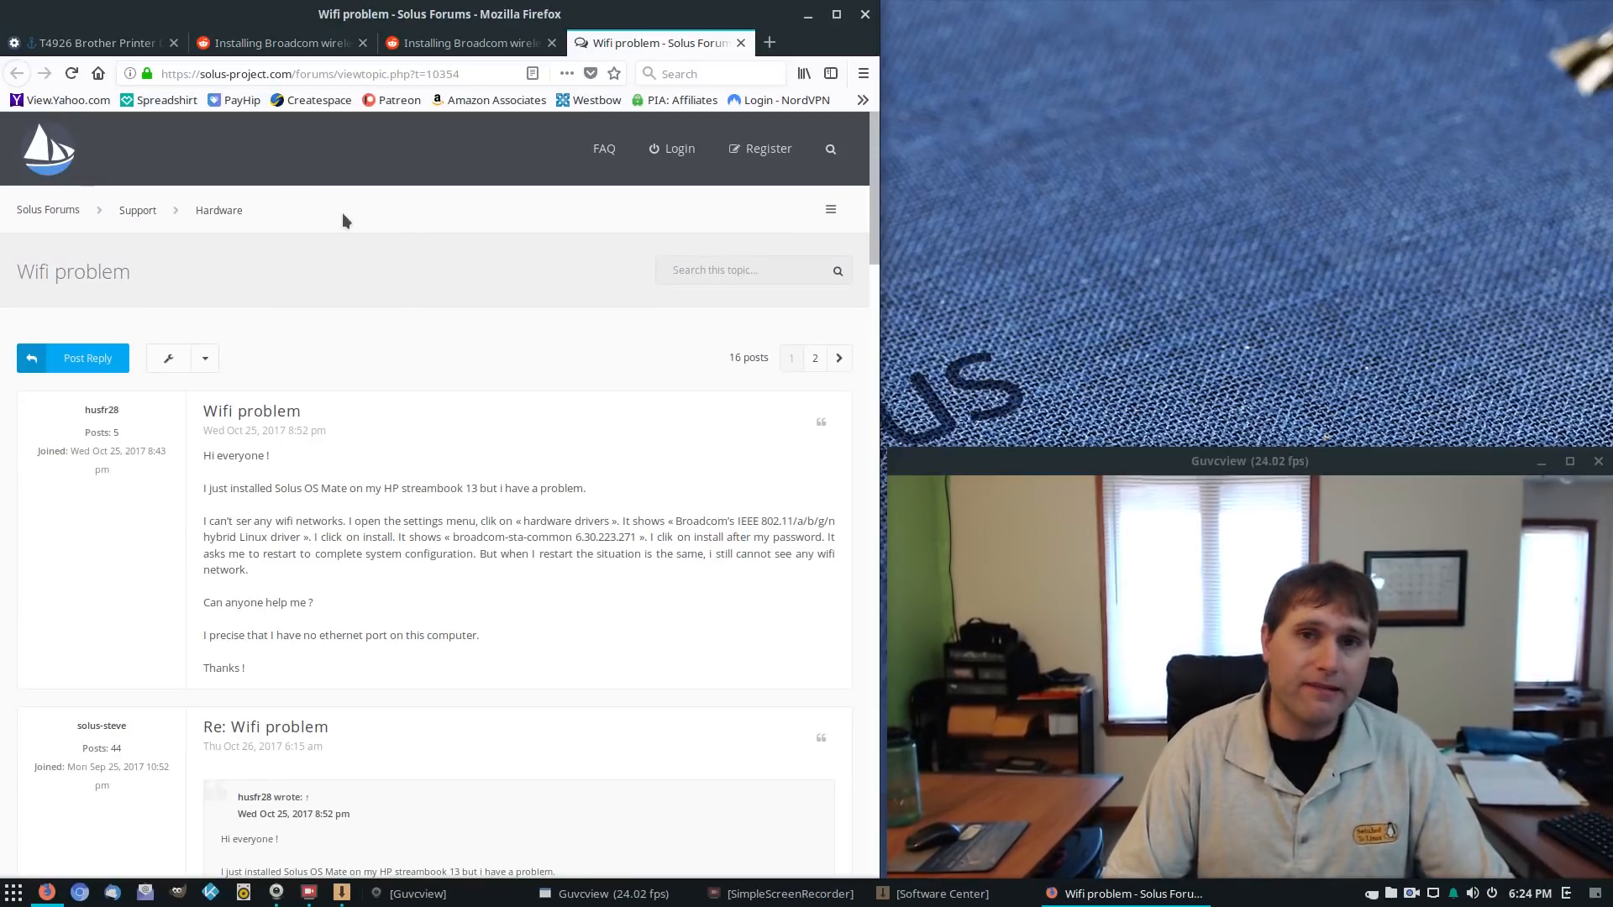